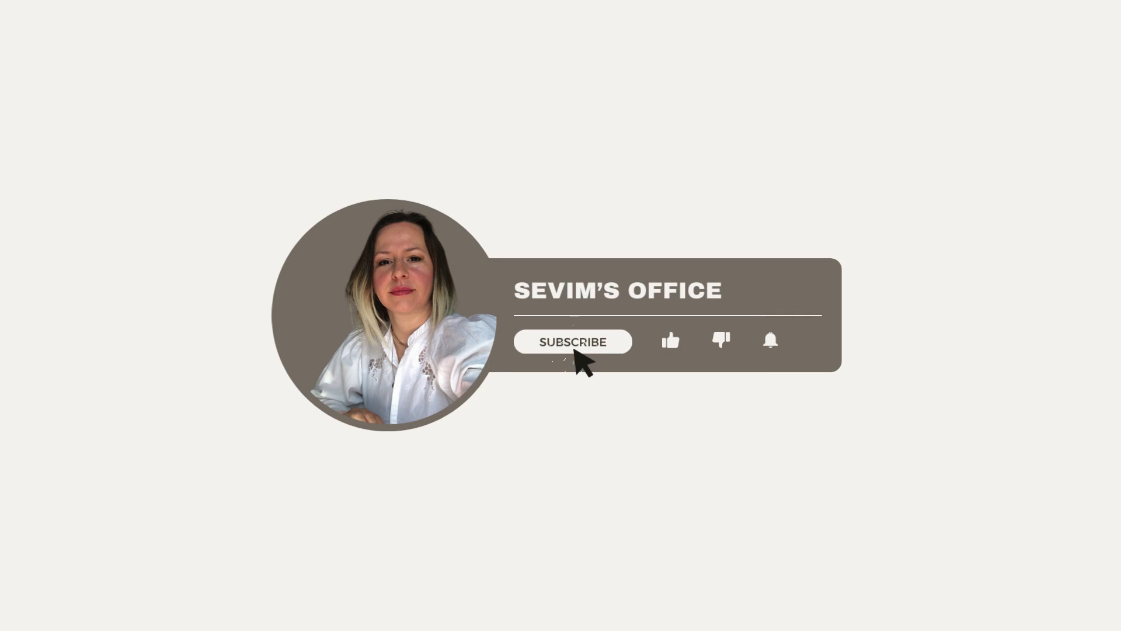
Begin the lab in scripted dialogue mode and send the greeting and example-request replies to Mayor Jack.
left_click(571, 341)
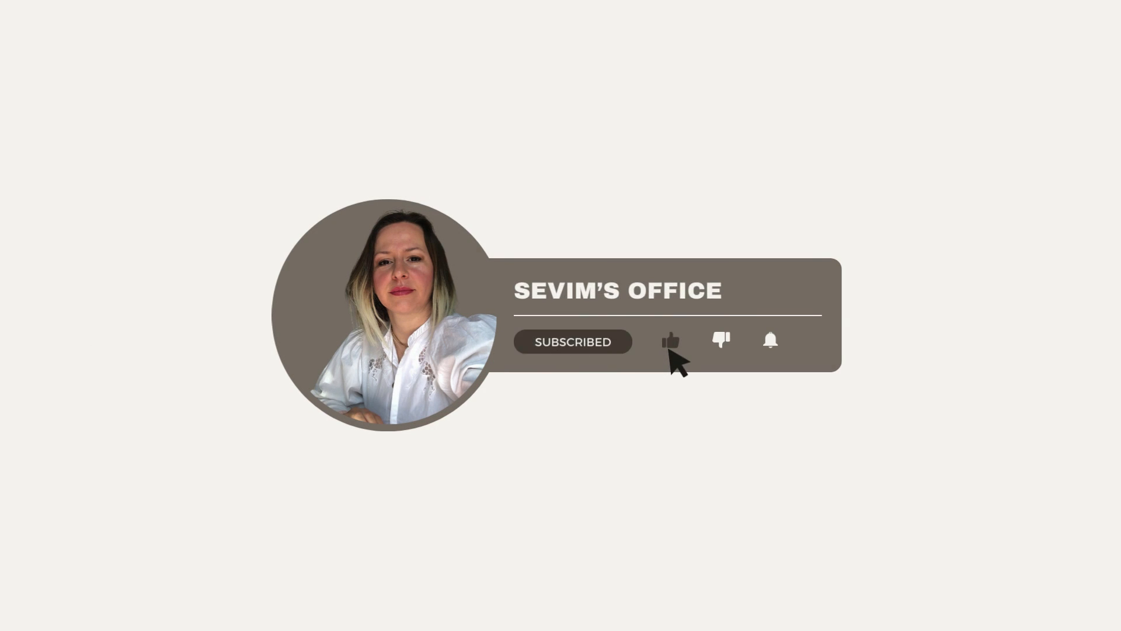
mouse_move(771, 340)
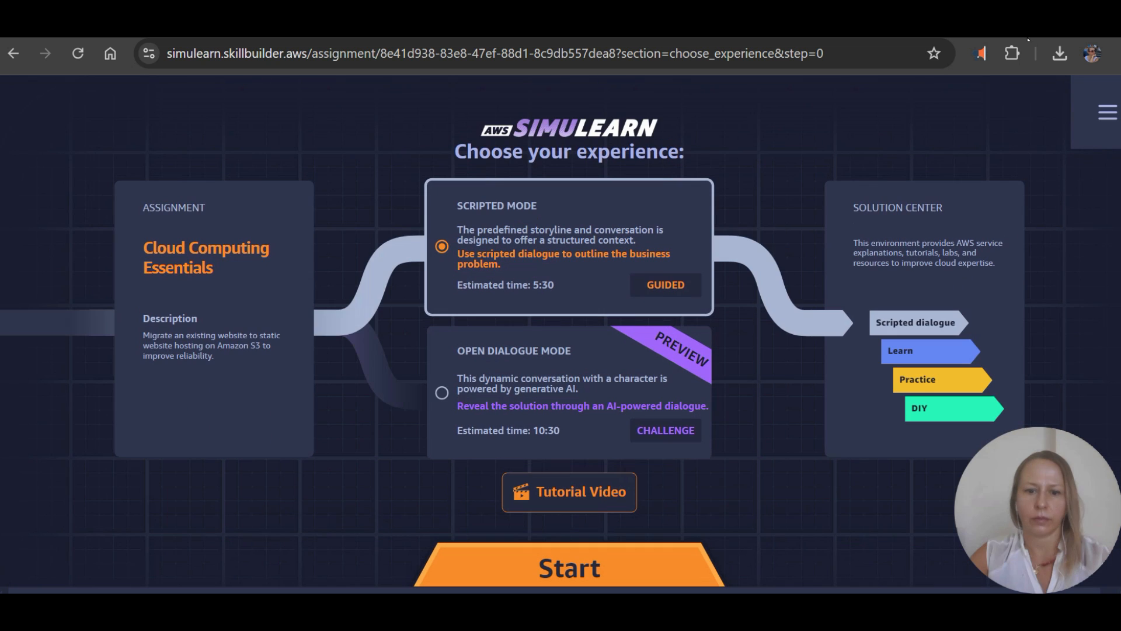
mouse_move(519, 420)
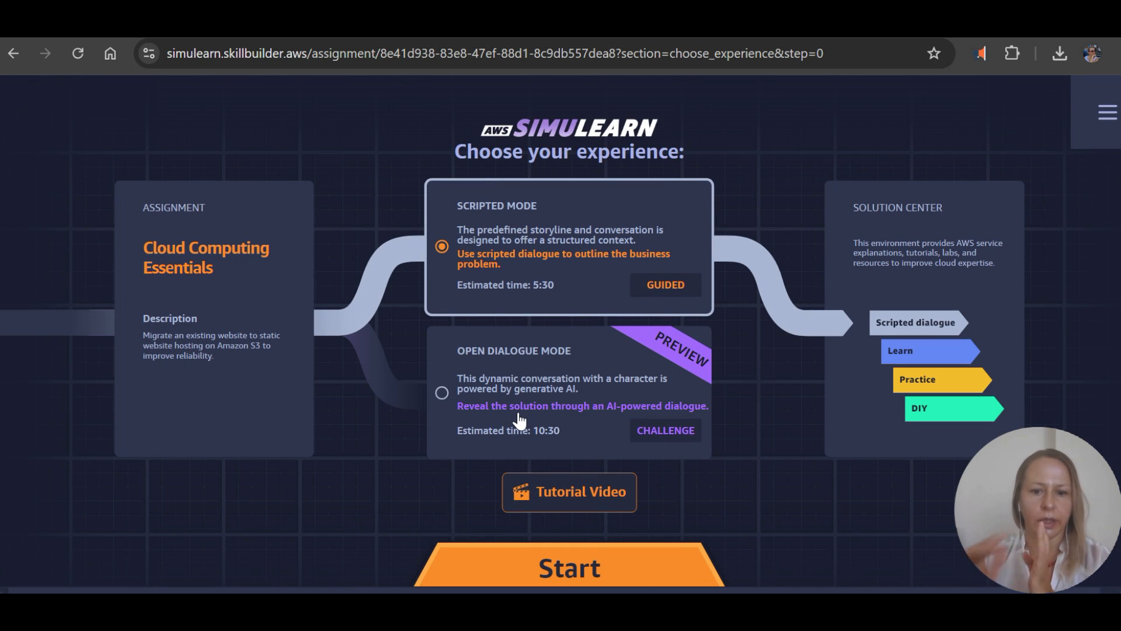
mouse_move(656, 562)
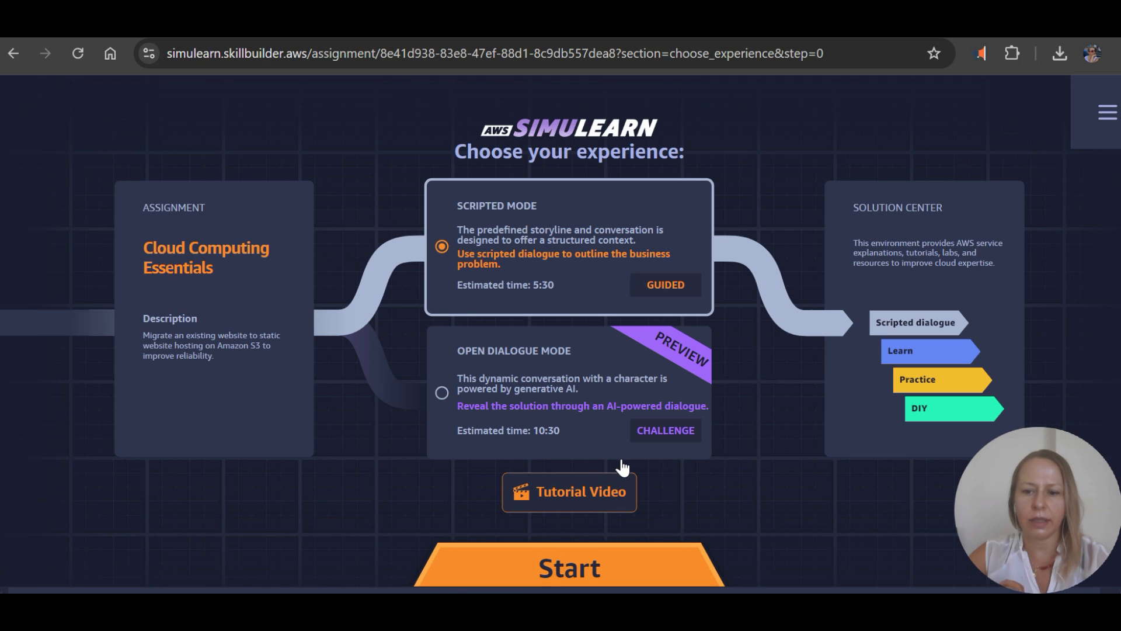
mouse_move(624, 455)
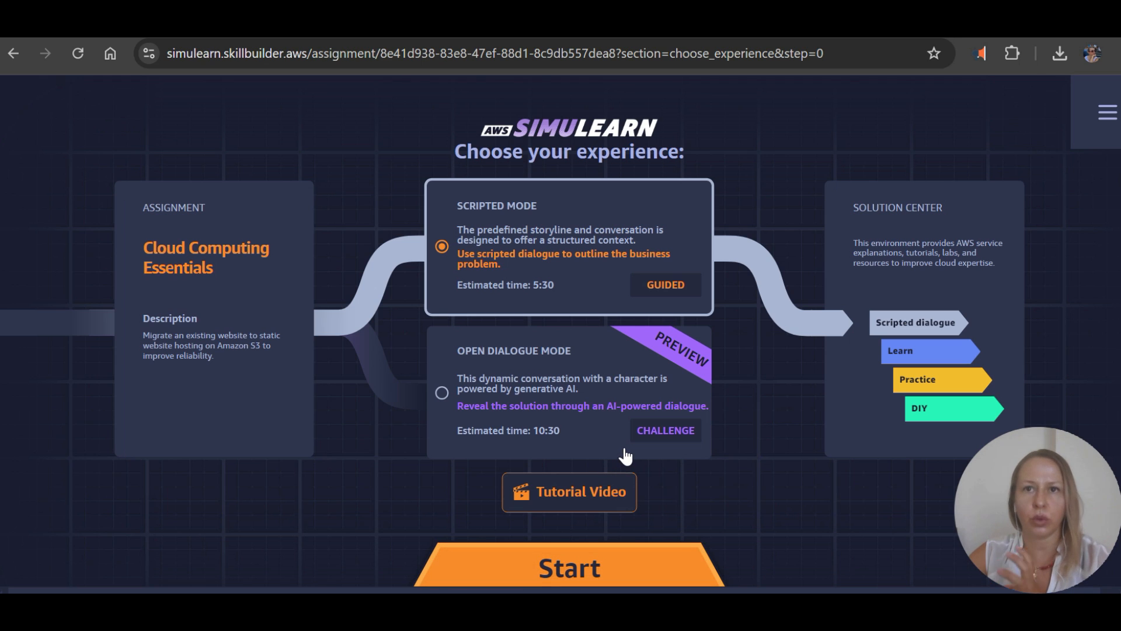
mouse_move(626, 470)
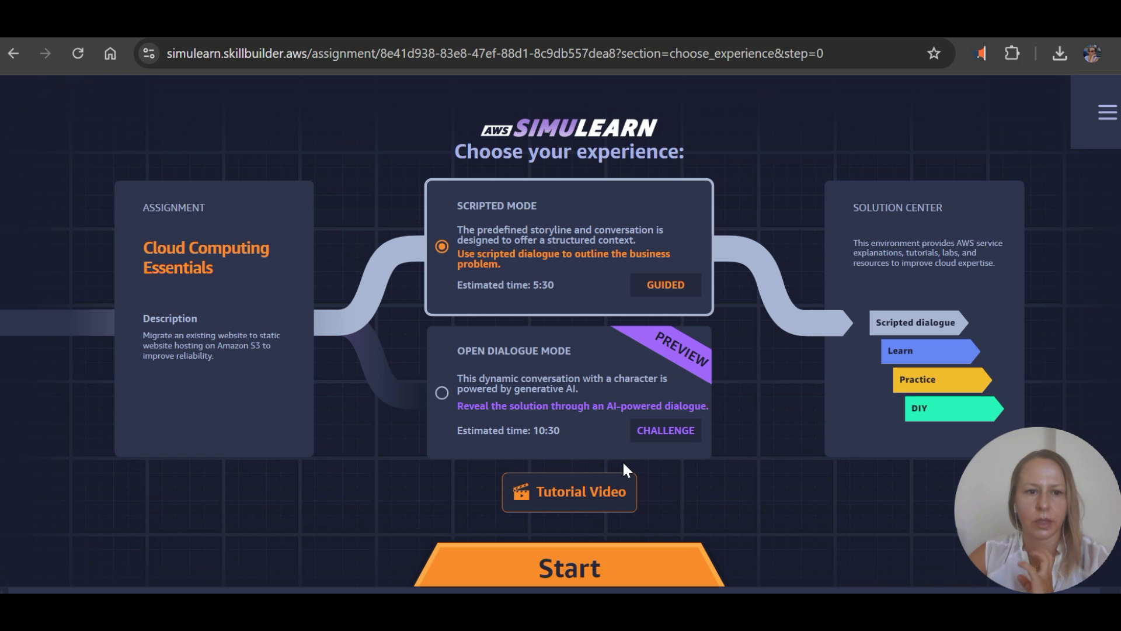
mouse_move(579, 565)
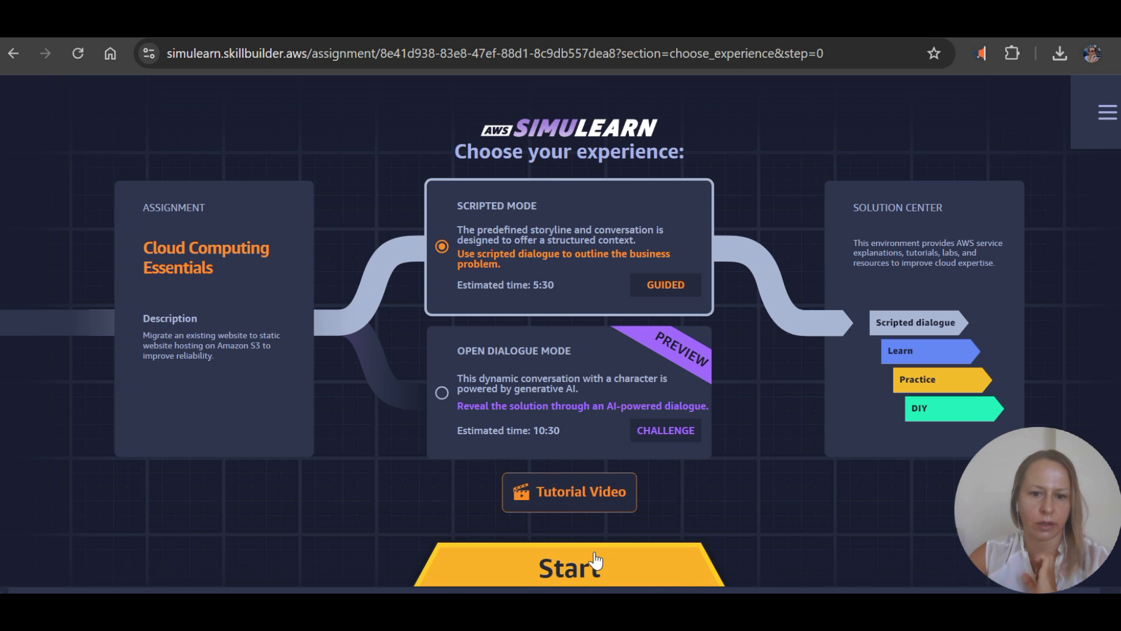
left_click(568, 568)
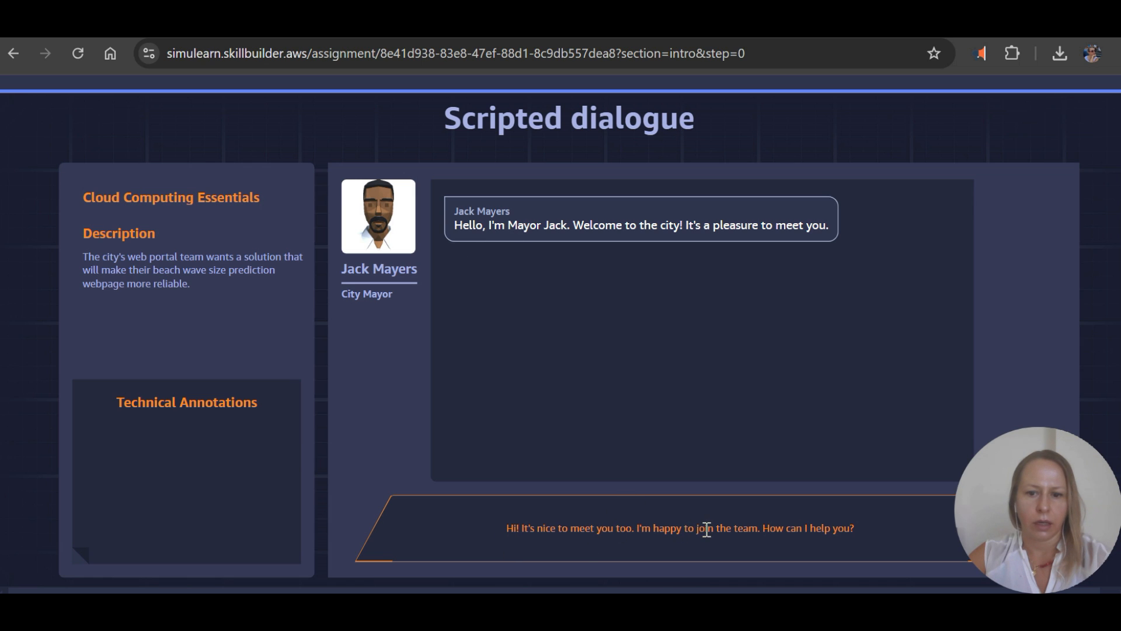
mouse_move(203, 399)
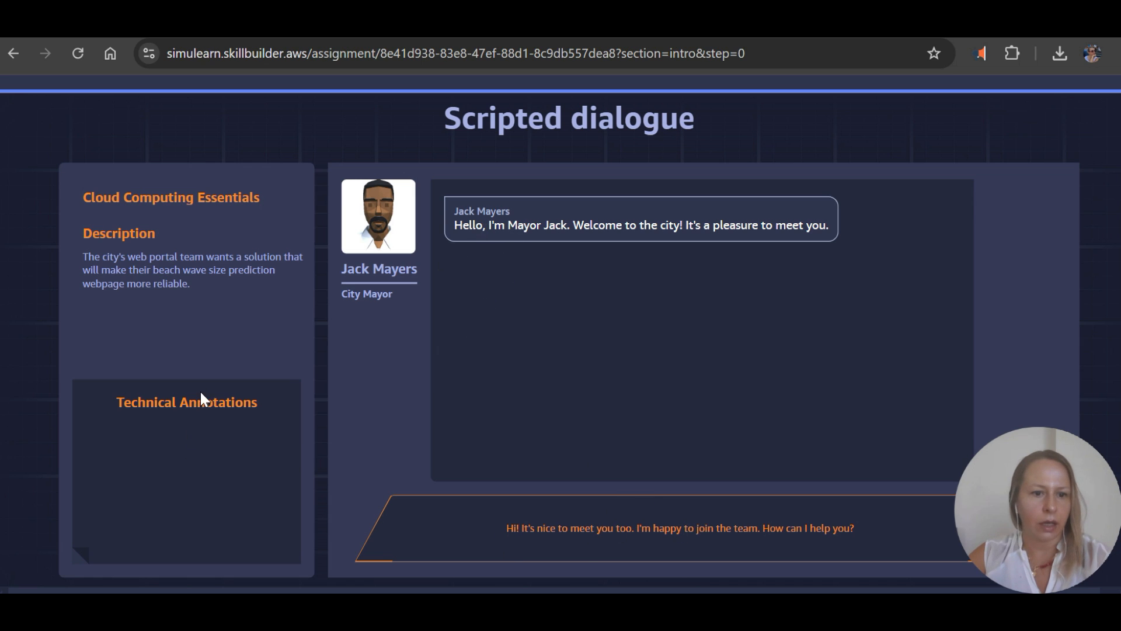
mouse_move(175, 260)
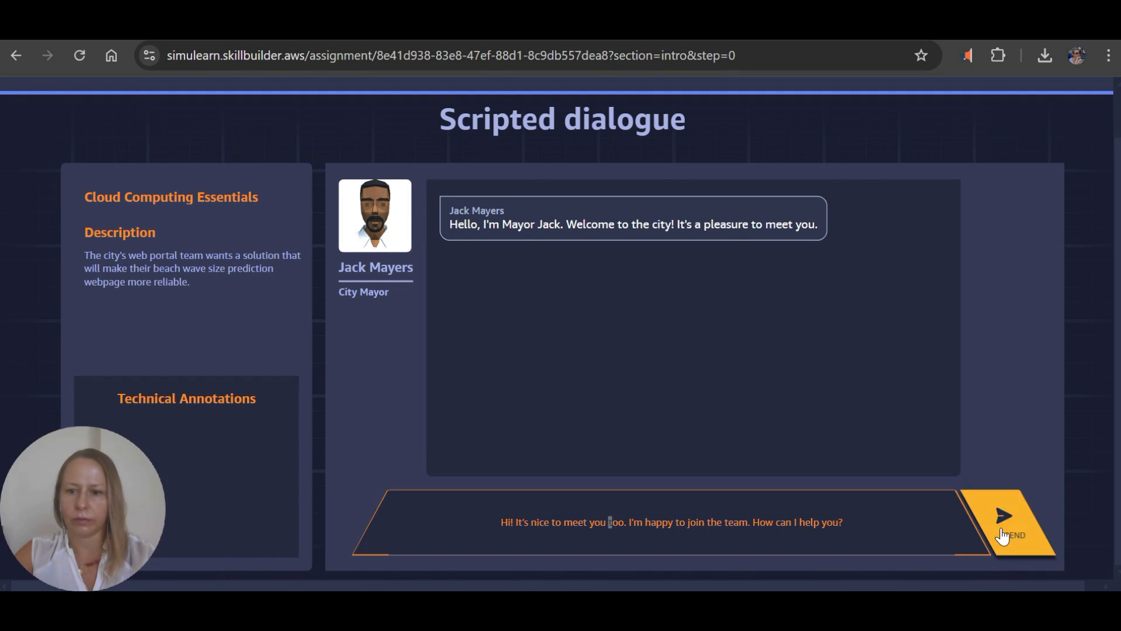
left_click(1007, 522)
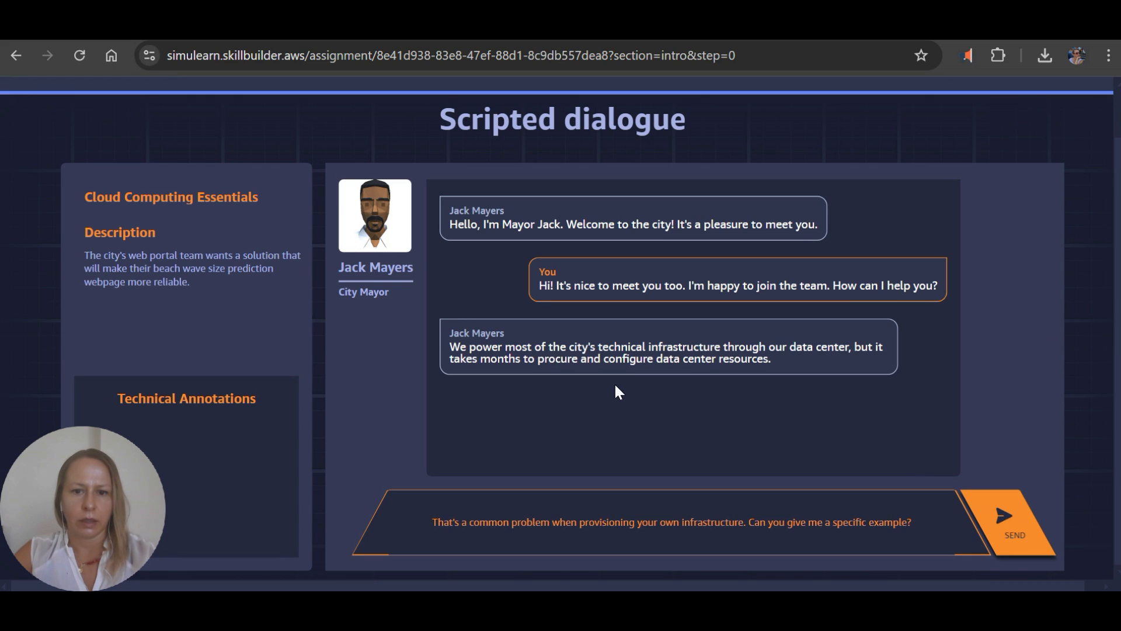
mouse_move(462, 386)
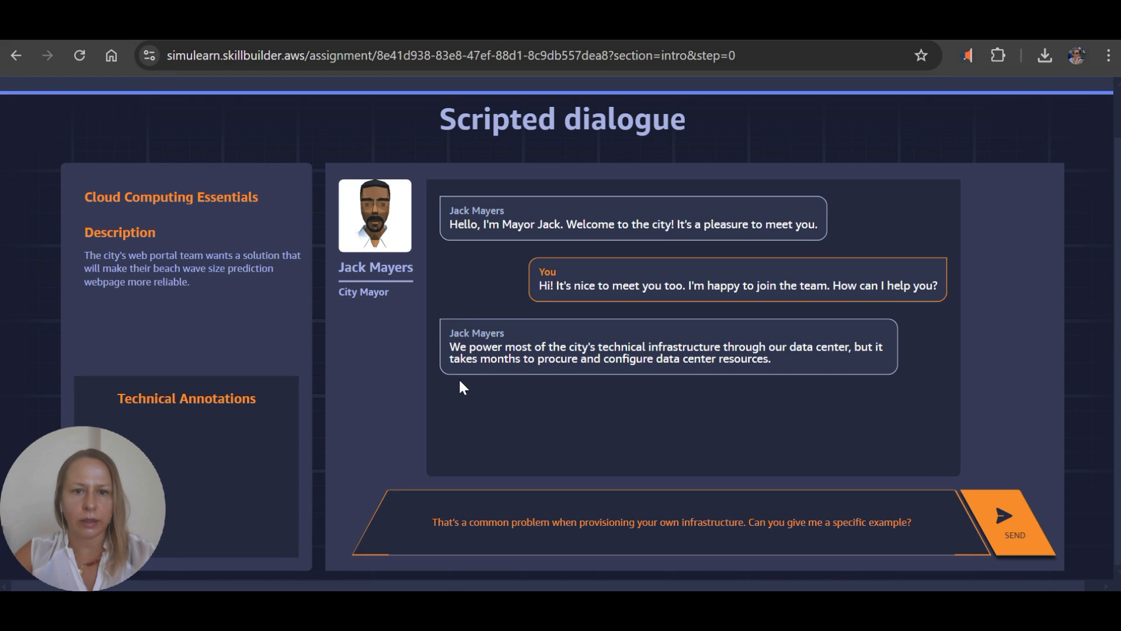
mouse_move(846, 505)
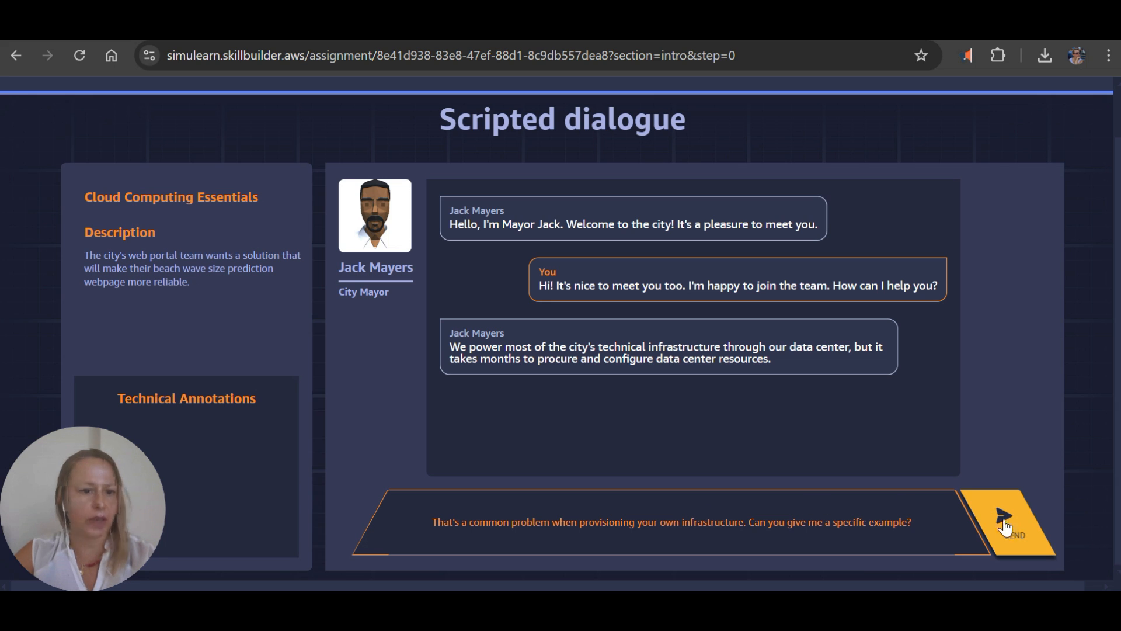
left_click(1012, 519)
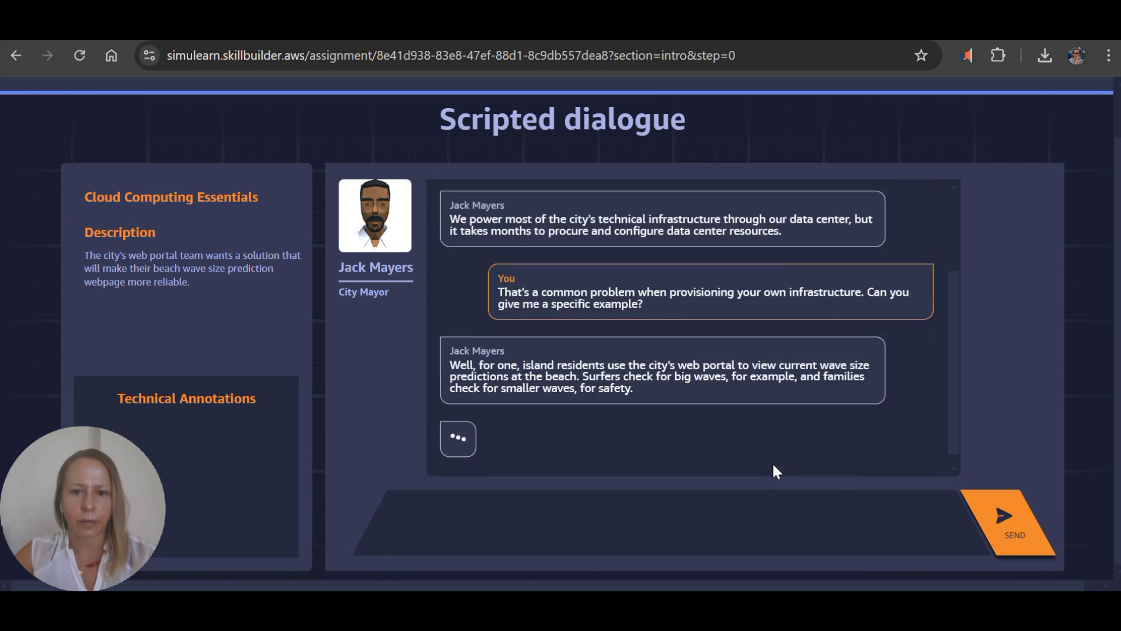
left_click(458, 437)
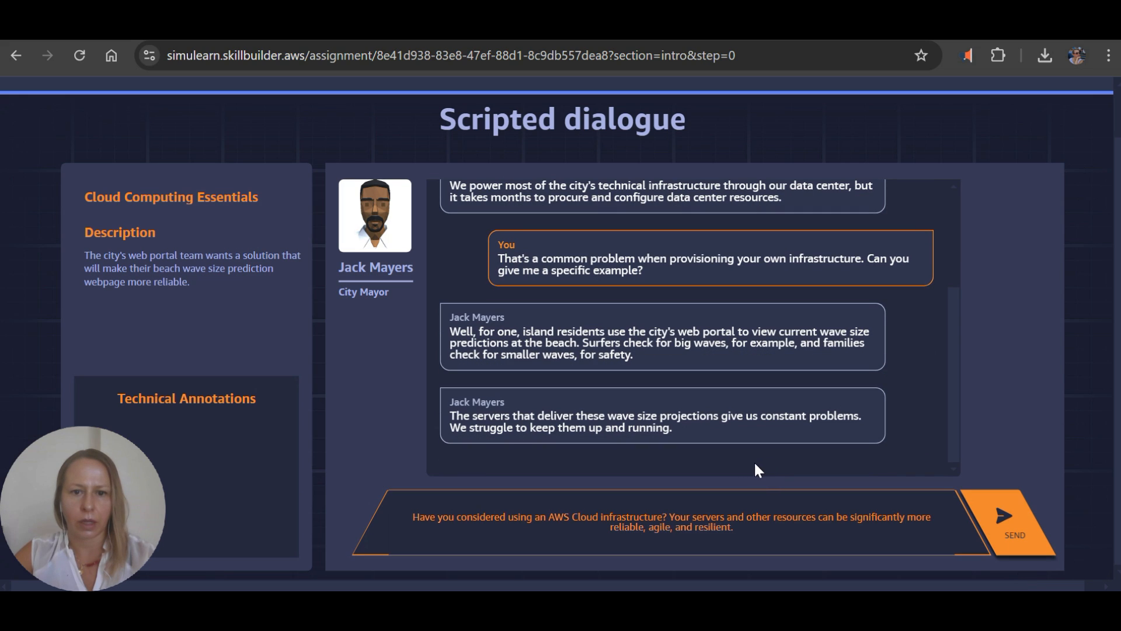
mouse_move(497, 400)
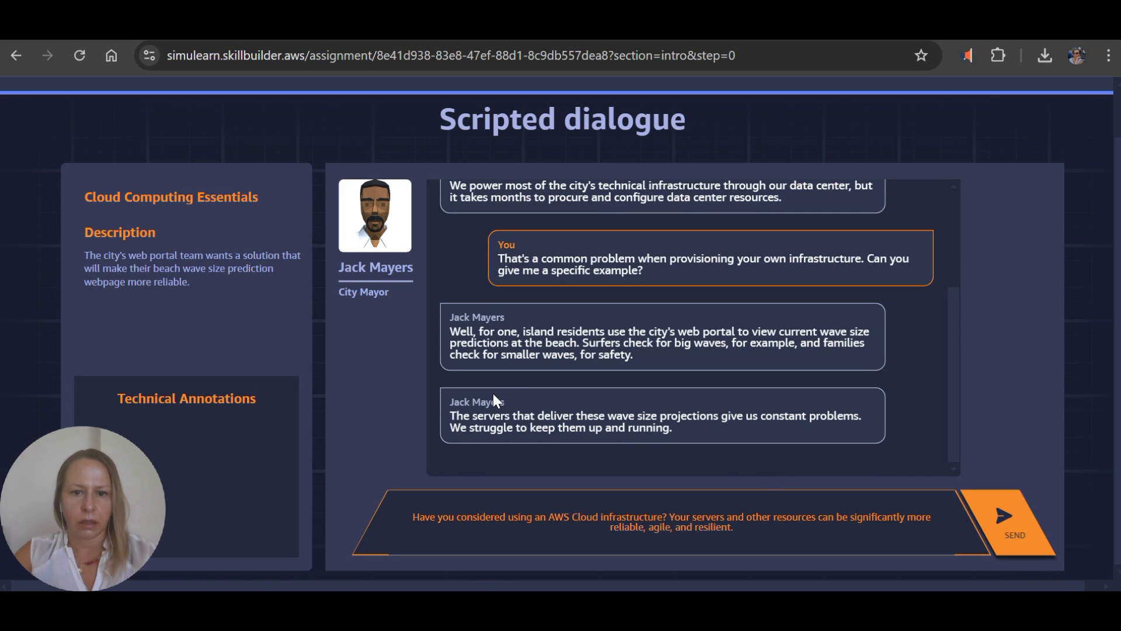
mouse_move(985, 478)
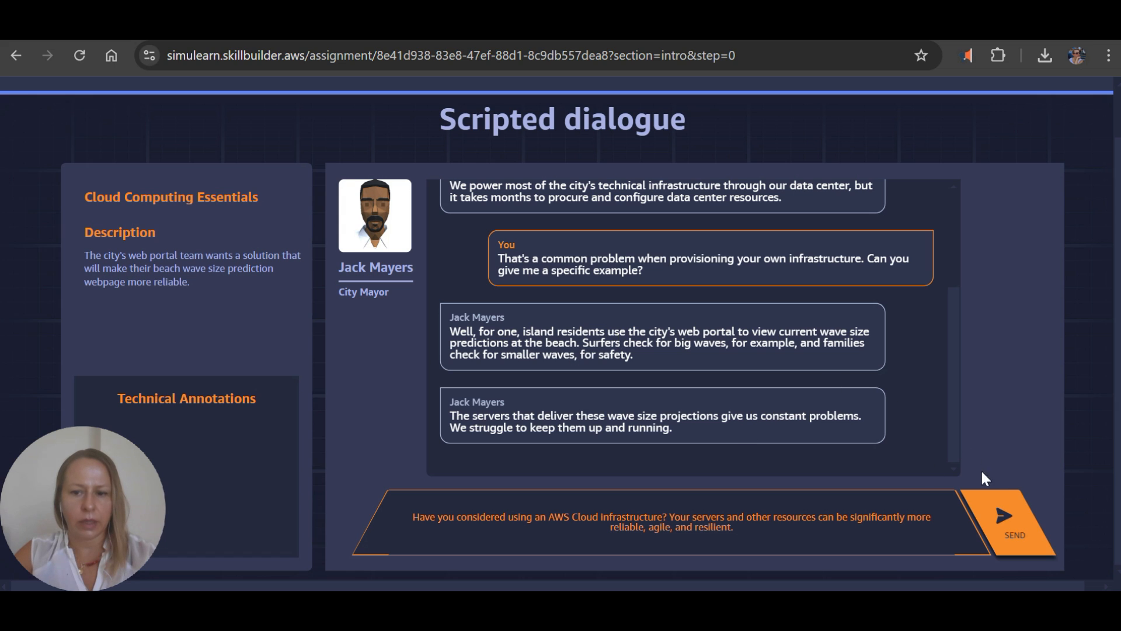
Send the replies about AWS Cloud, cloud computing and fast server deployment, then ask about server-side scripts.
left_click(1012, 521)
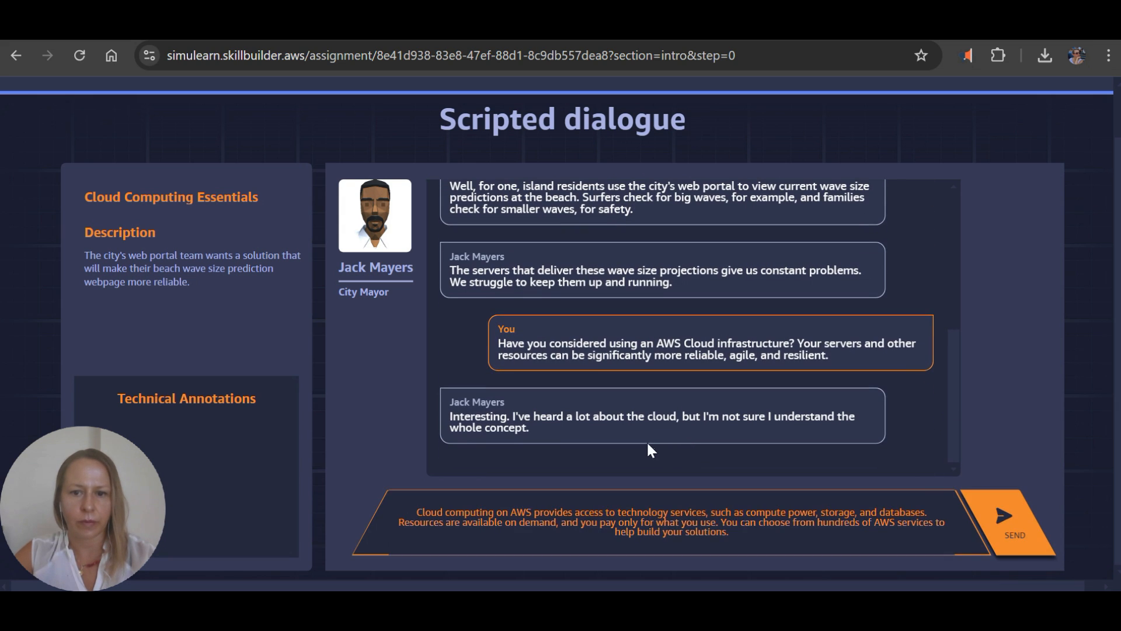
mouse_move(606, 442)
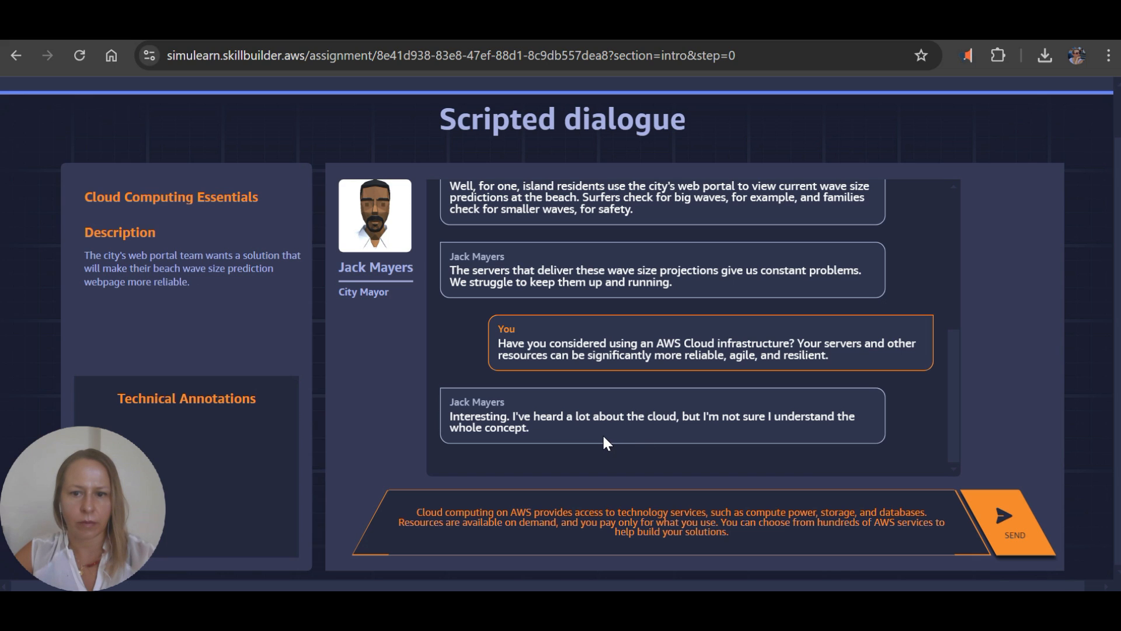
mouse_move(493, 421)
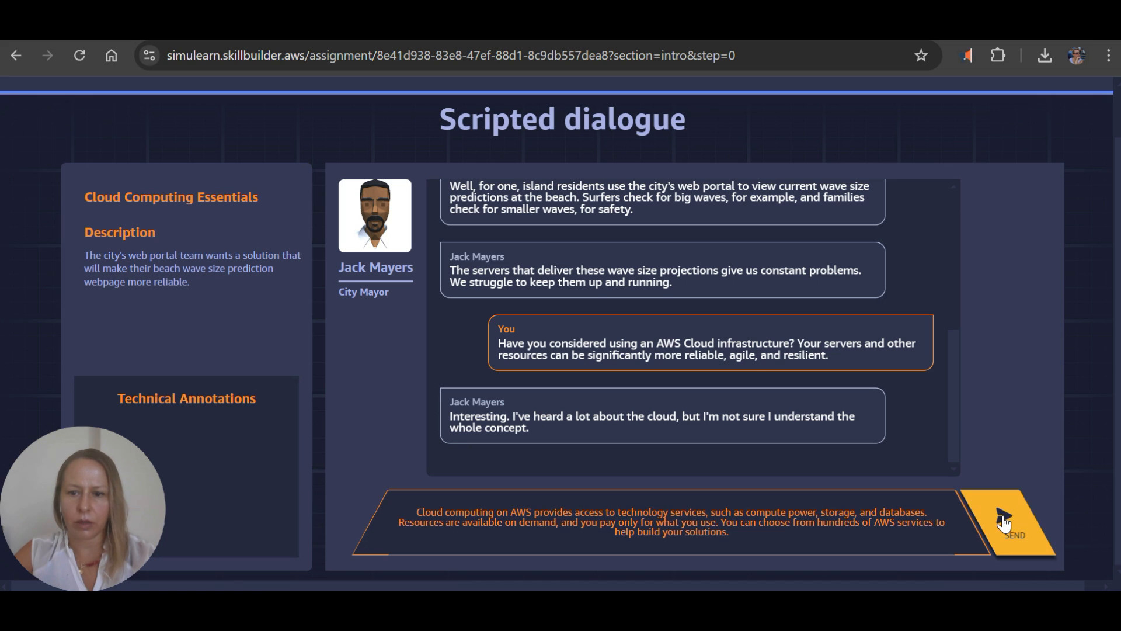
left_click(1014, 522)
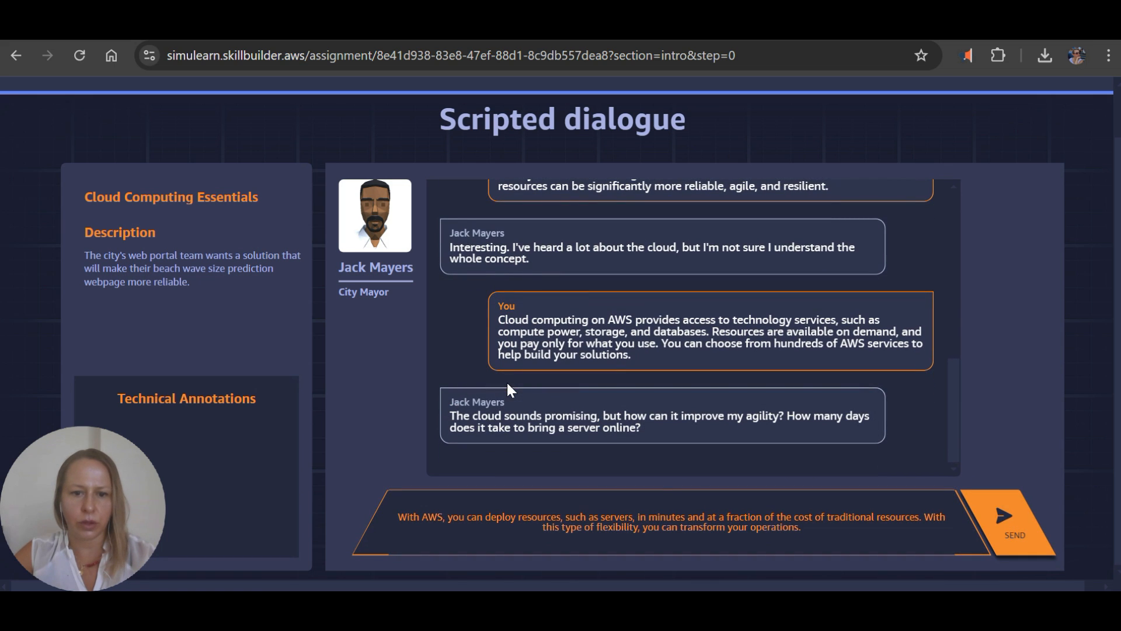
mouse_move(613, 471)
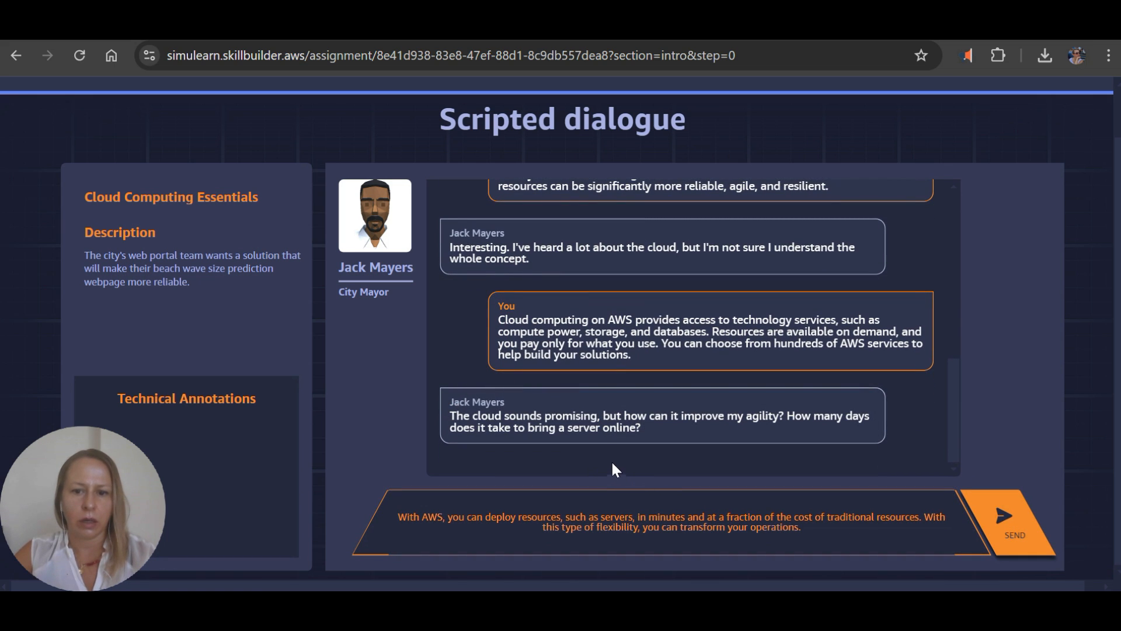
mouse_move(1026, 529)
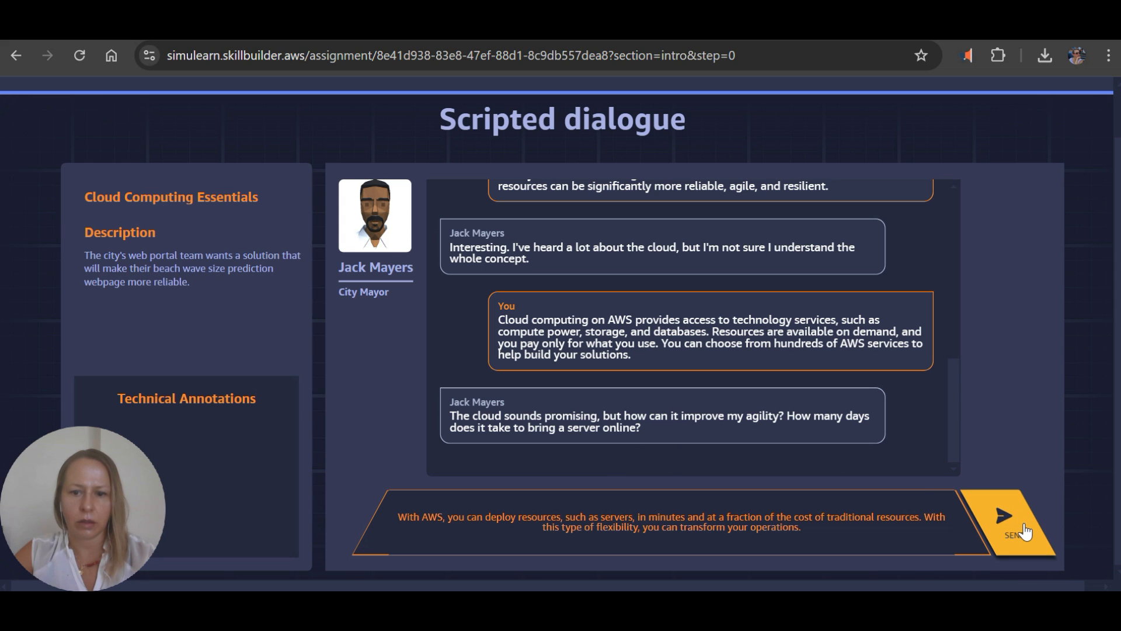
left_click(1002, 516)
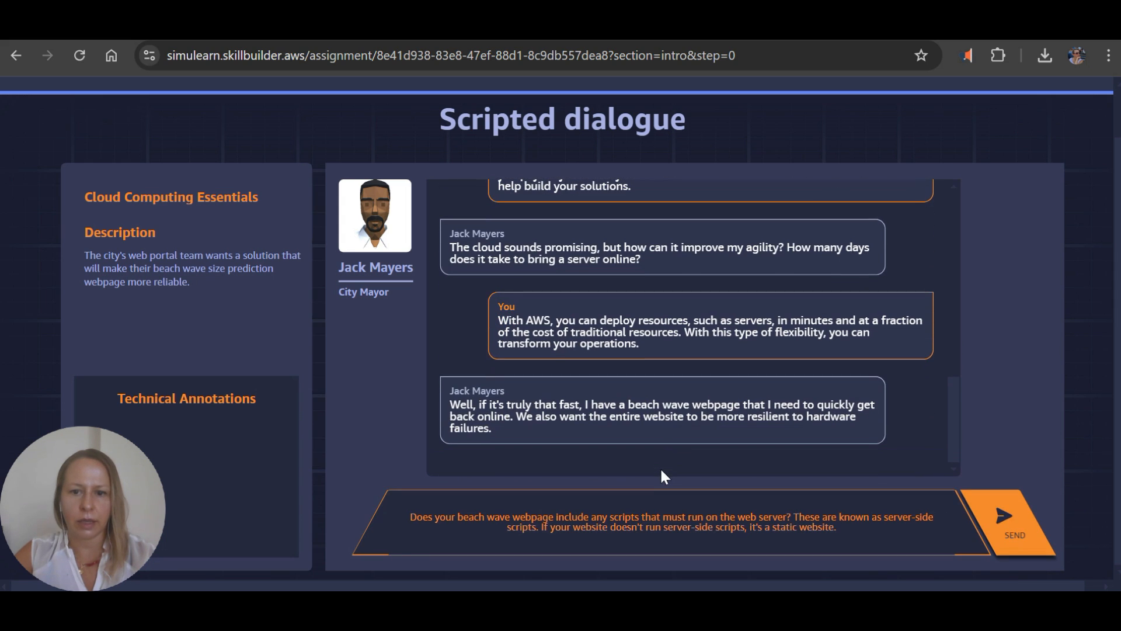
mouse_move(1009, 527)
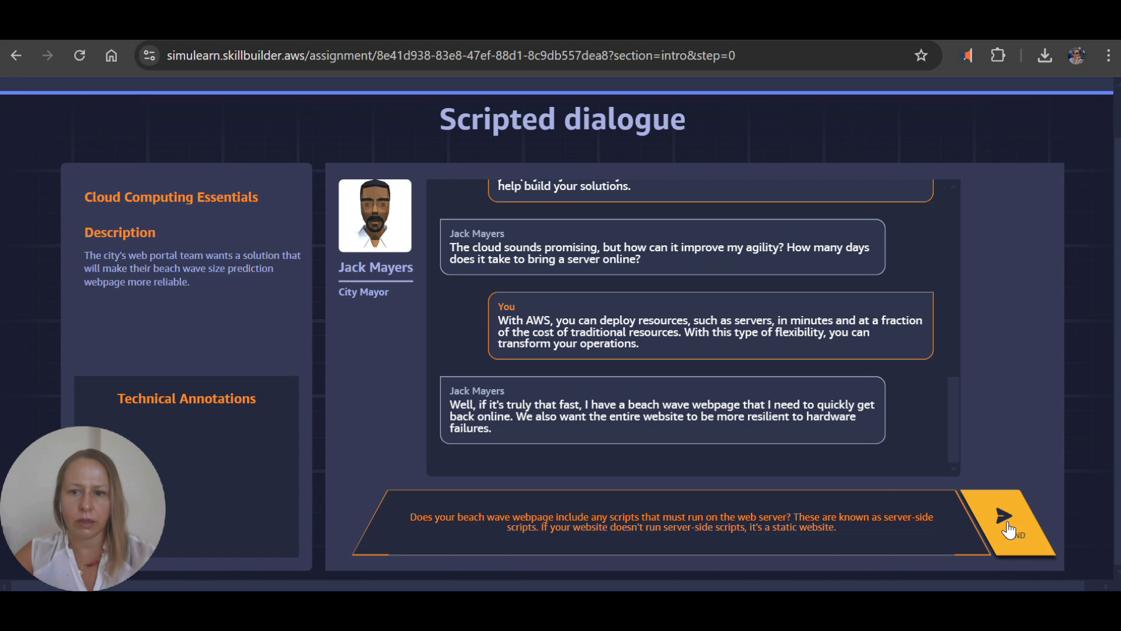
left_click(1004, 522)
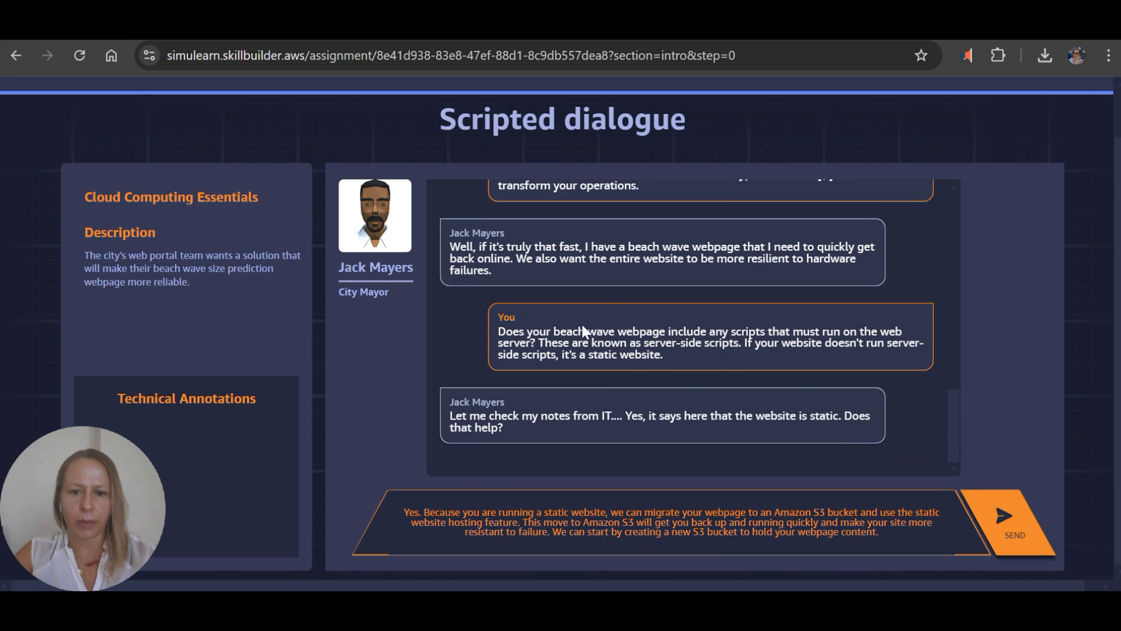
Propose migrating the webpage to an S3 bucket with static hosting enabled.
left_click(1013, 522)
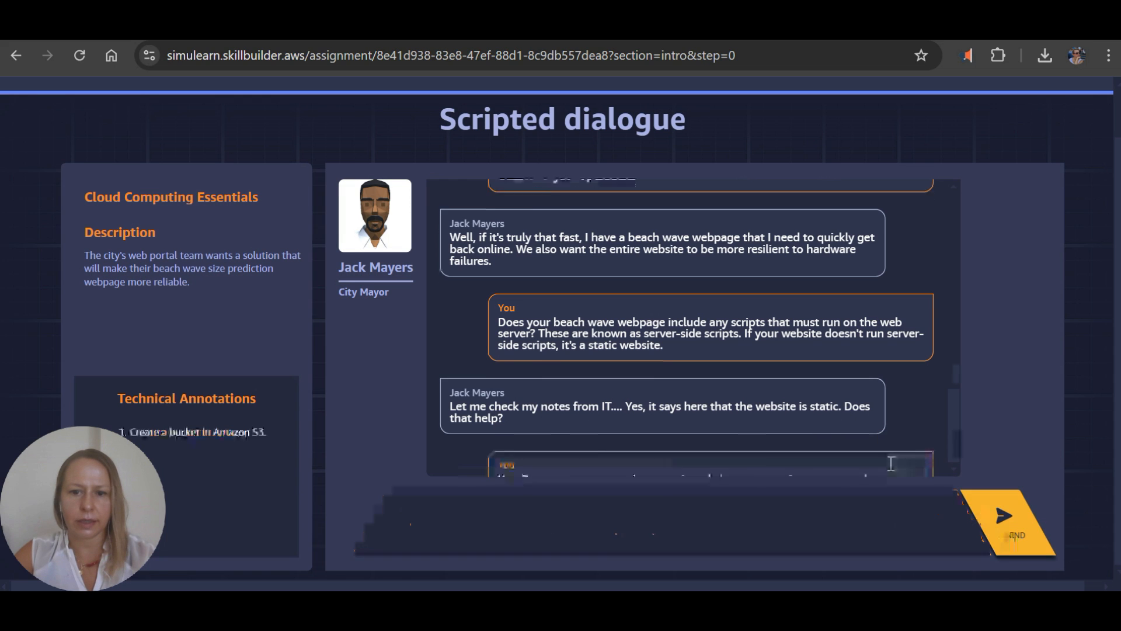
left_click(1013, 521)
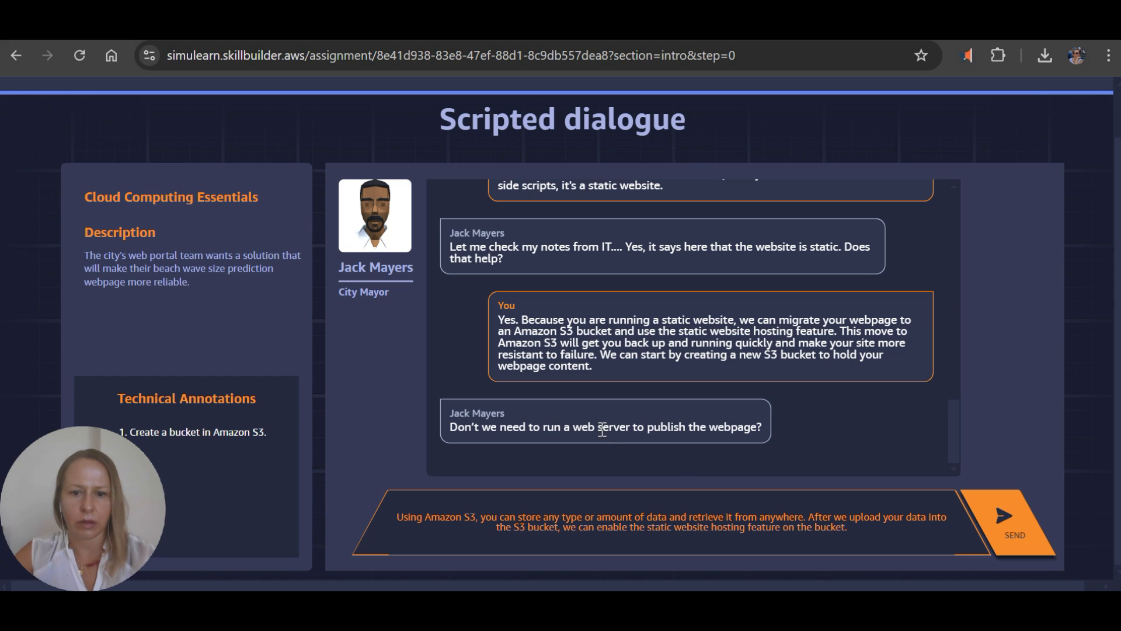
mouse_move(220, 374)
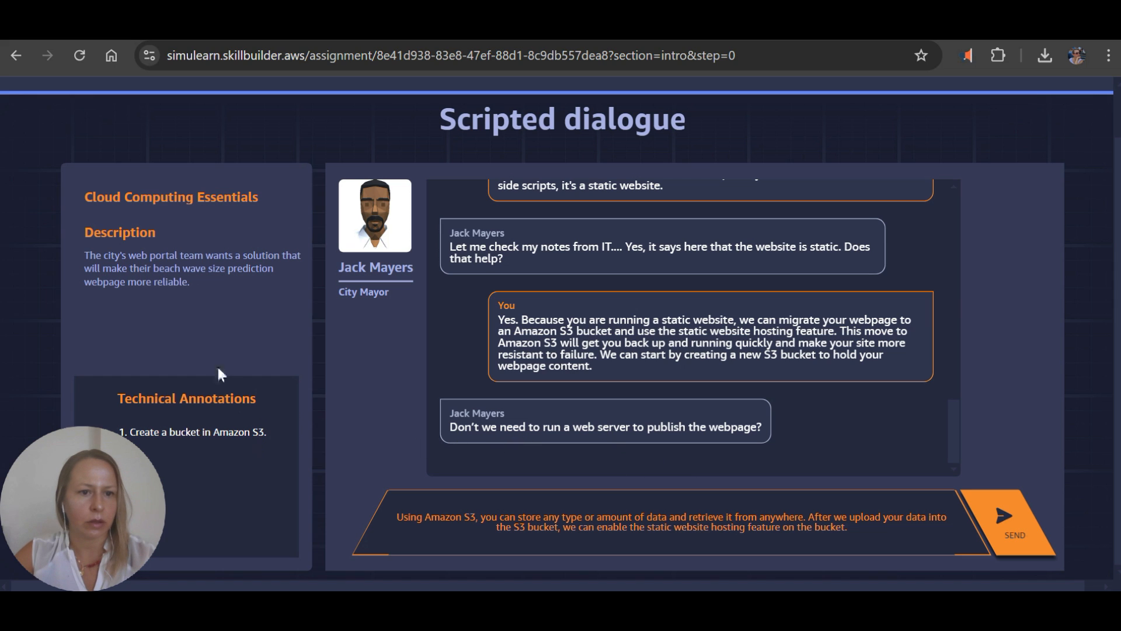
left_click(1014, 519)
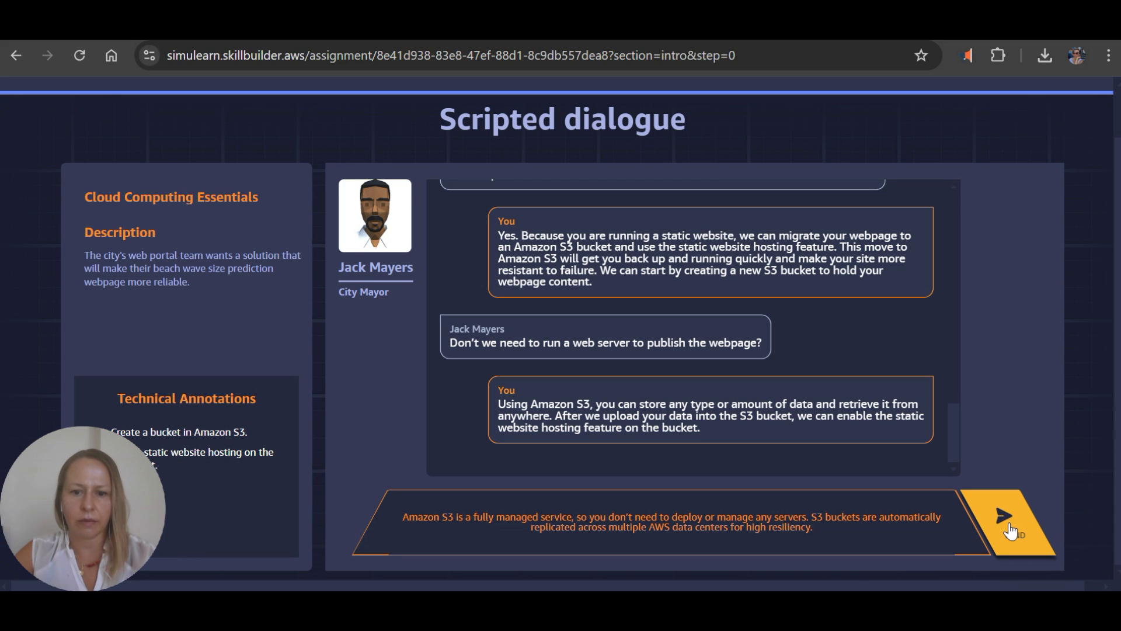
Explain that S3 is fully managed and scales automatically, then start the lab.
left_click(1003, 521)
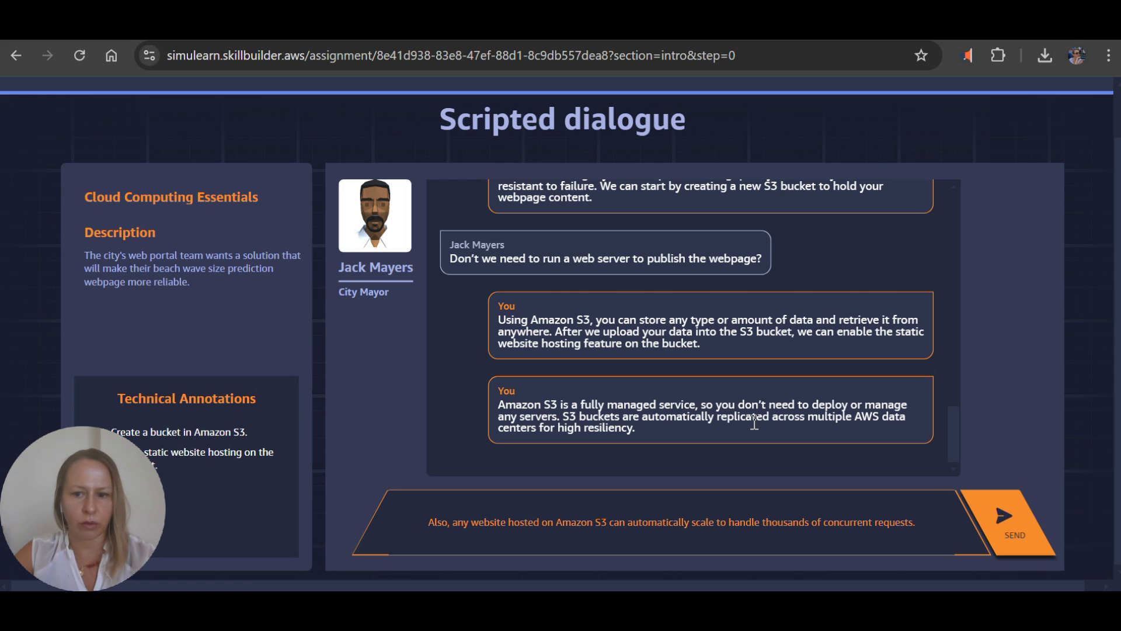
left_click(1012, 522)
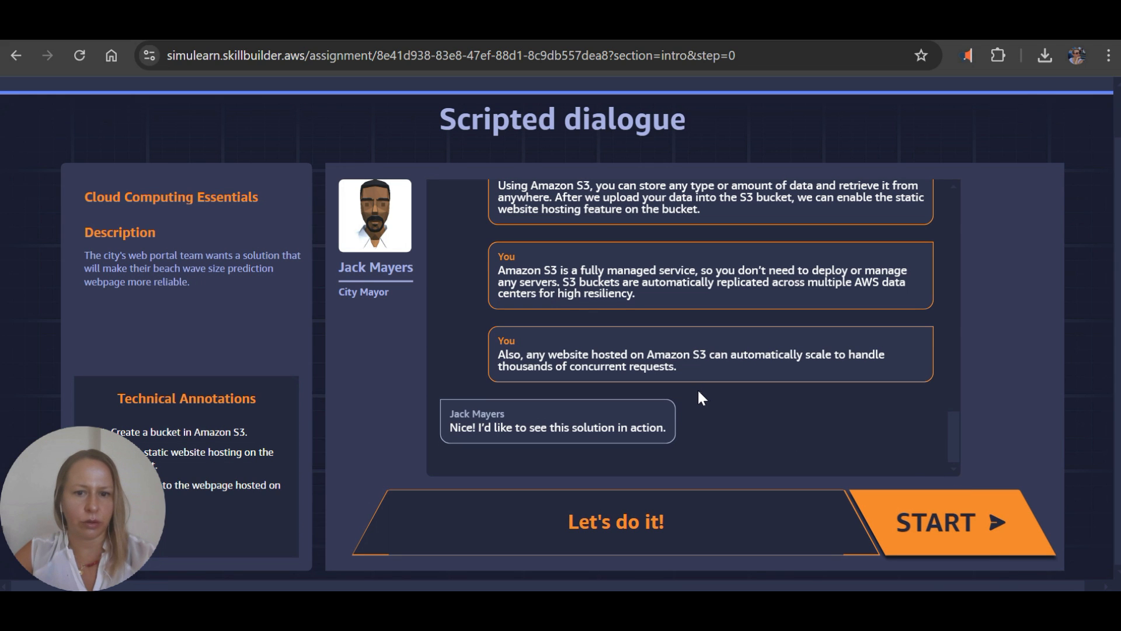
left_click(956, 521)
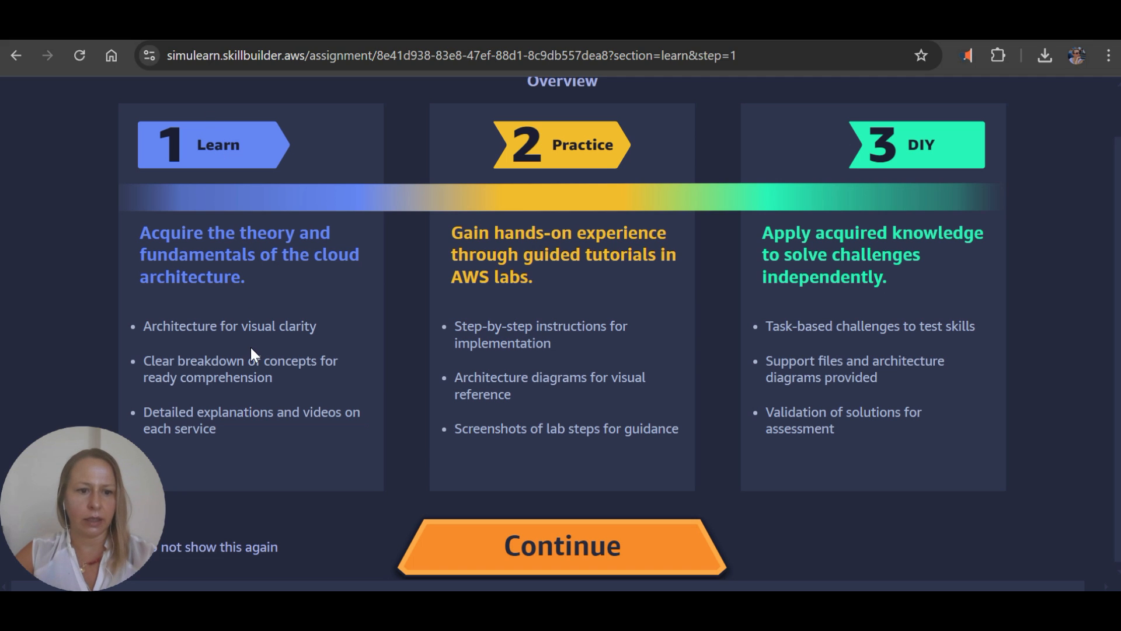
mouse_move(642, 149)
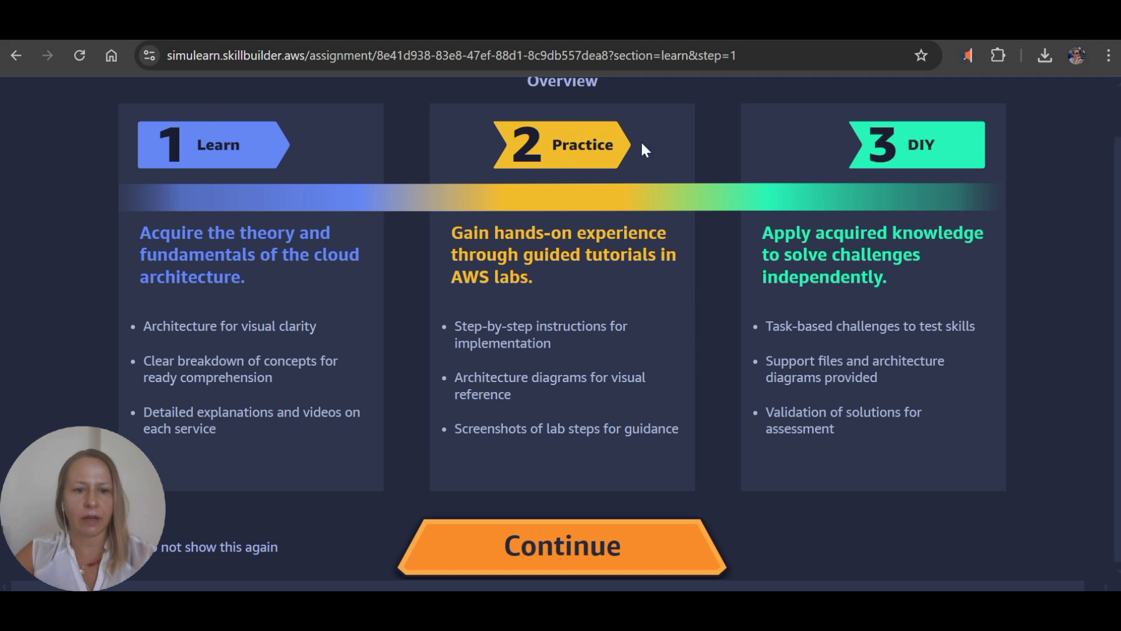
mouse_move(611, 309)
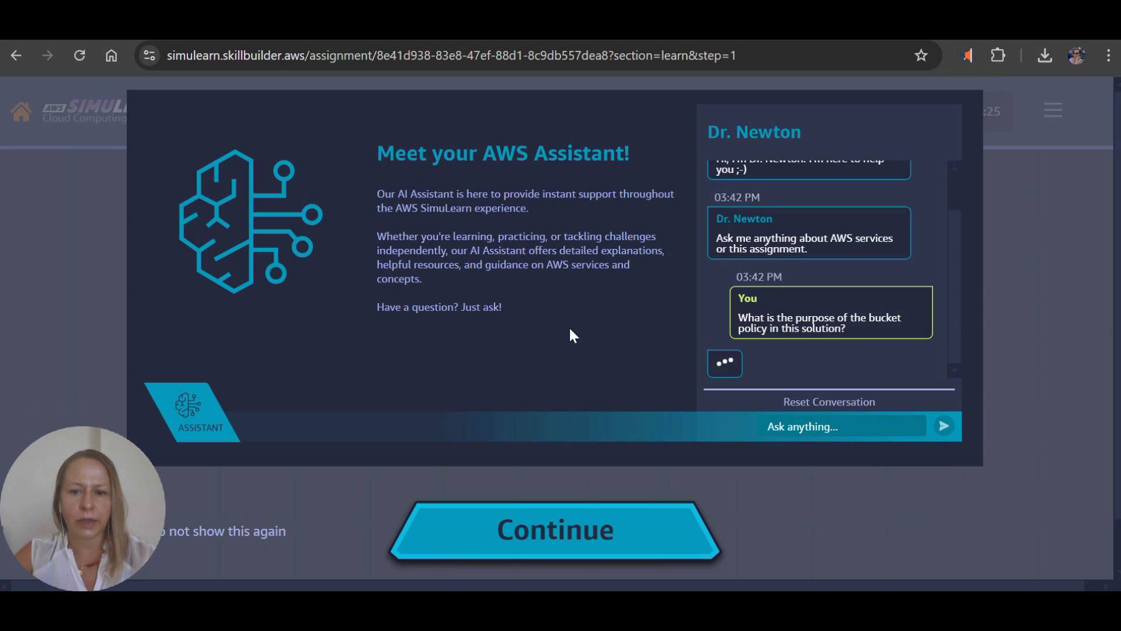
mouse_move(769, 378)
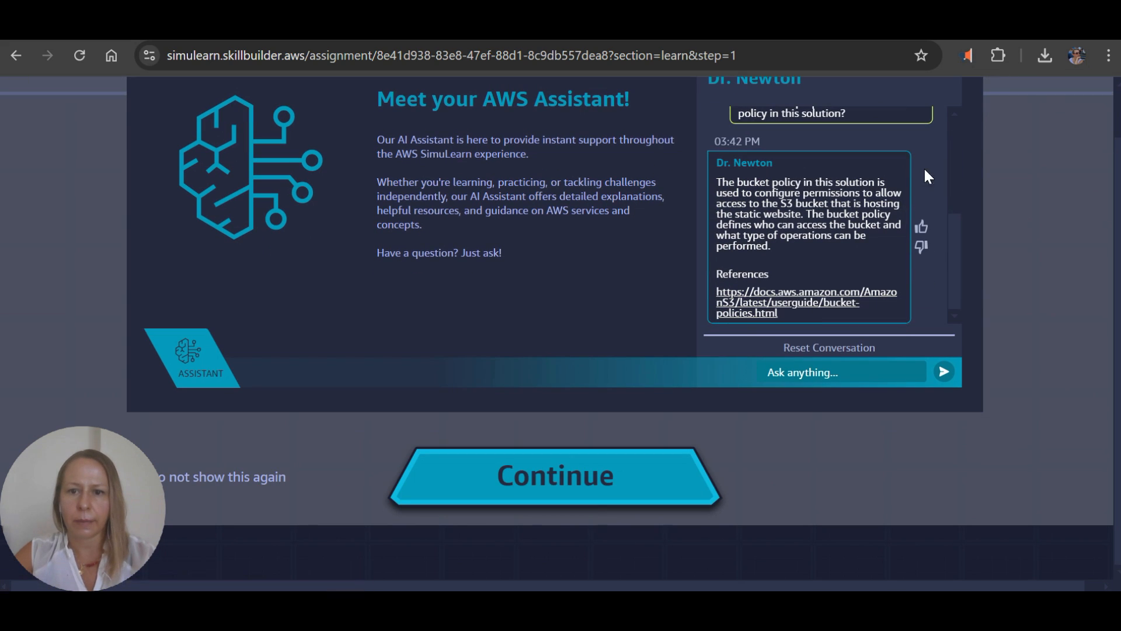
mouse_move(589, 414)
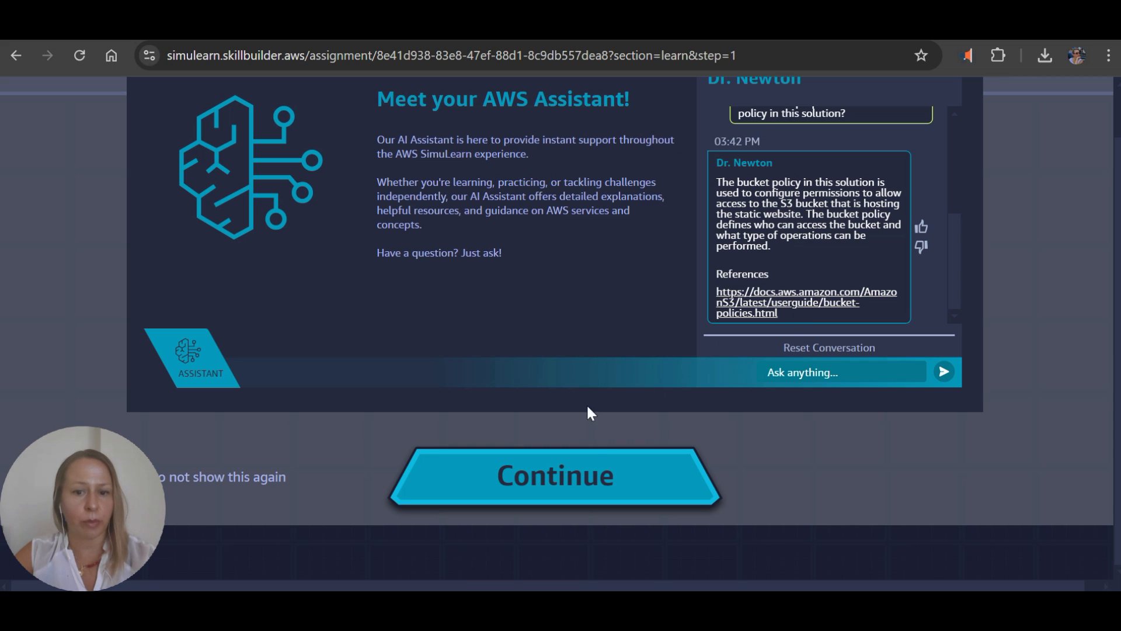
Move past the assistant introduction and go on to the Practice section.
left_click(555, 475)
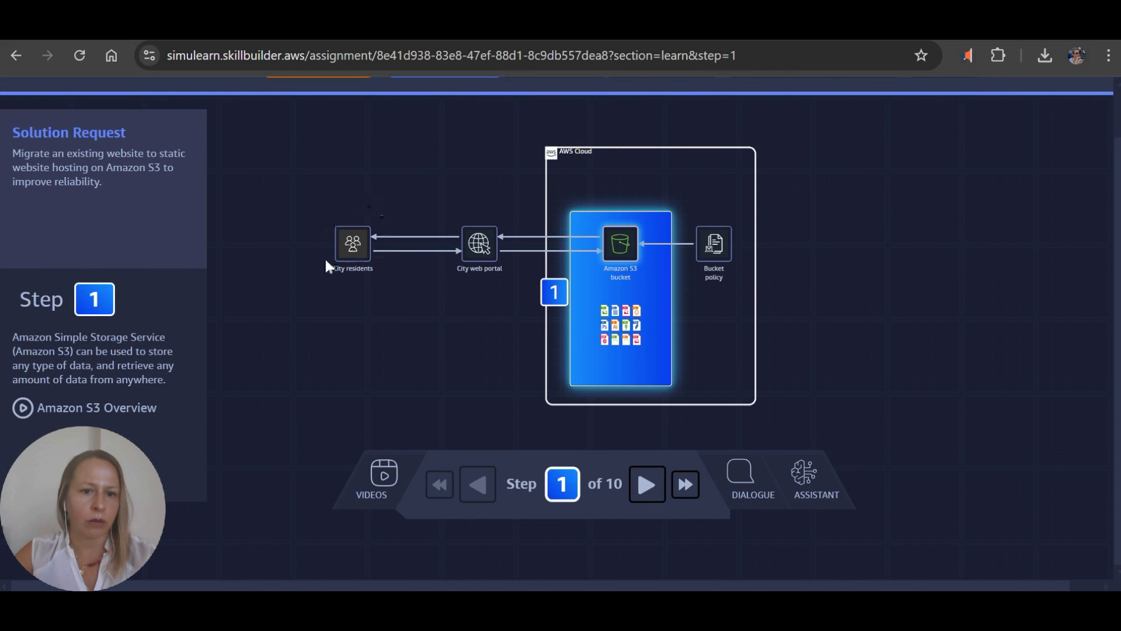
mouse_move(495, 232)
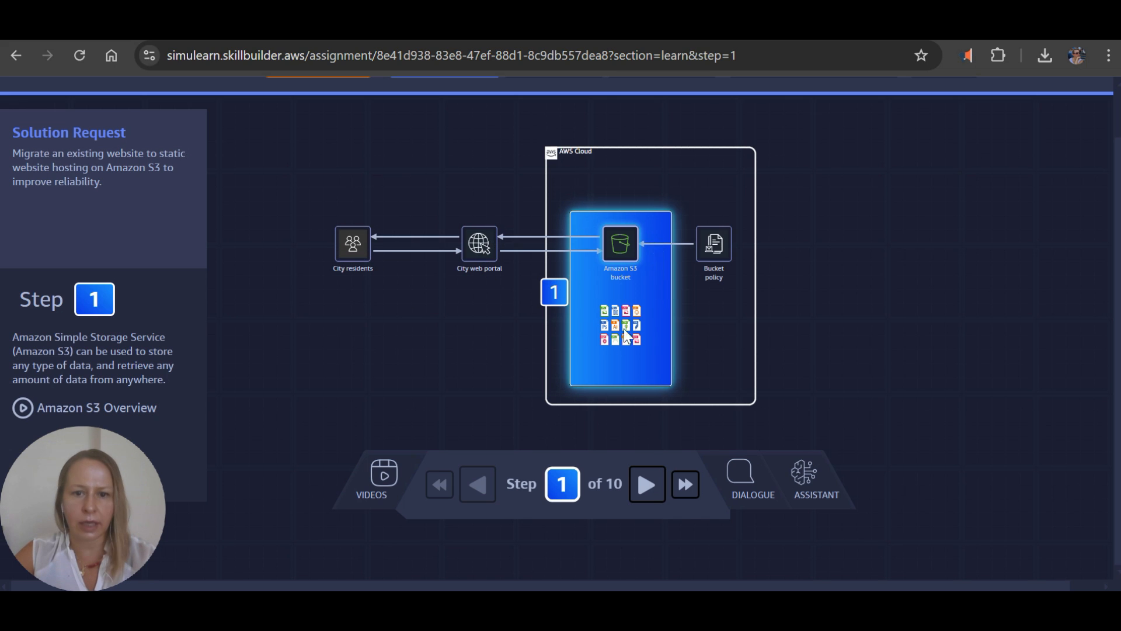
mouse_move(97, 239)
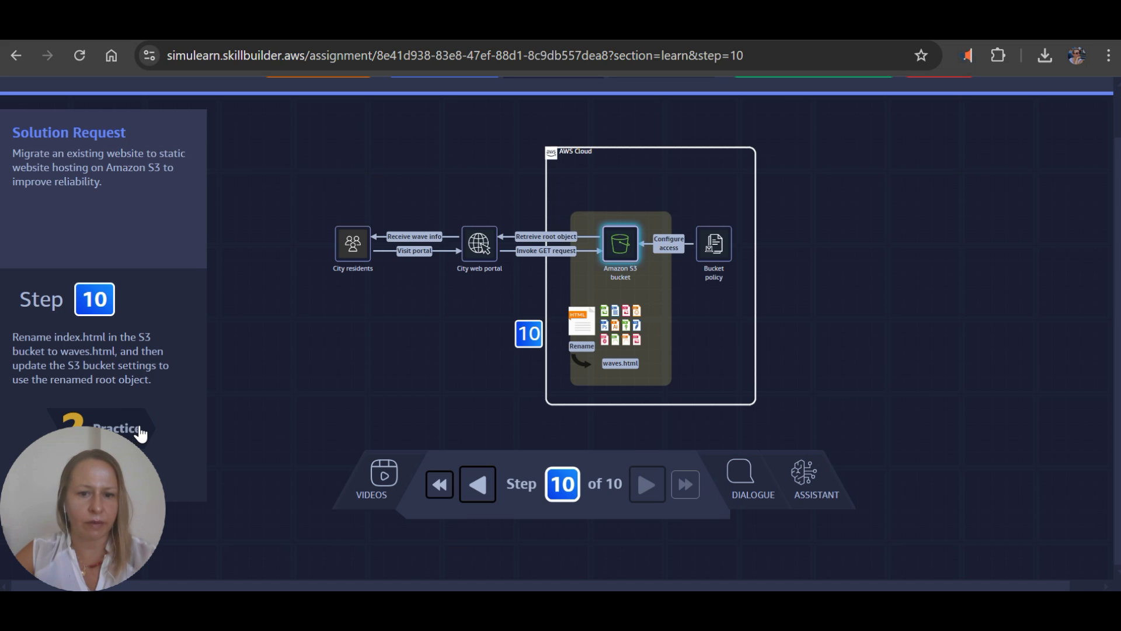
left_click(115, 427)
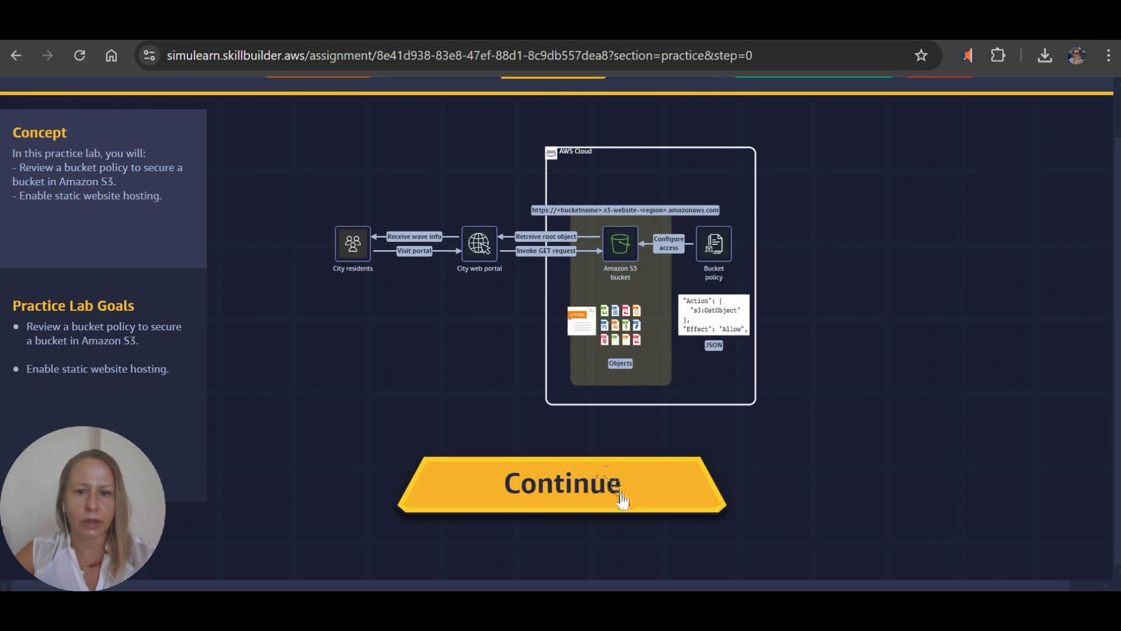
Continue into the practice lab, start it with the console open, and advance to step 2.
left_click(562, 482)
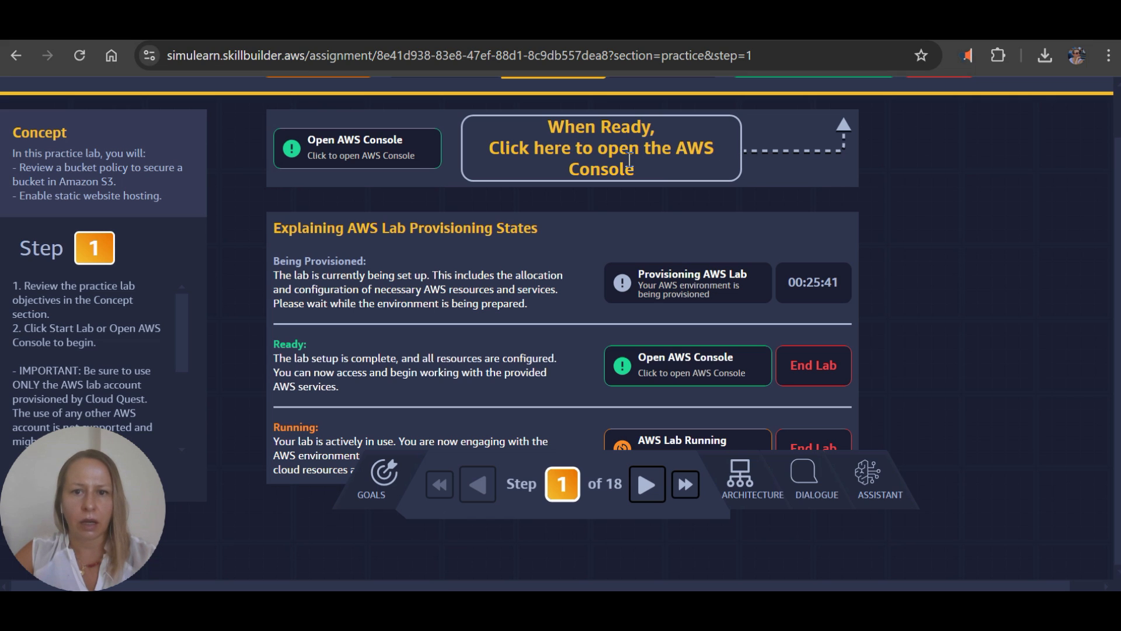
mouse_move(663, 152)
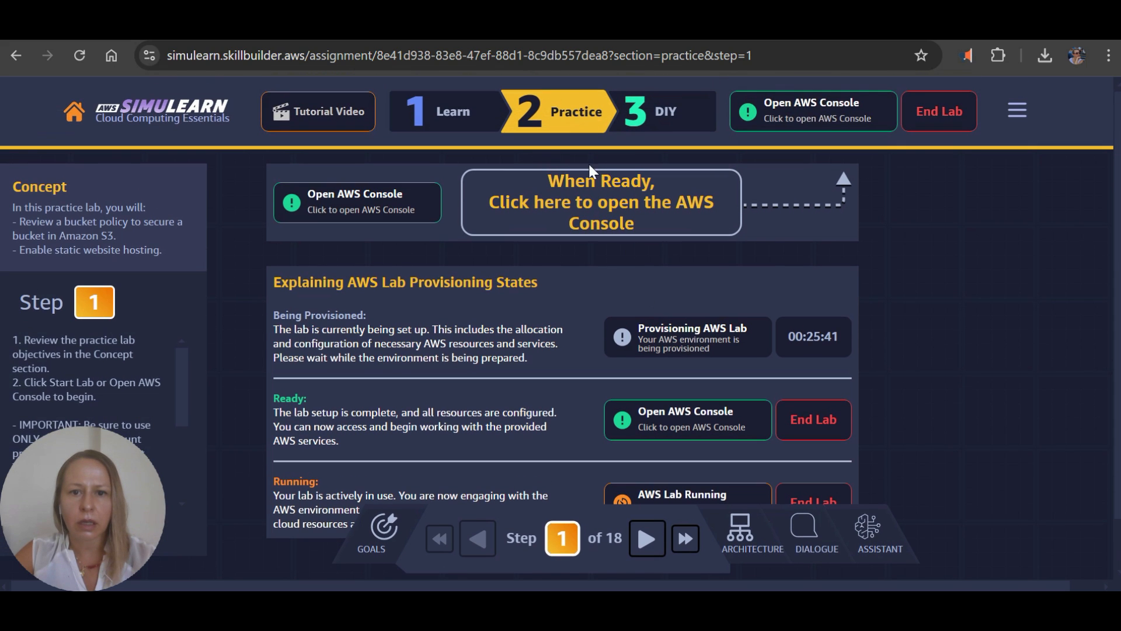
mouse_move(836, 120)
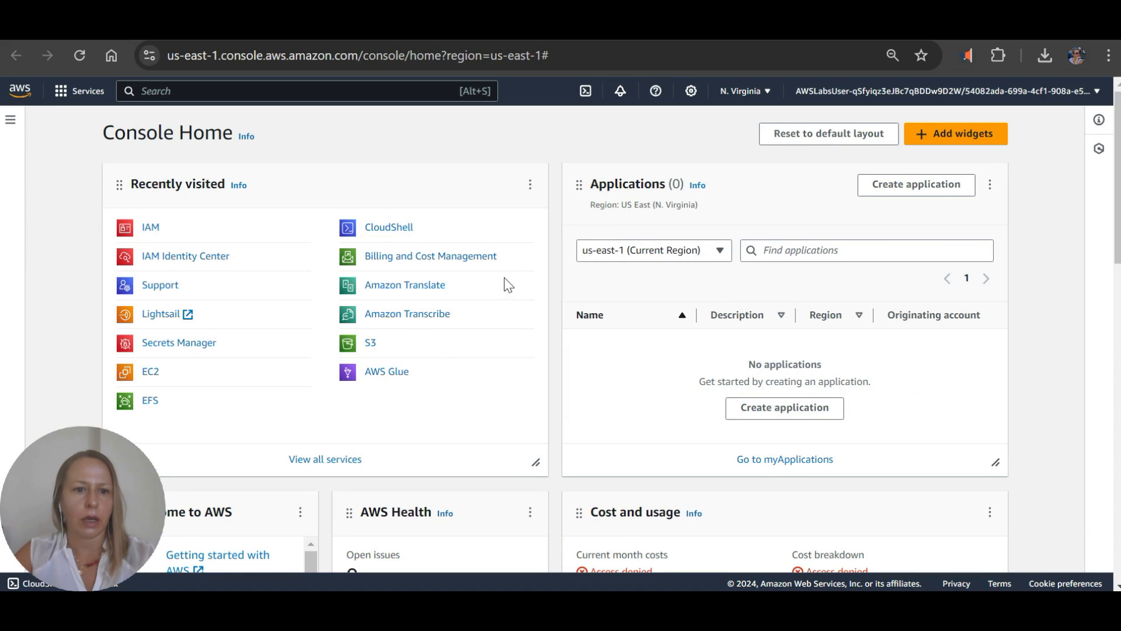
mouse_move(629, 350)
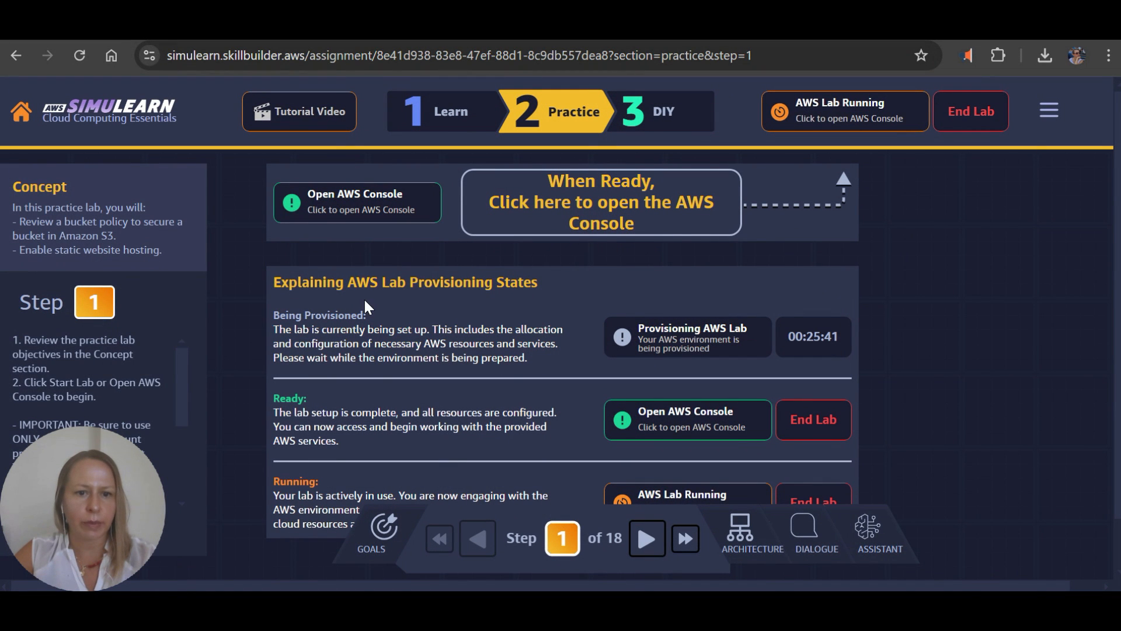
mouse_move(544, 323)
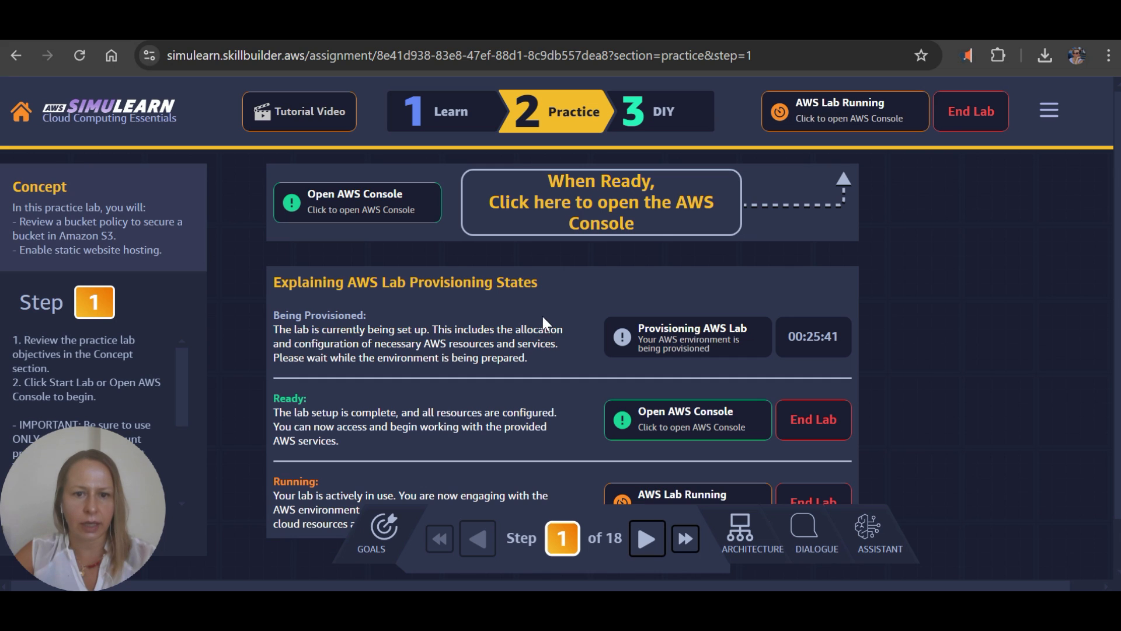
scroll("down", 3)
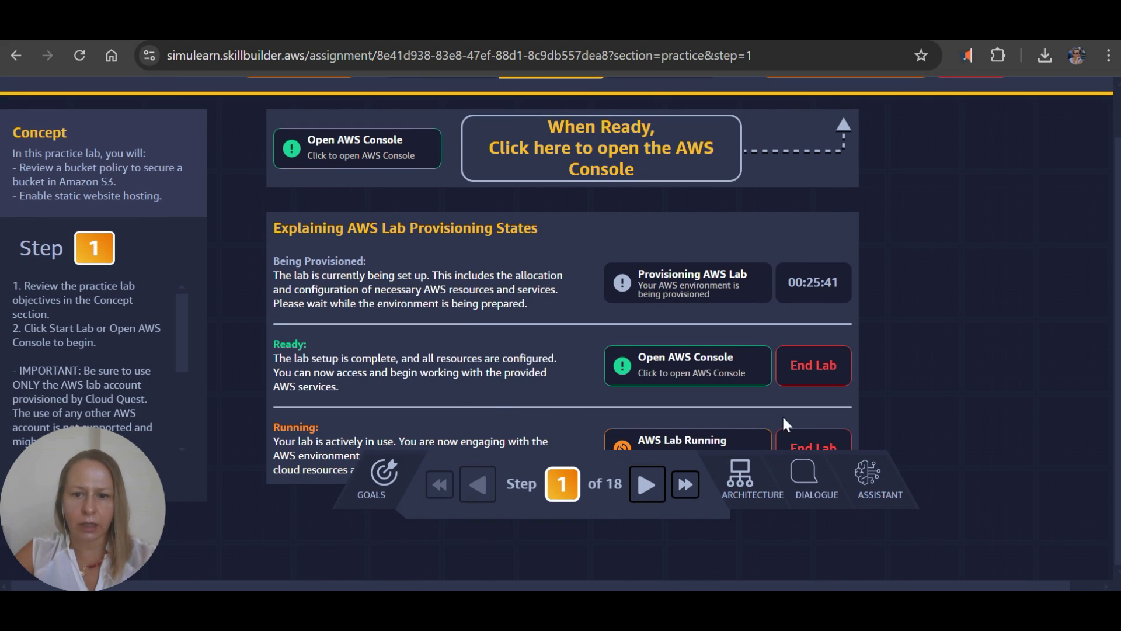
left_click(646, 484)
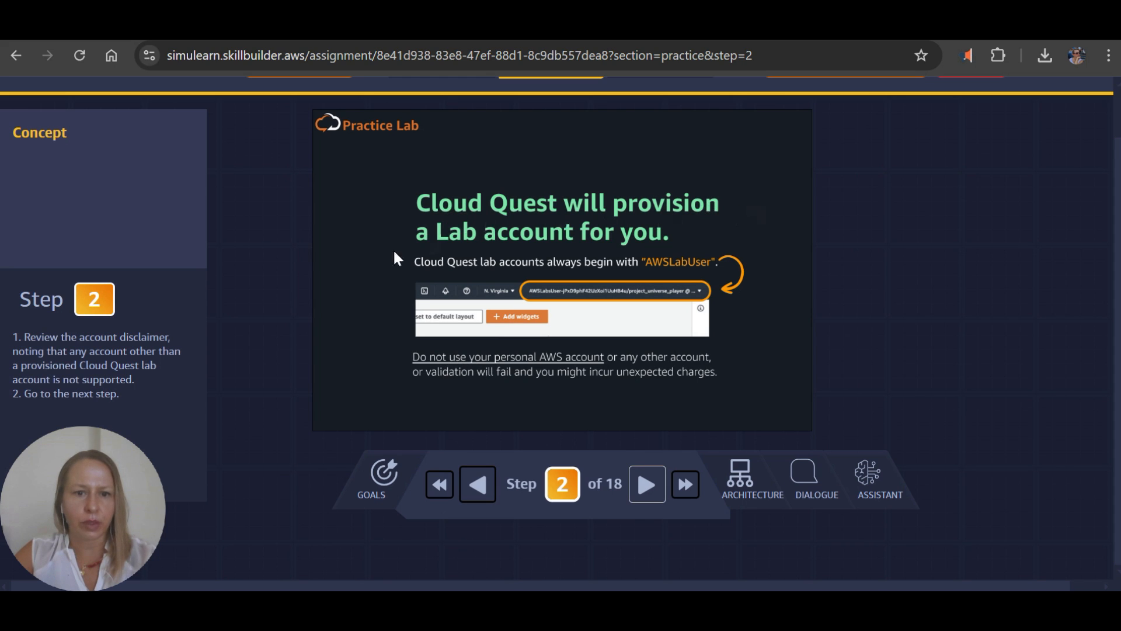
Advance the practice guide to step 6 and its website-bucket list screenshot.
left_click(644, 483)
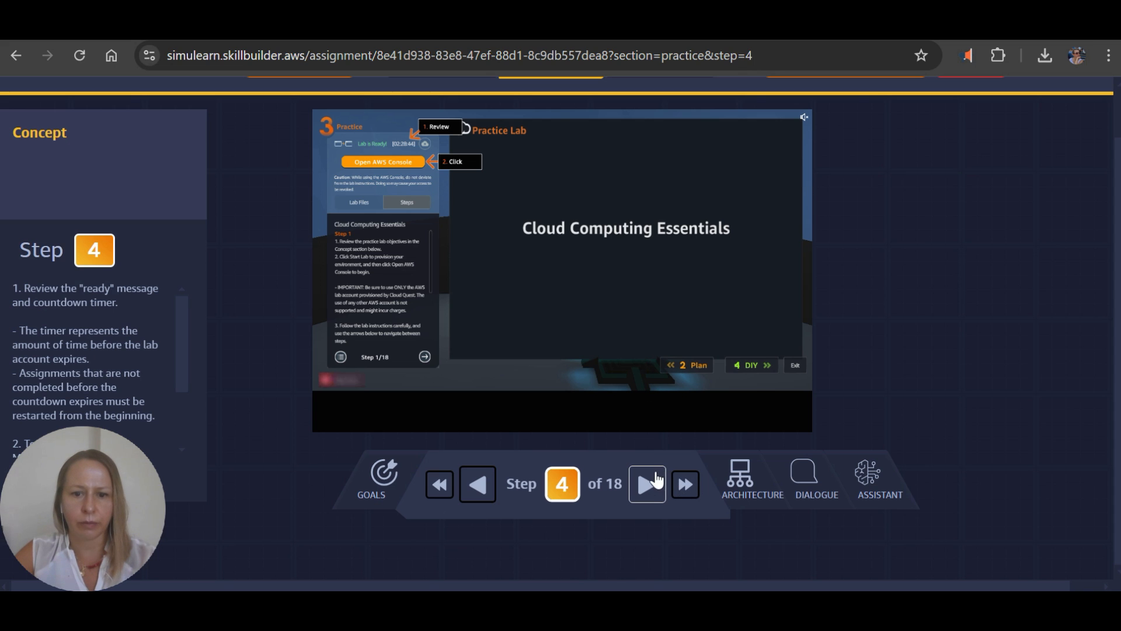
left_click(645, 483)
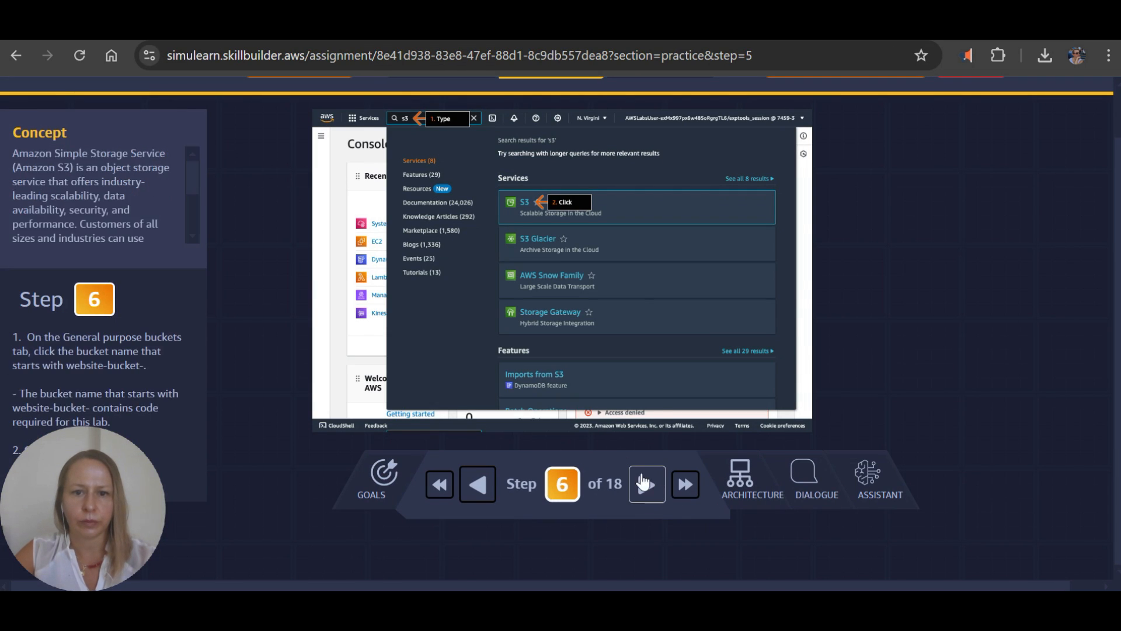
left_click(525, 202)
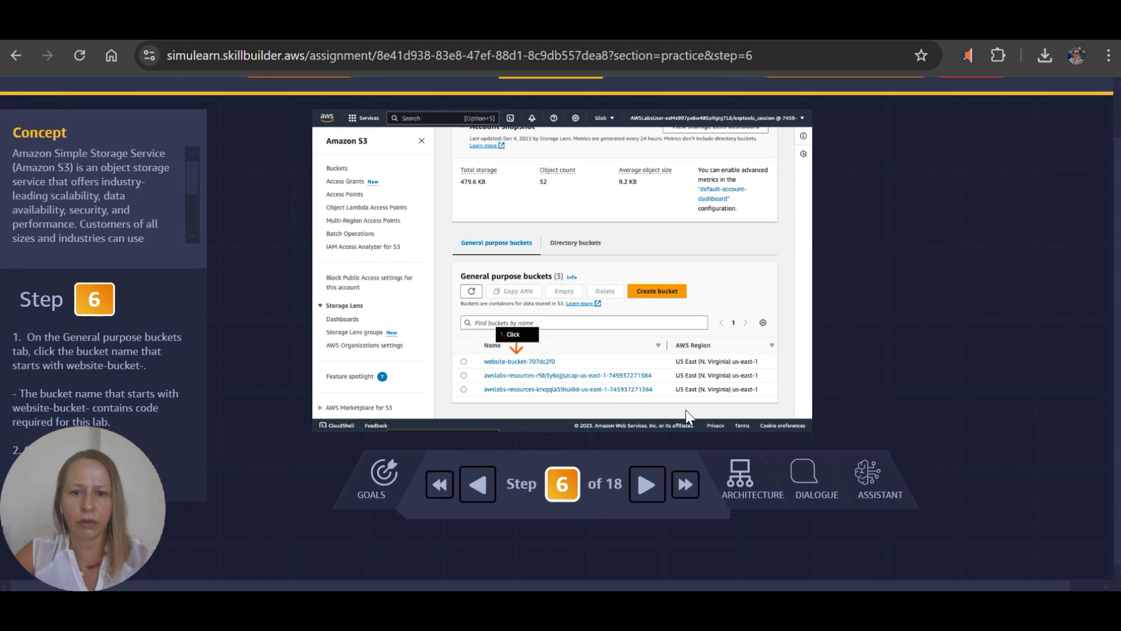
mouse_move(603, 441)
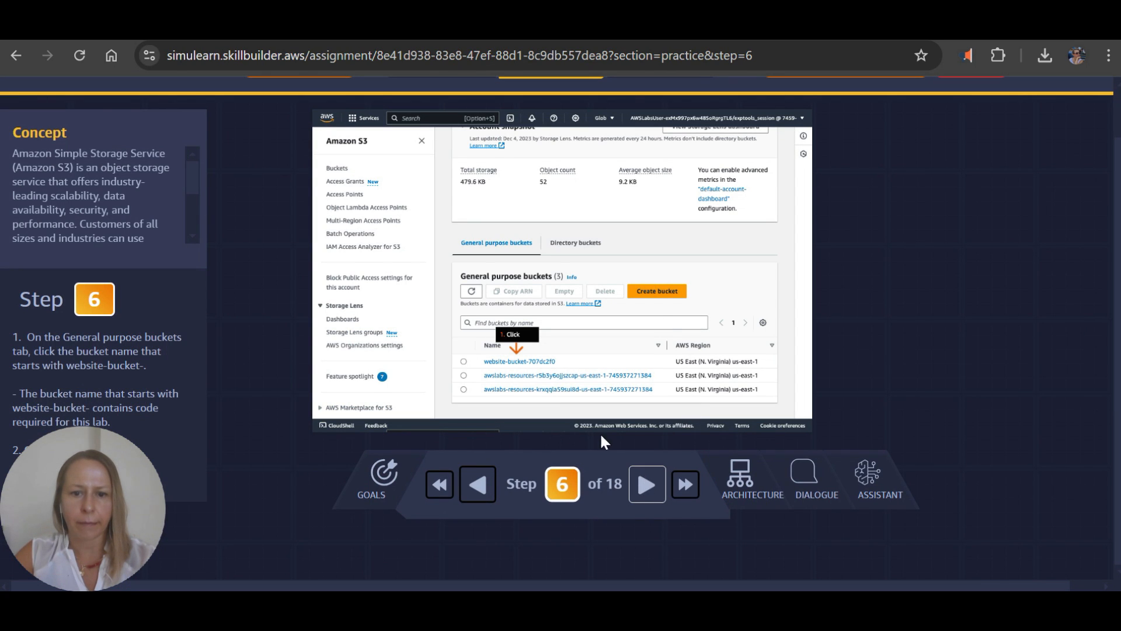
Open the website bucket's objects and start renaming text.html via Actions > Rename object.
left_click(519, 361)
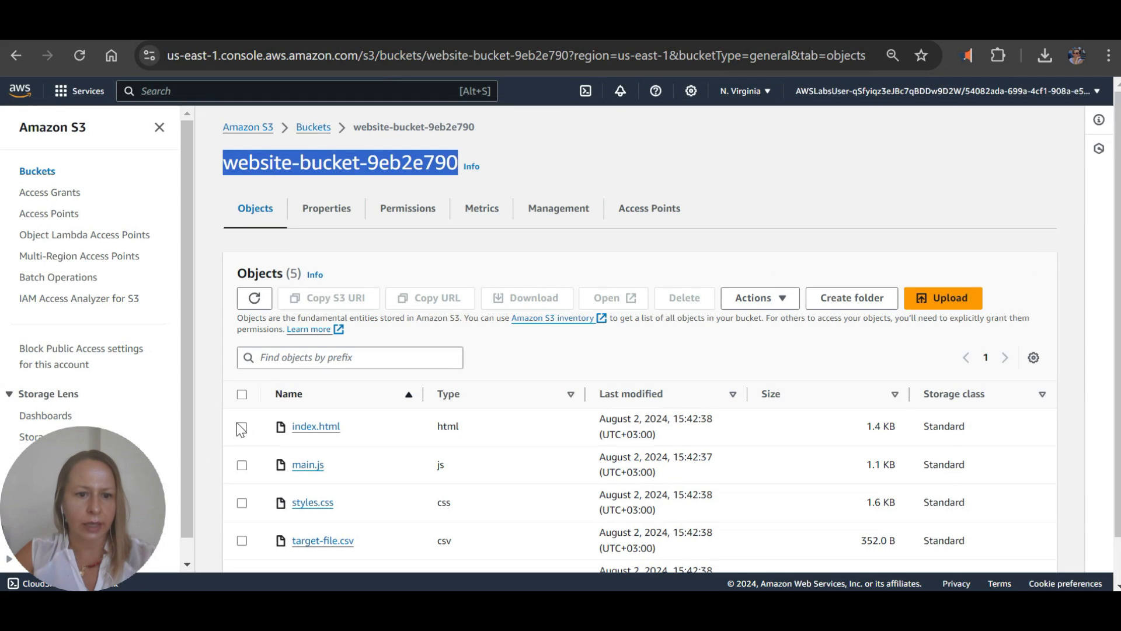
scroll("down", 3)
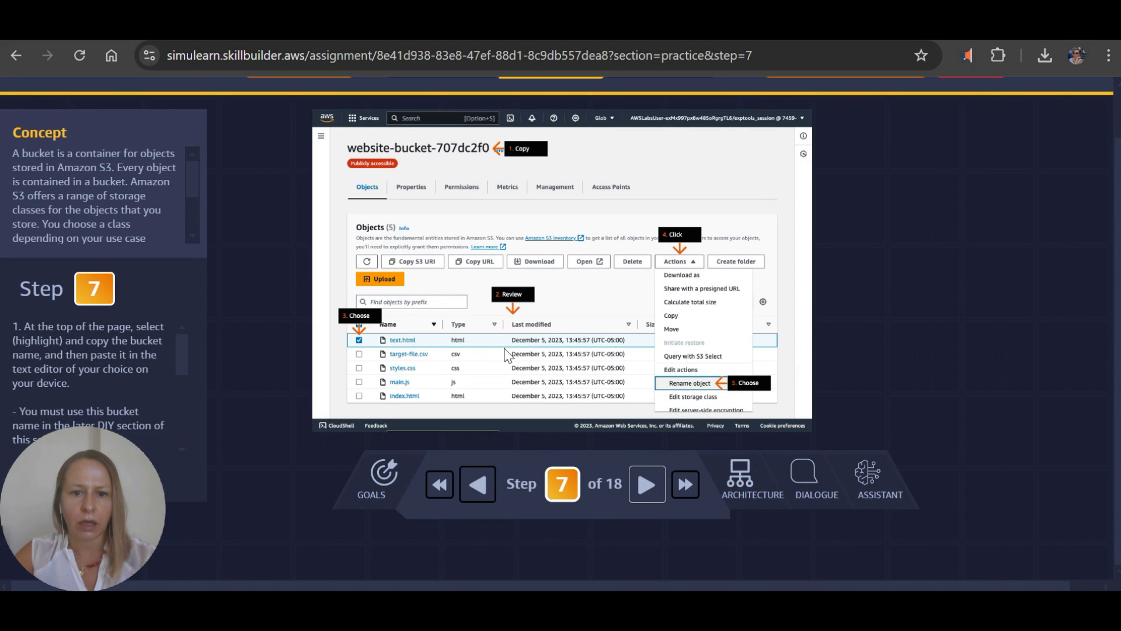
mouse_move(514, 306)
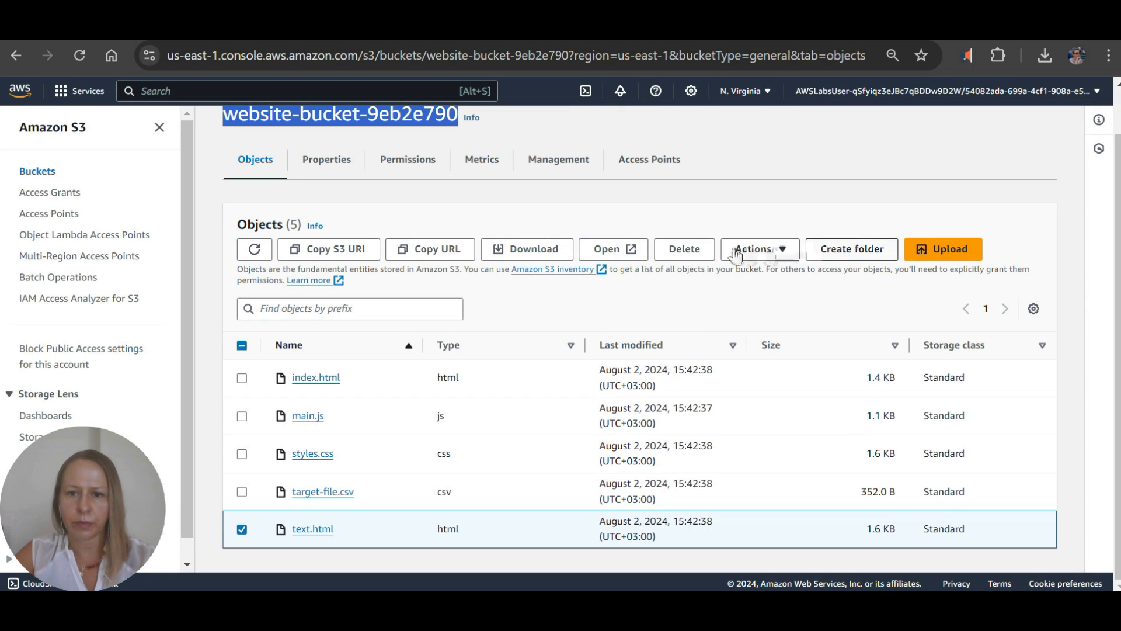
left_click(759, 249)
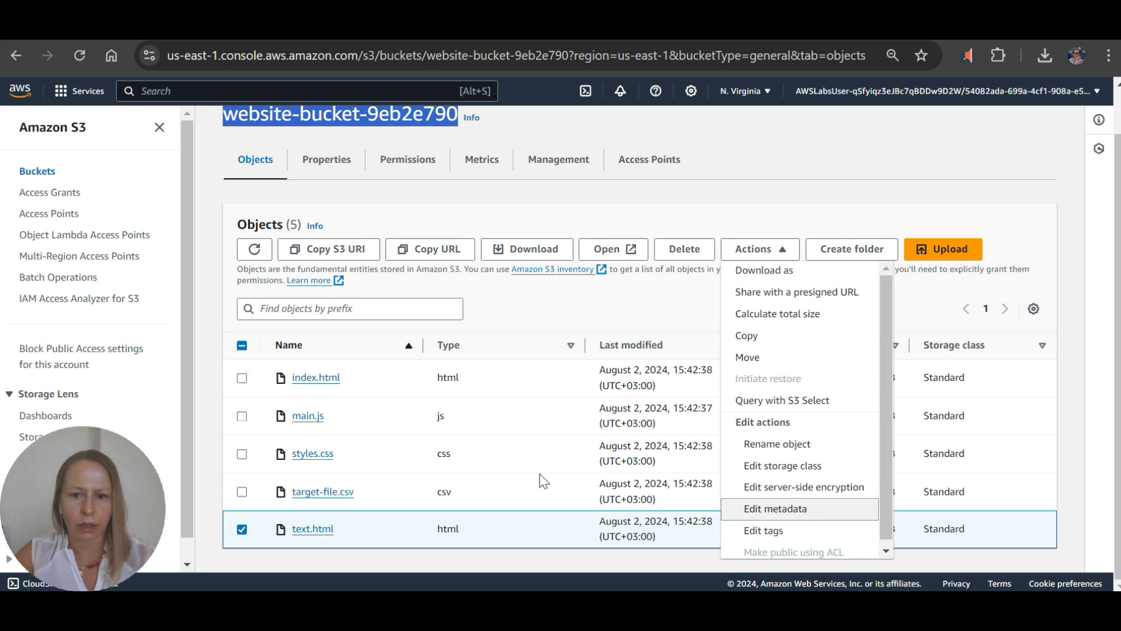
left_click(777, 443)
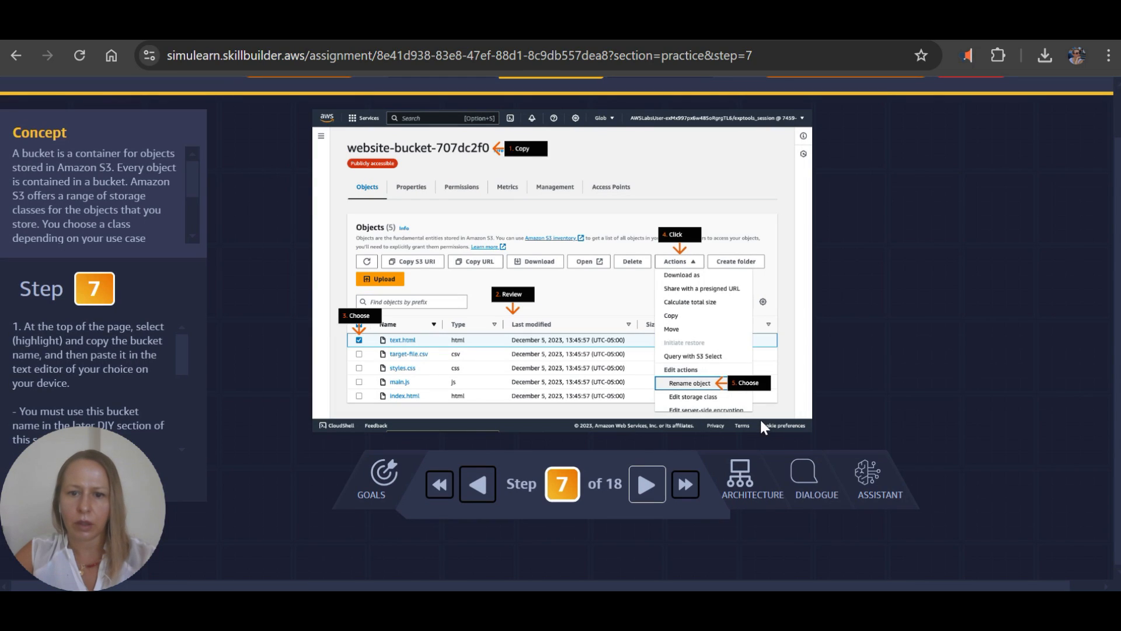
Replace the object name text.html with error.html, save, and return to the lab guide.
left_click(688, 383)
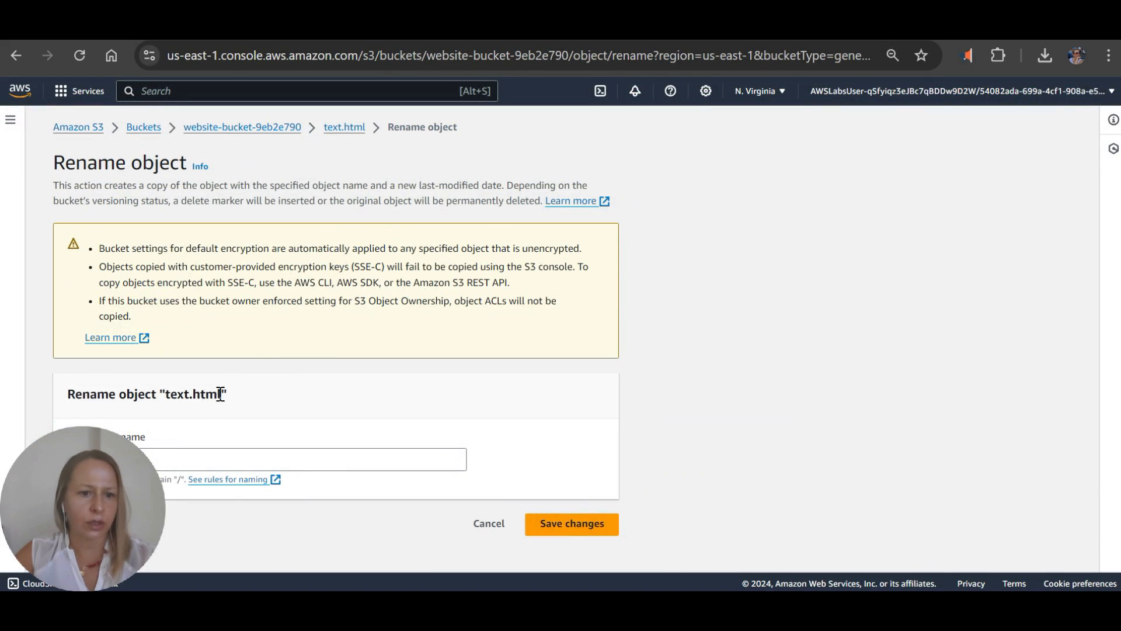
type("text.html")
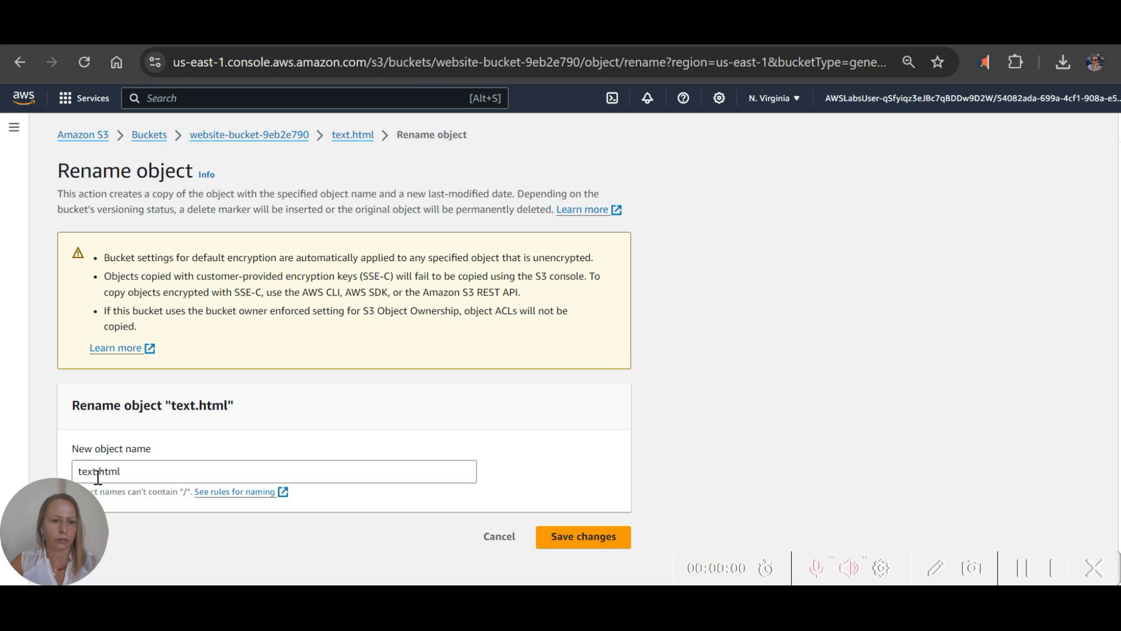
double_click(87, 471)
type("rror")
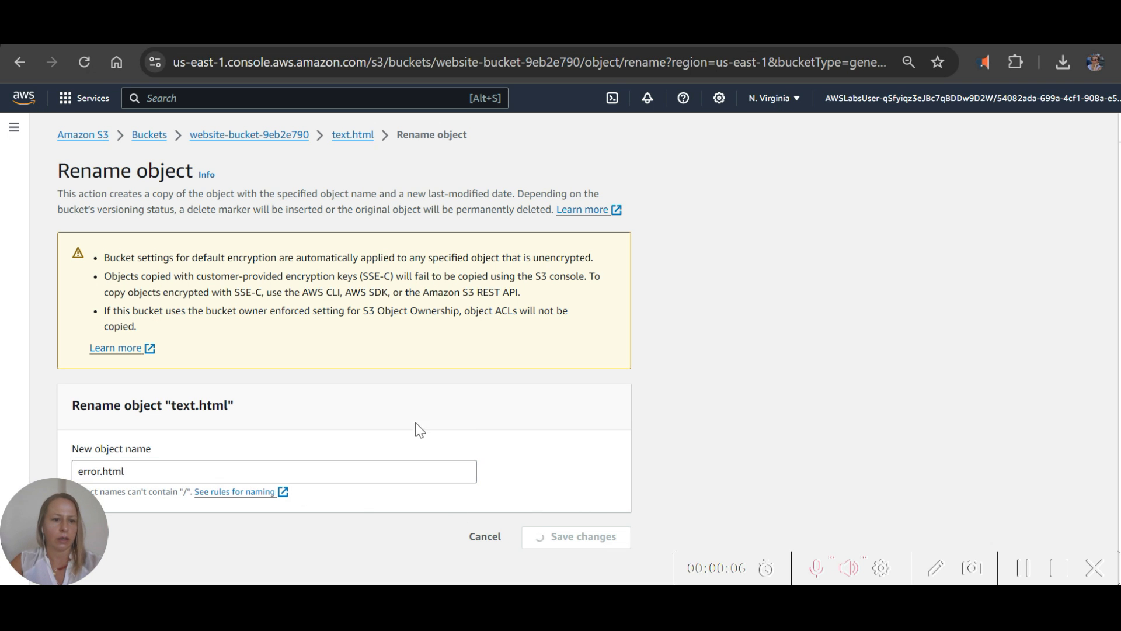
left_click(574, 536)
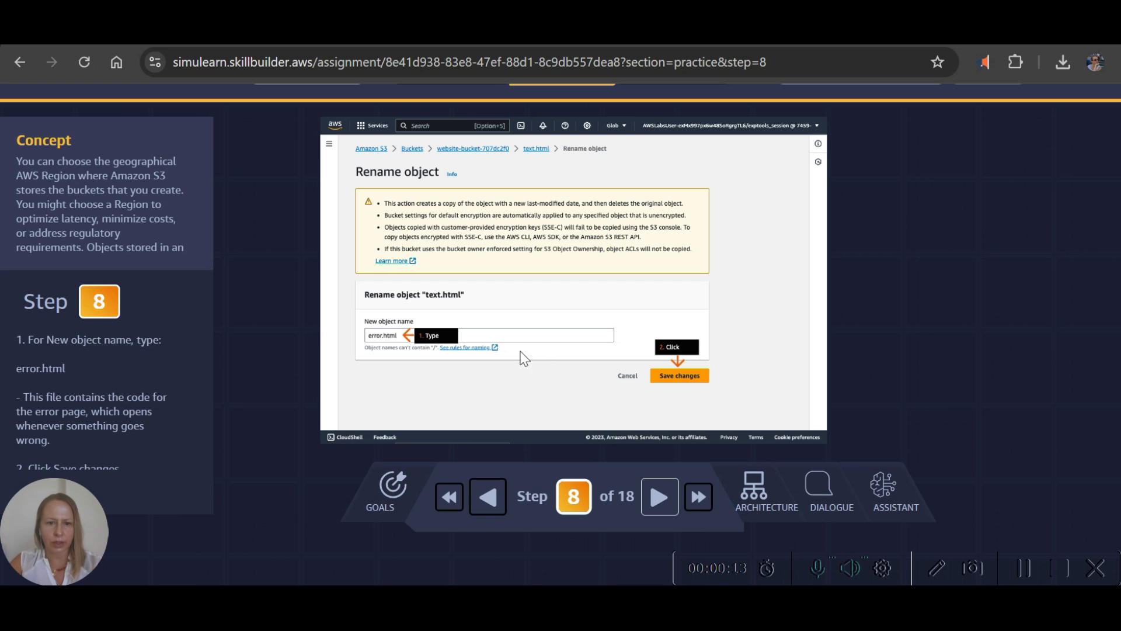
mouse_move(658, 496)
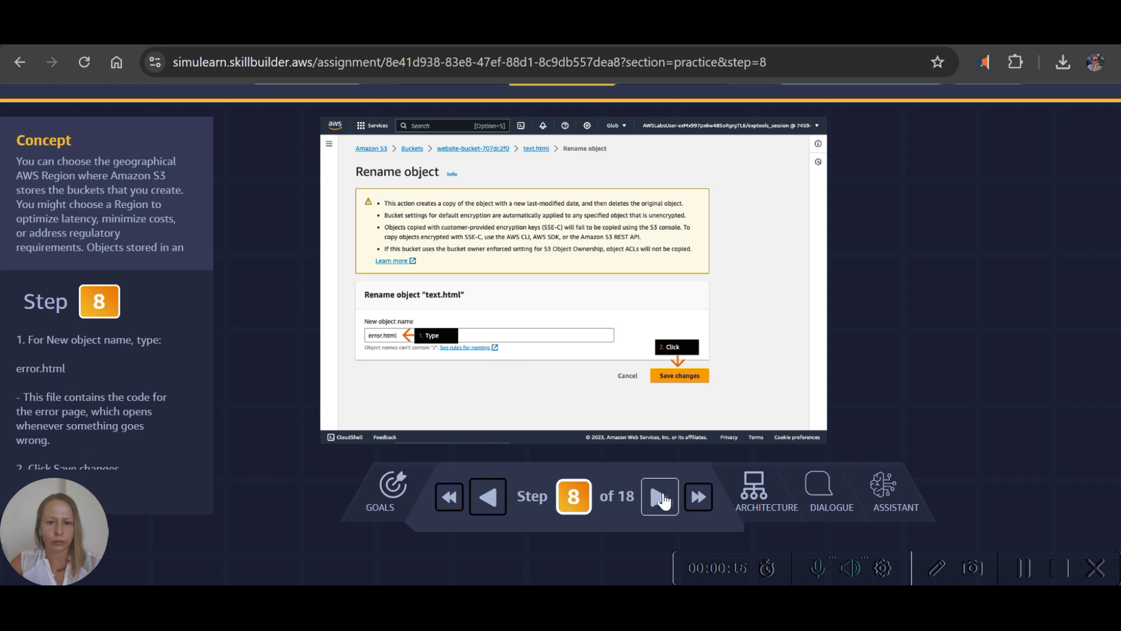
Advance the guide to step 11 and review the bucket's unblocked public access and StaticWebPolicy in Permissions.
left_click(677, 375)
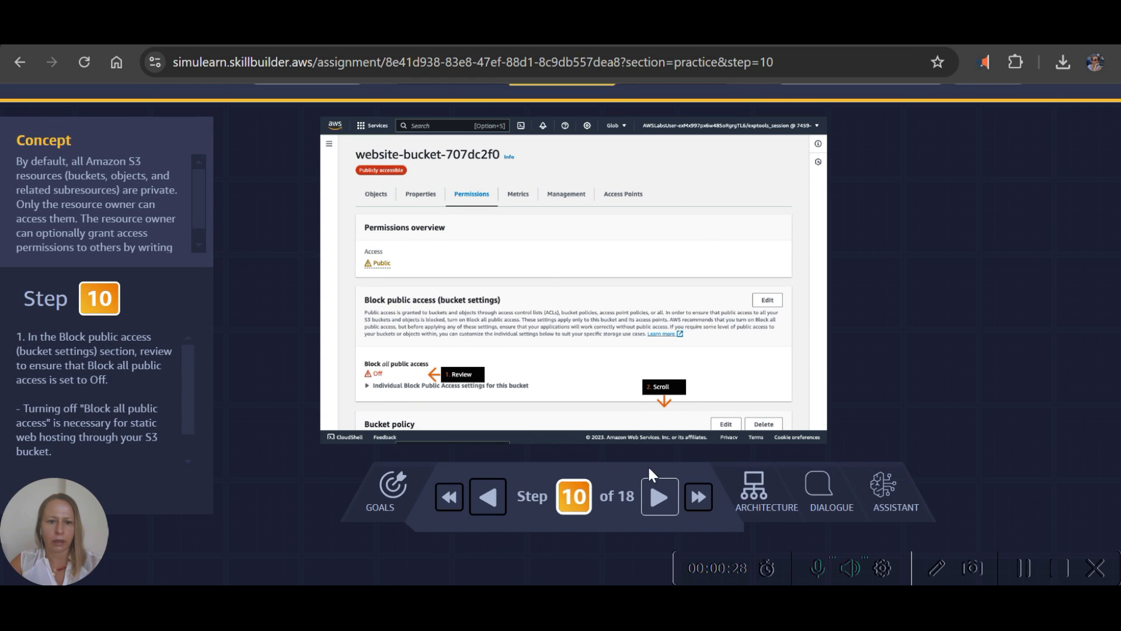
mouse_move(493, 400)
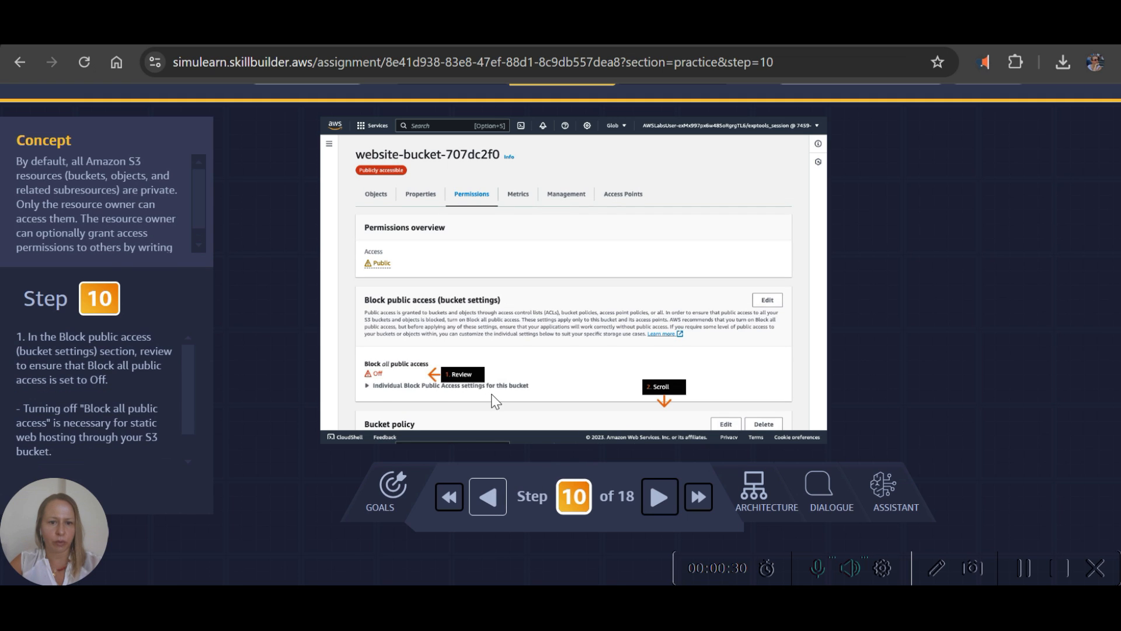
mouse_move(624, 393)
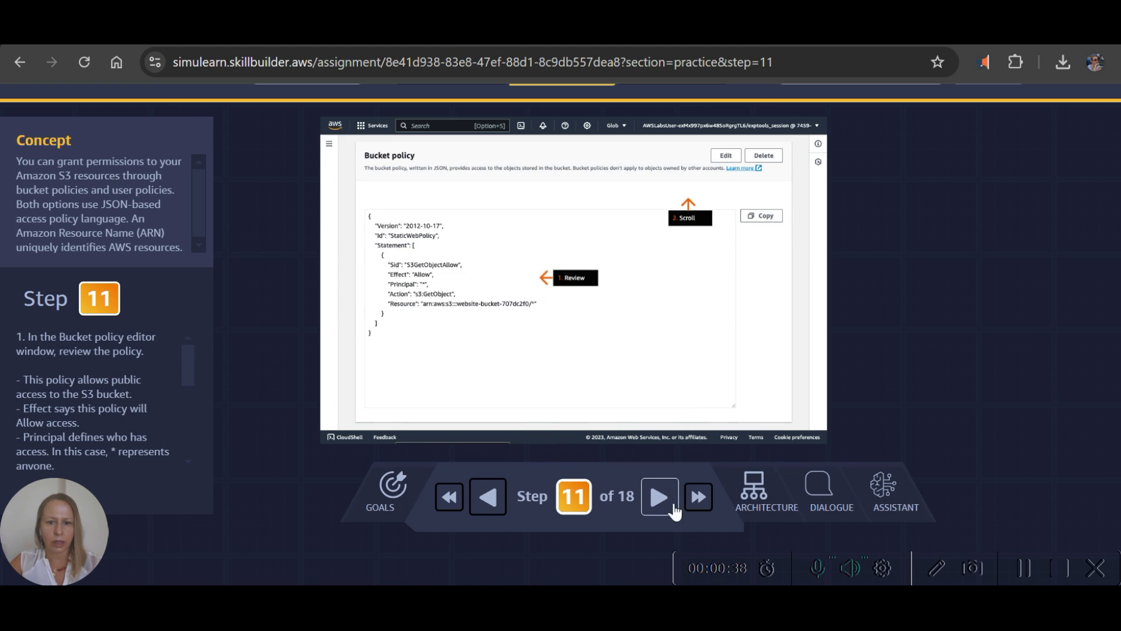
left_click(659, 496)
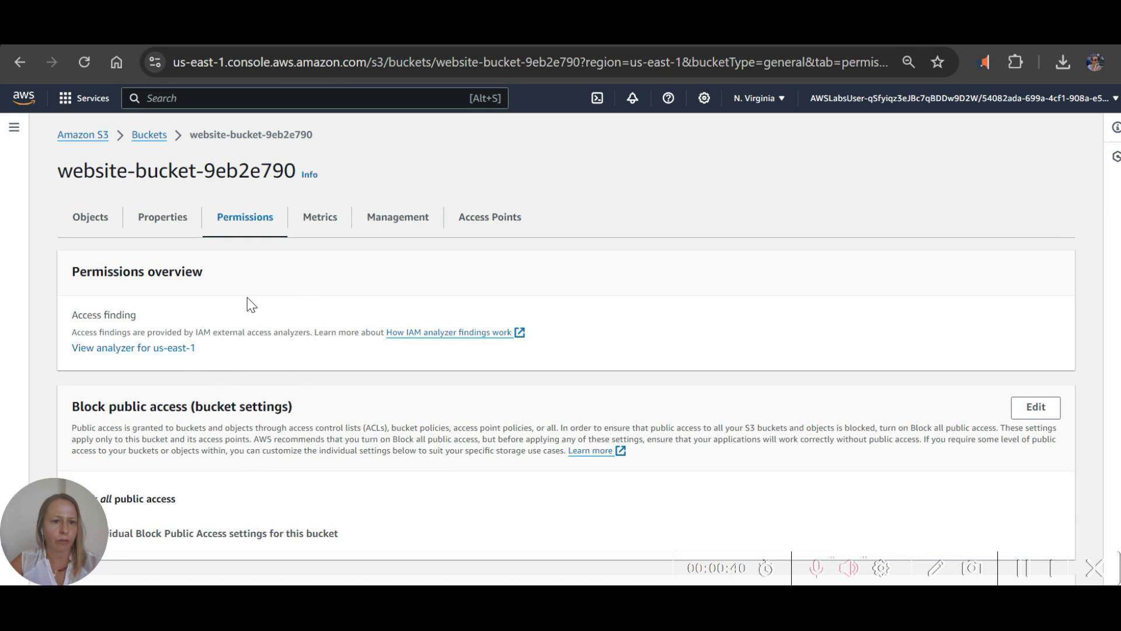
scroll("down", 3)
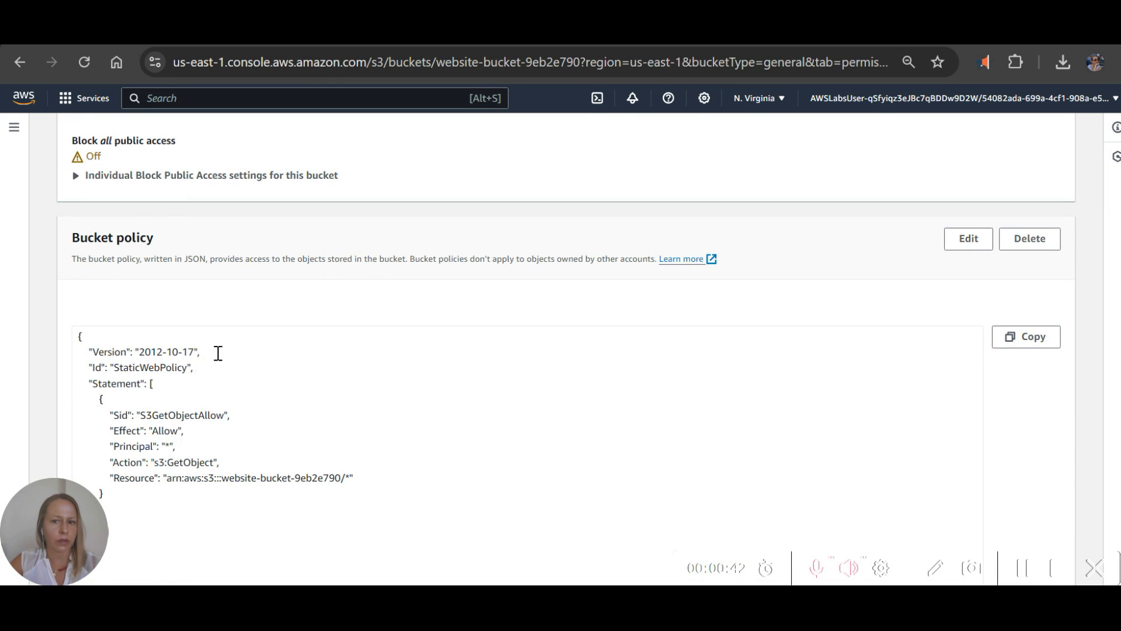
scroll("down", 3)
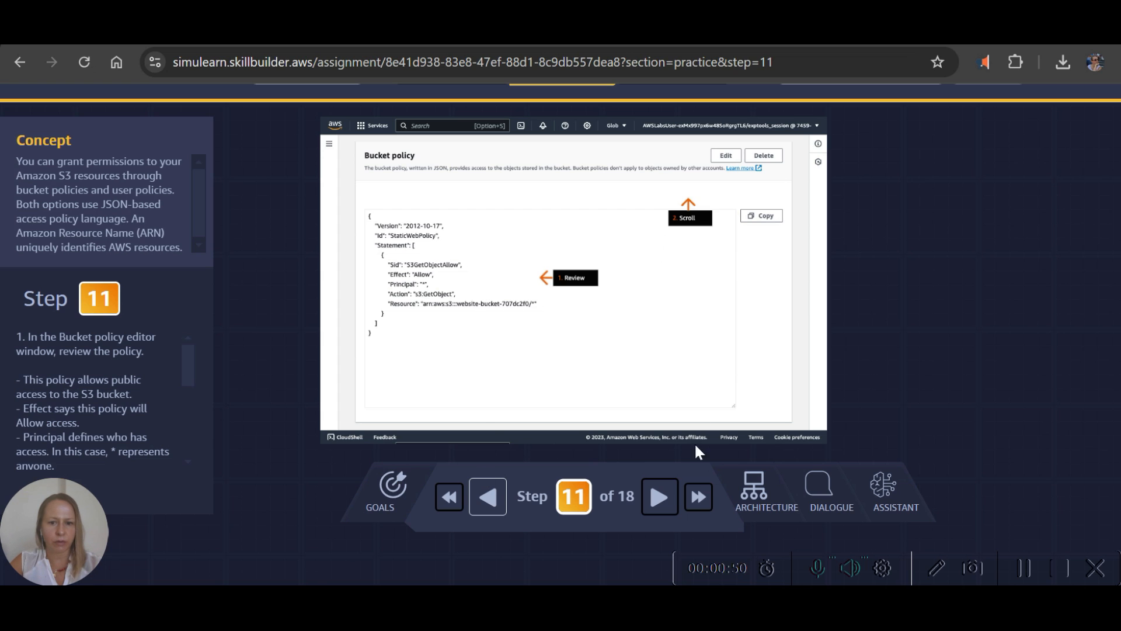
left_click(658, 497)
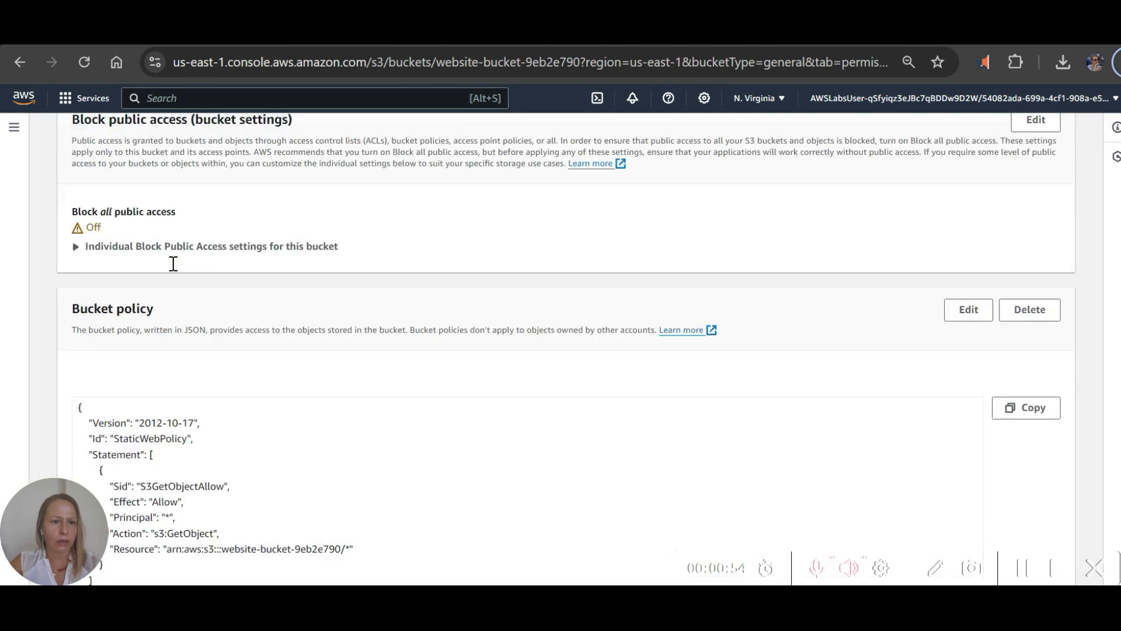
Edit the bucket's Static website hosting under Properties, enabling it as a static website.
left_click(162, 217)
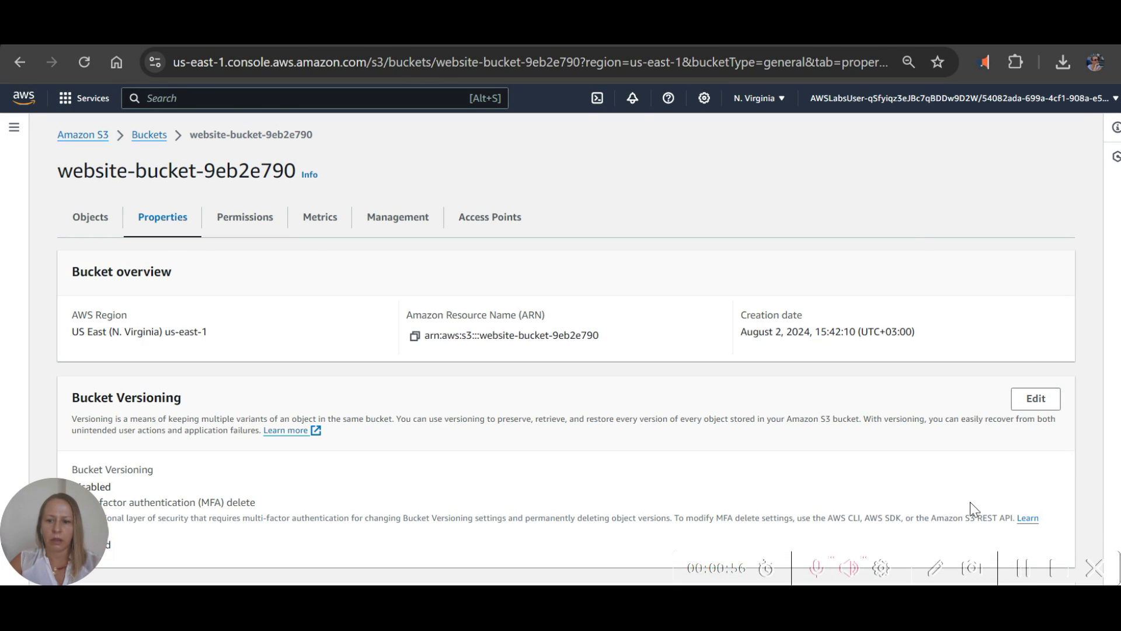
mouse_move(397, 357)
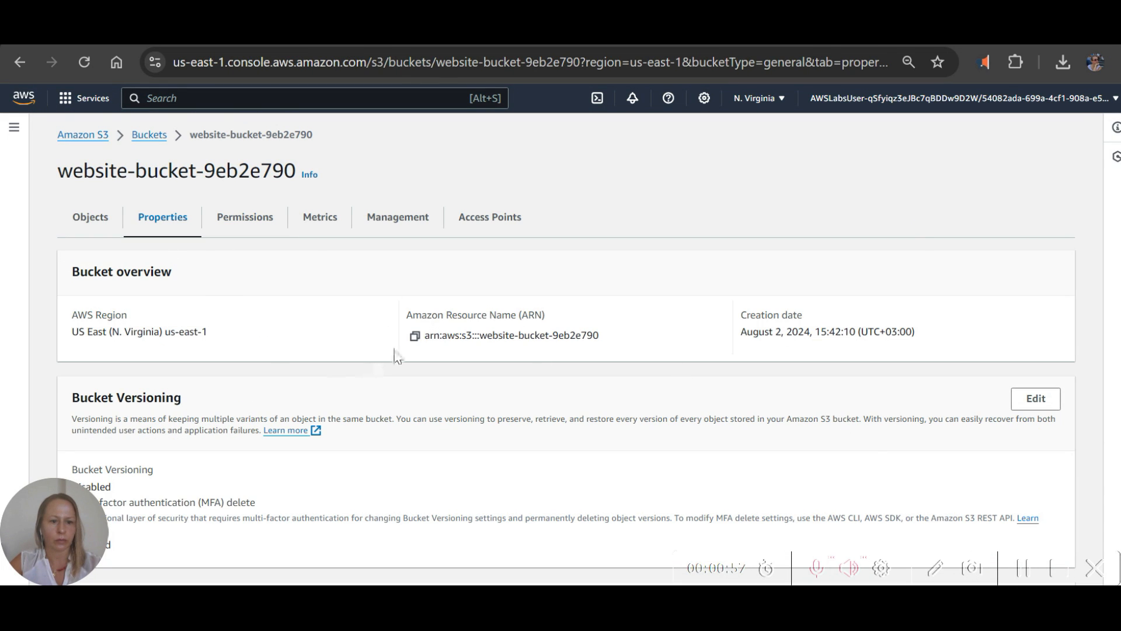
scroll("down", 3)
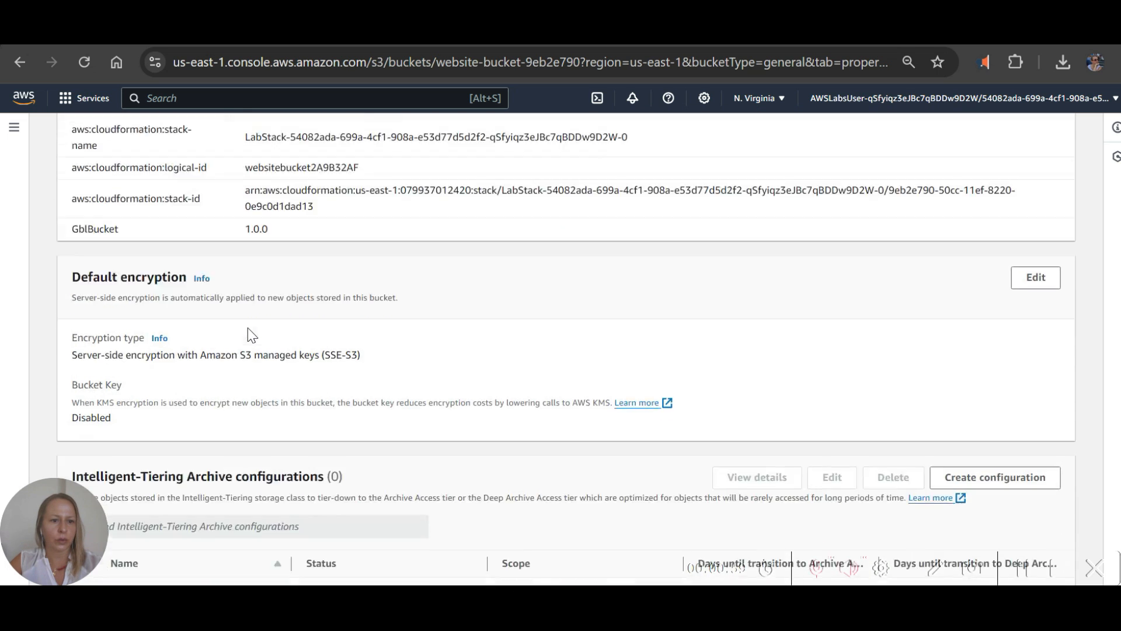
scroll("down", 3)
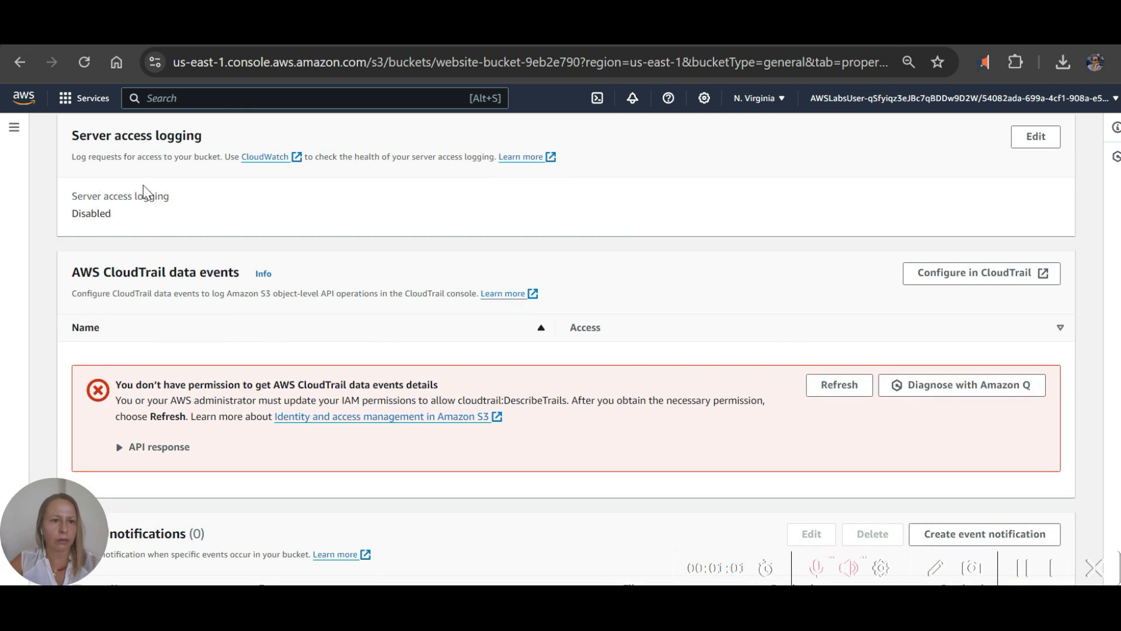
scroll("down", 3)
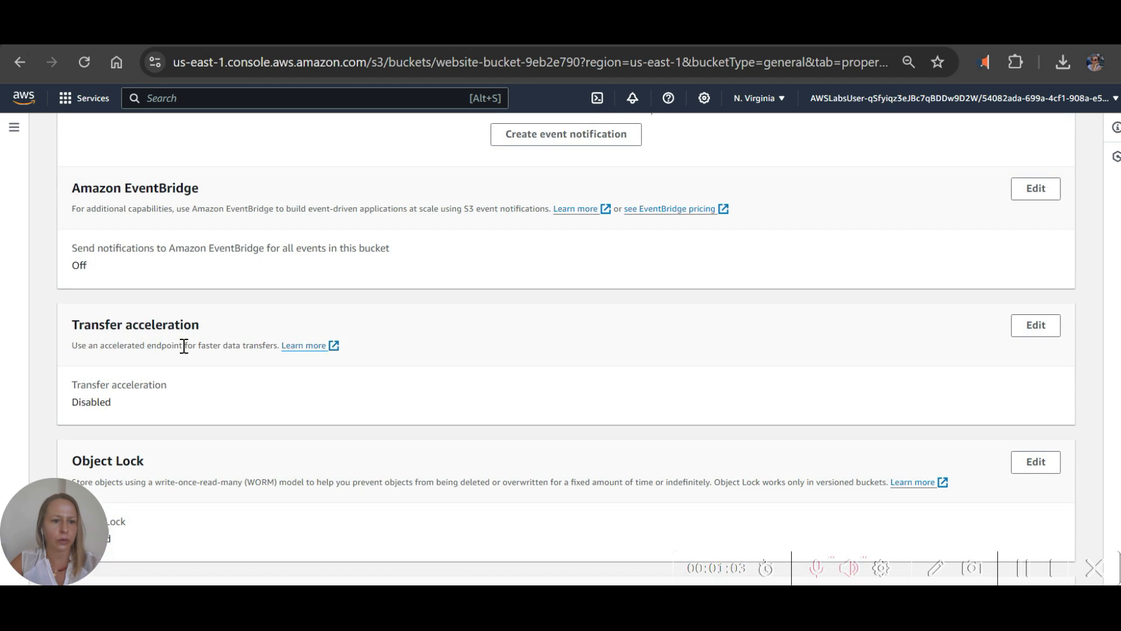
scroll("down", 3)
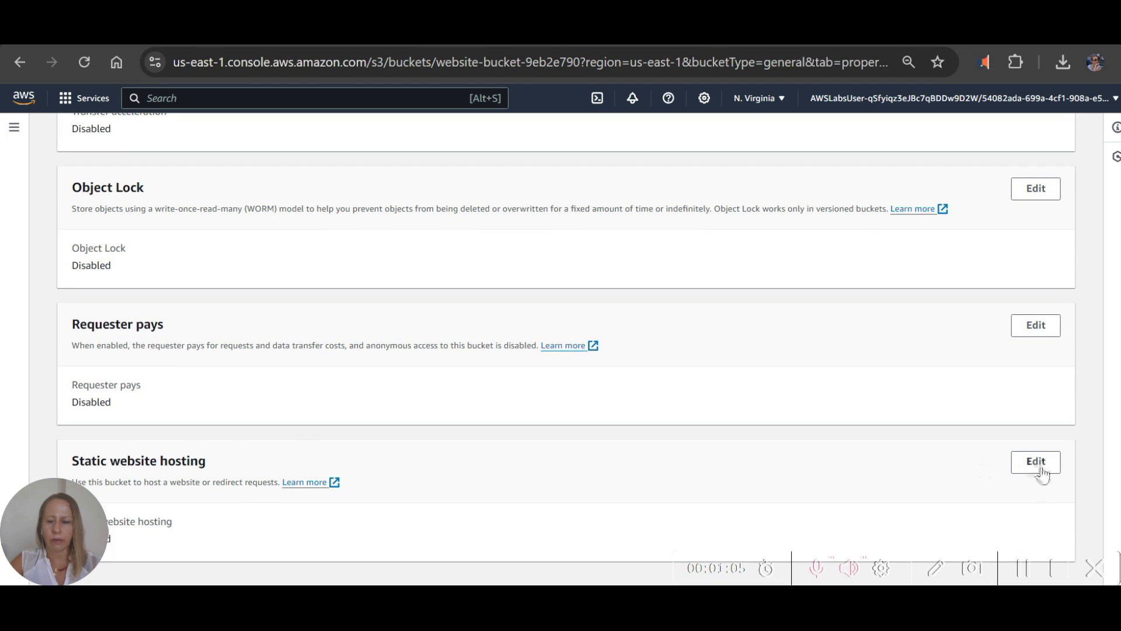
left_click(1035, 461)
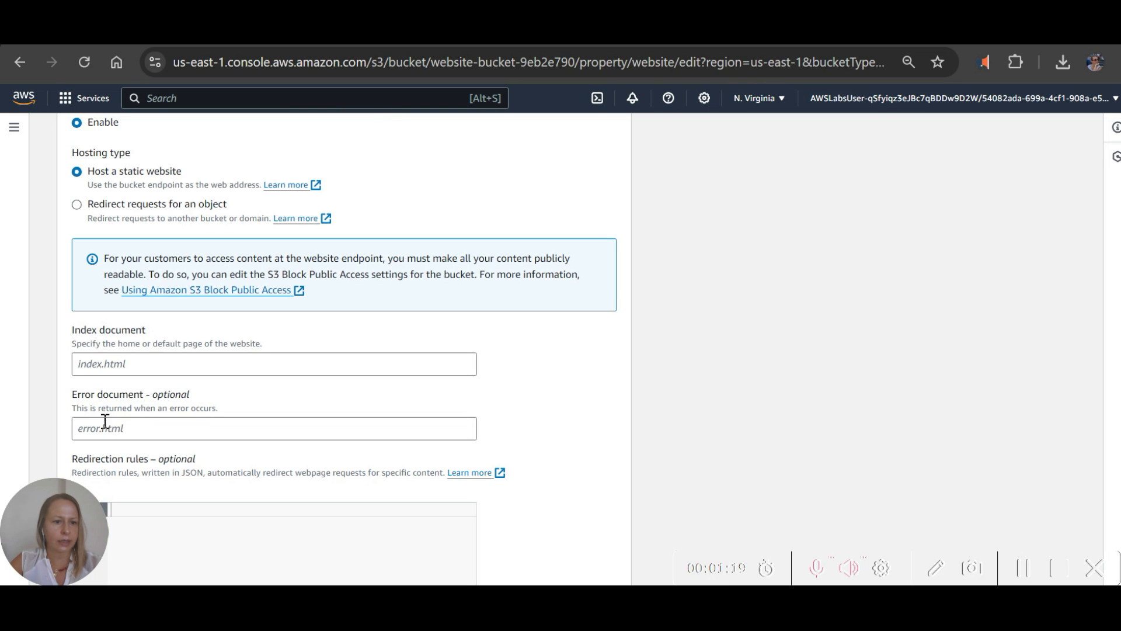
Set the index document to index.html and advance the guide to step 16.
left_click(273, 364)
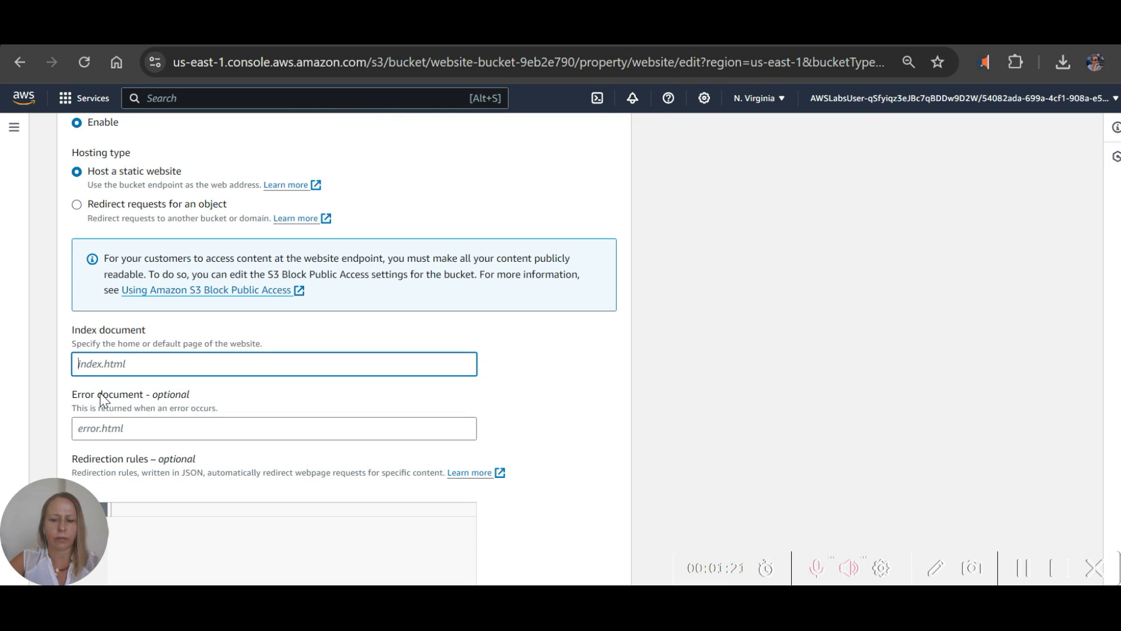
type("index")
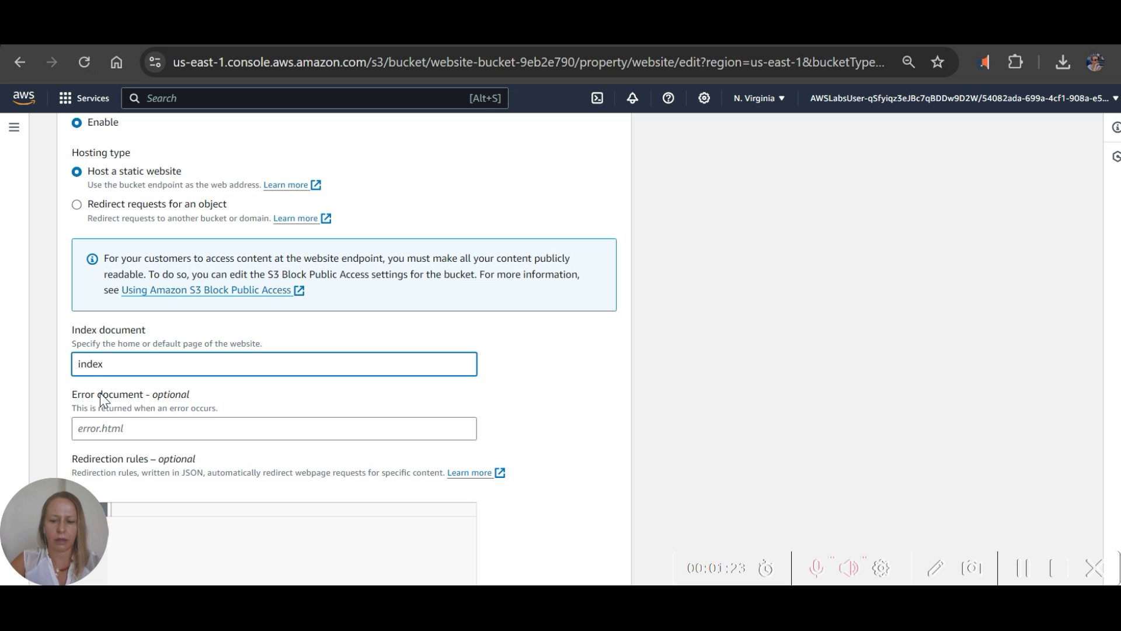
type(".html")
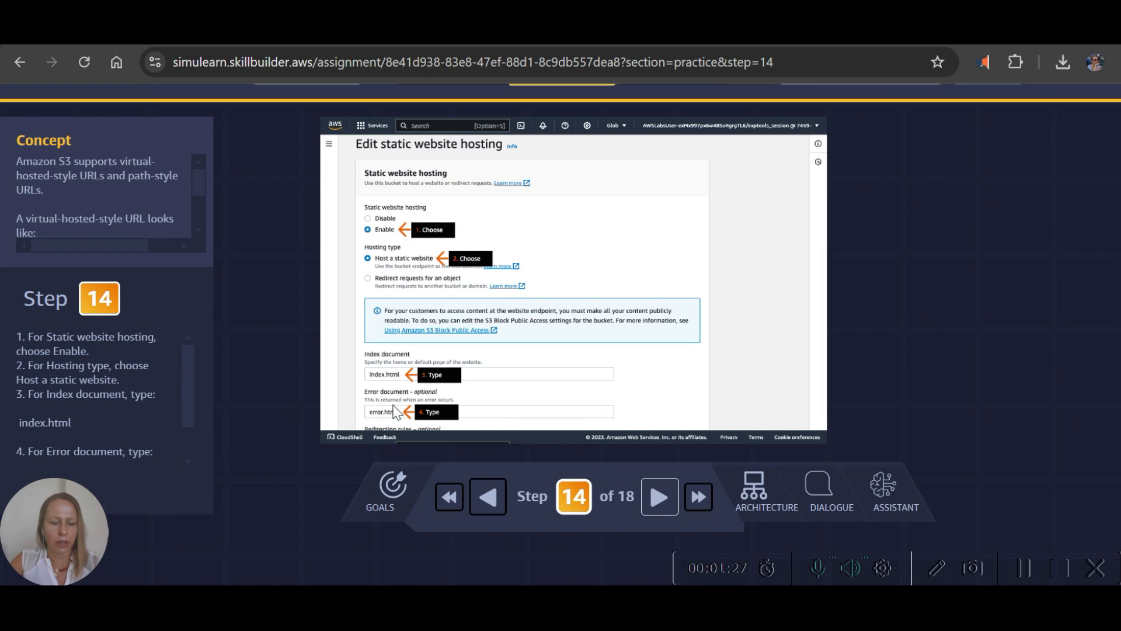
type("er")
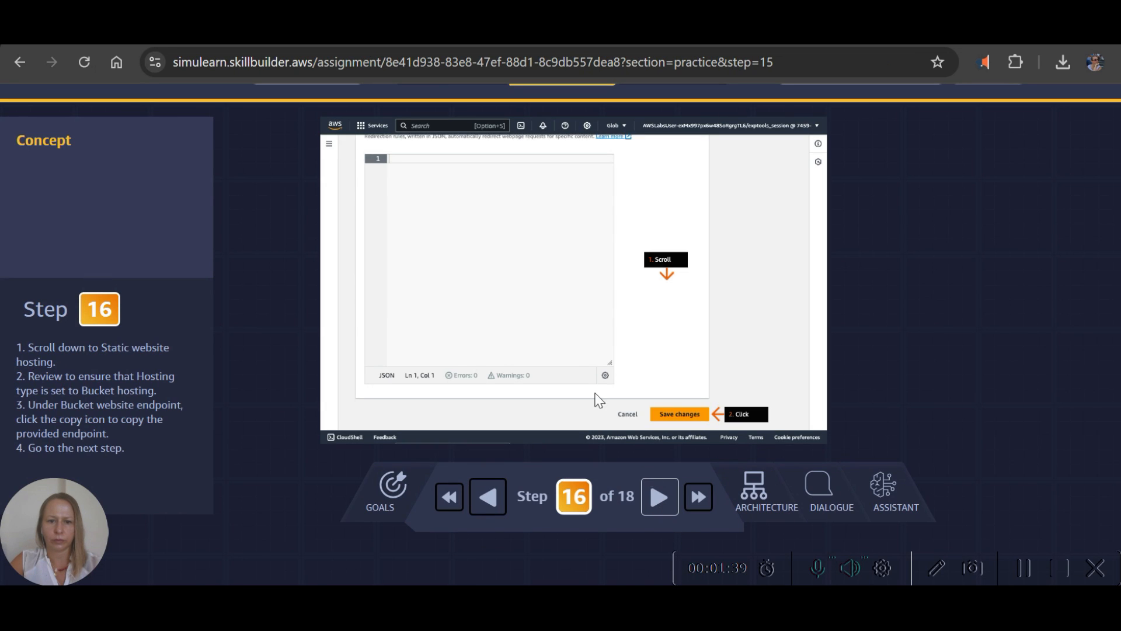
left_click(678, 413)
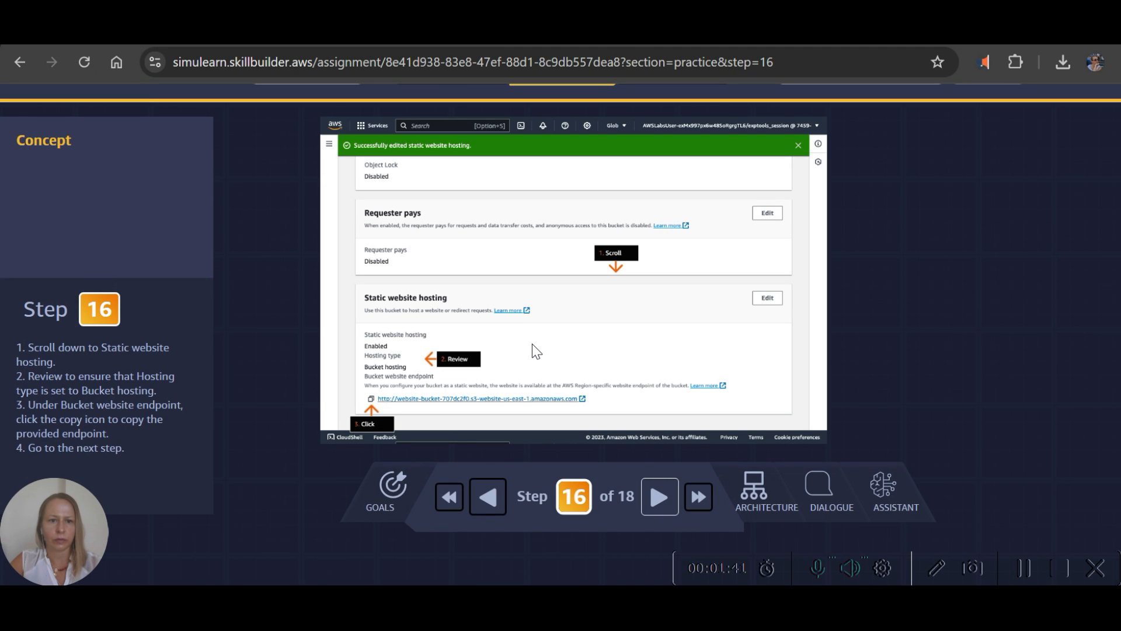
mouse_move(506, 338)
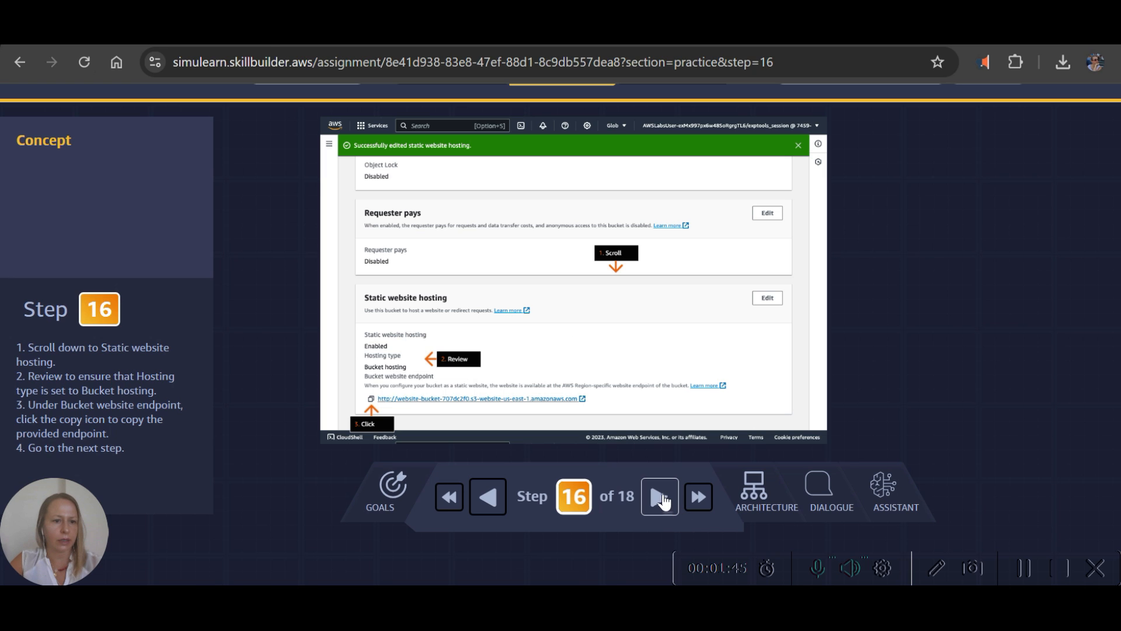
Advance through step 17, checking the S3 bucket properties, to the step 18 completion screen.
left_click(658, 497)
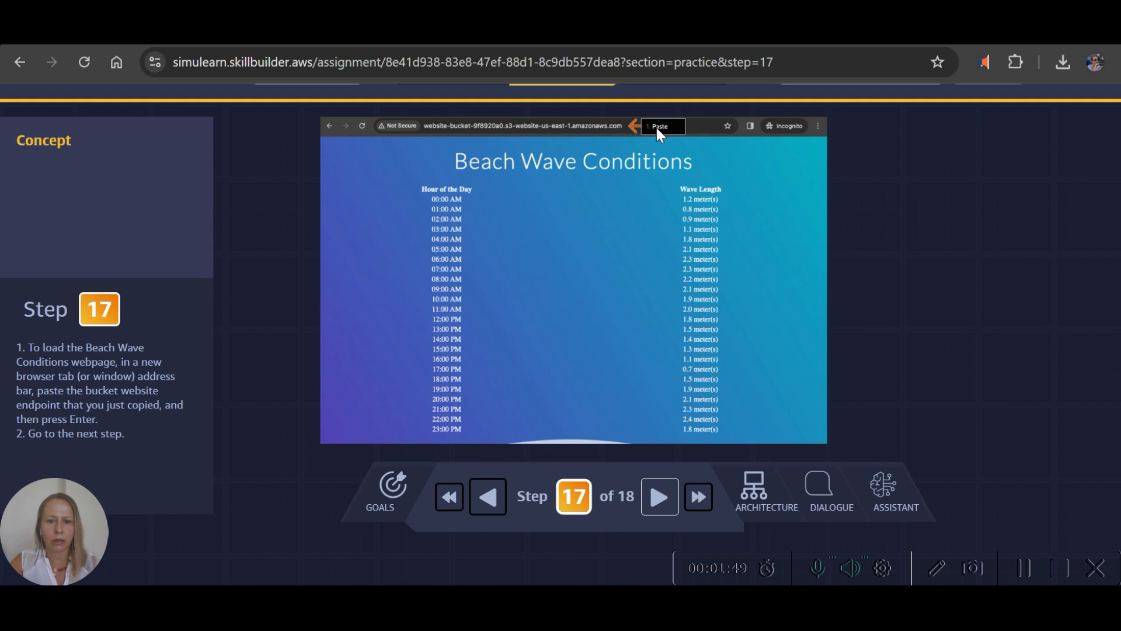
left_click(487, 497)
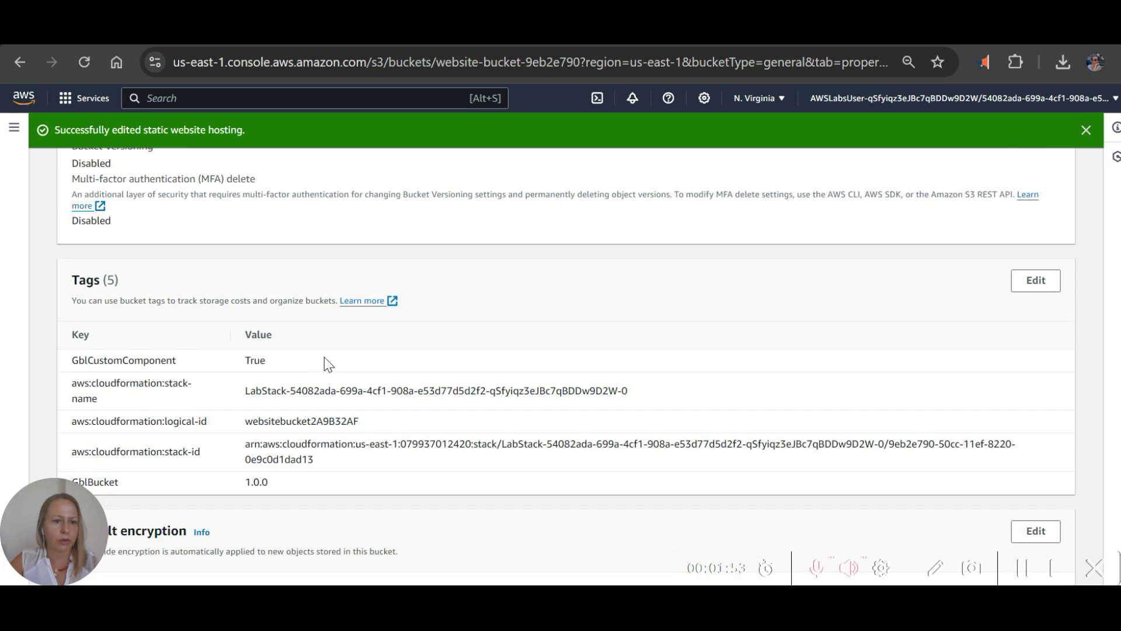
scroll("down", 3)
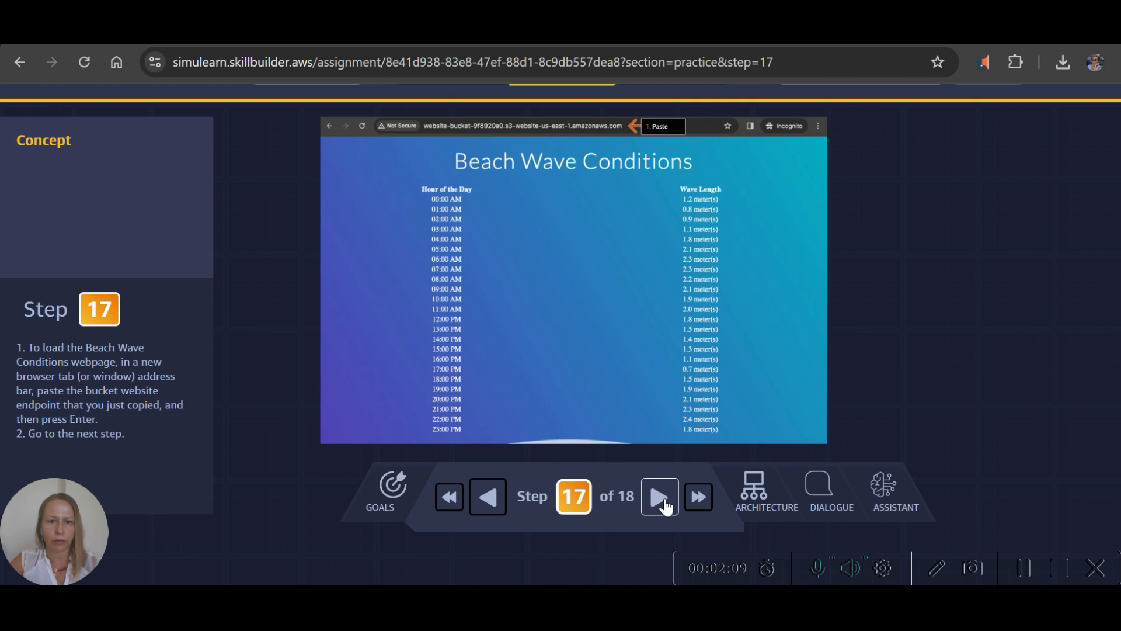
left_click(657, 496)
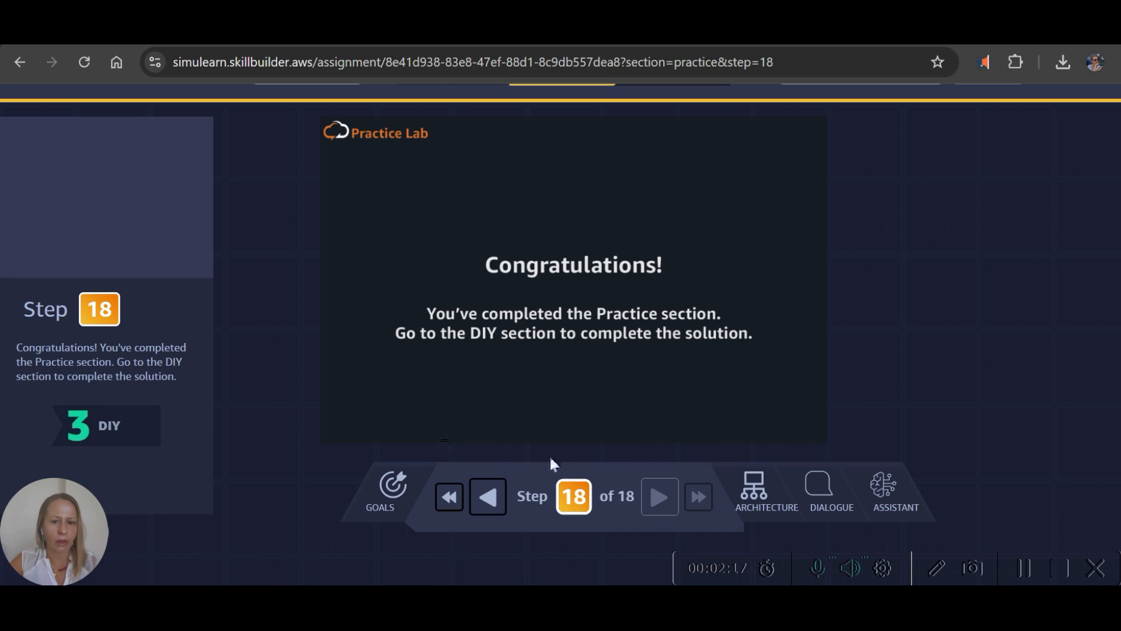
Reach the DIY validation form and select the target name waves.html in the bucket's object list.
left_click(107, 425)
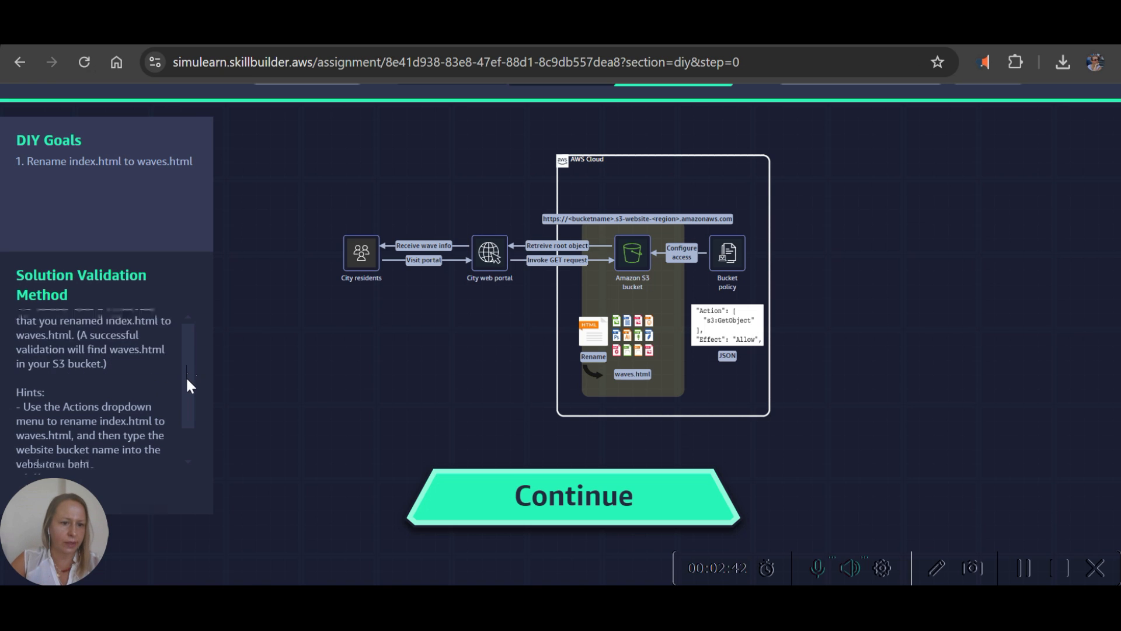
scroll("down", 3)
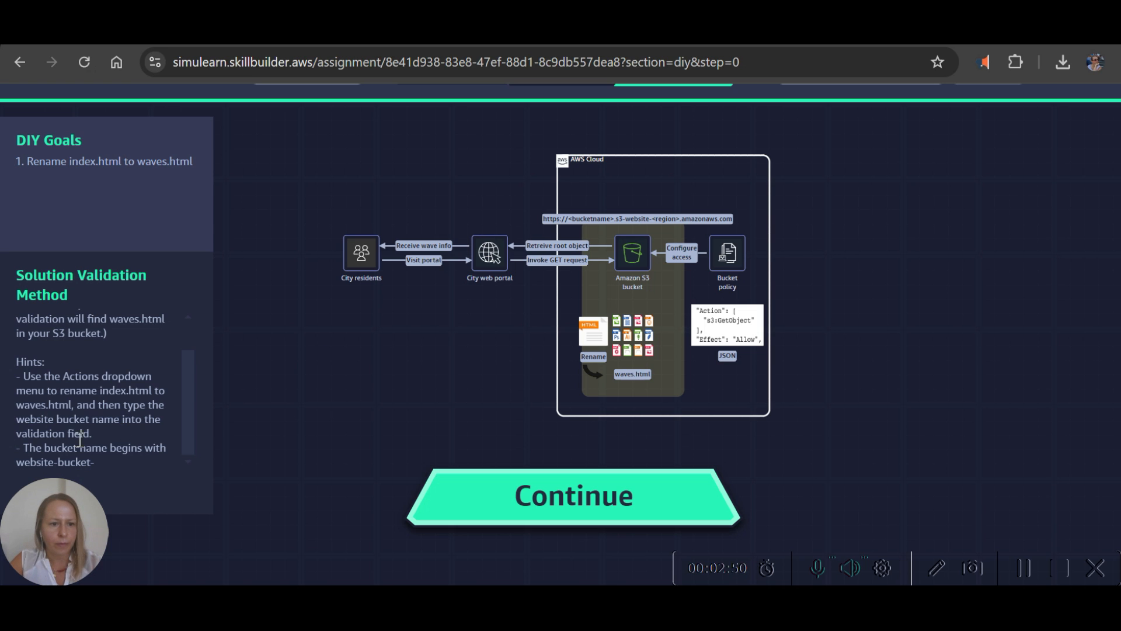
left_click(573, 495)
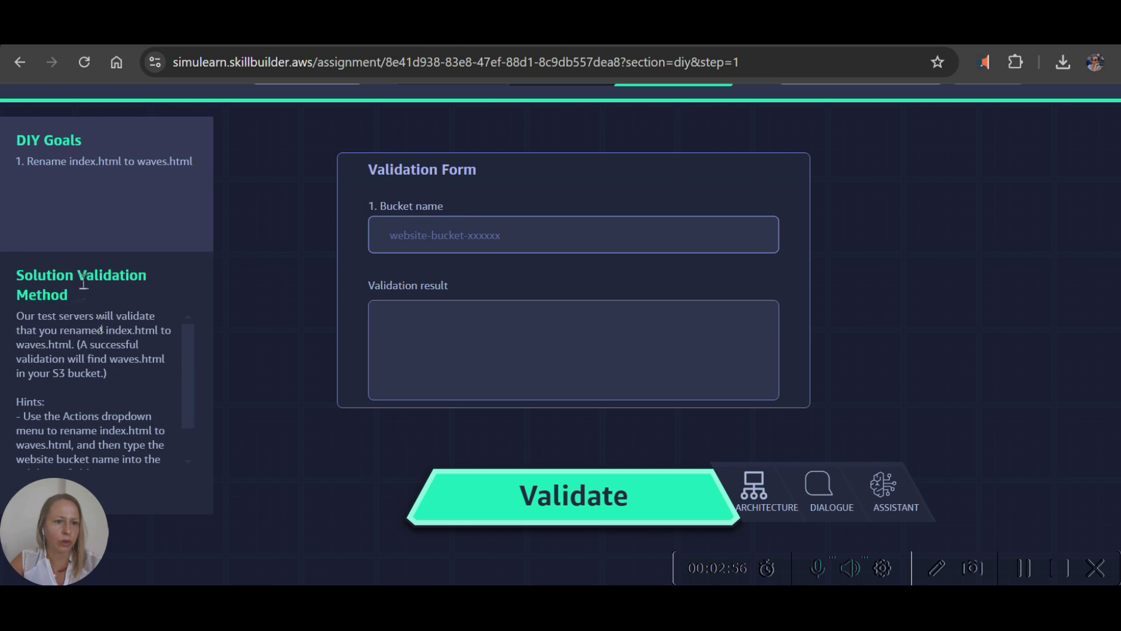
mouse_move(185, 161)
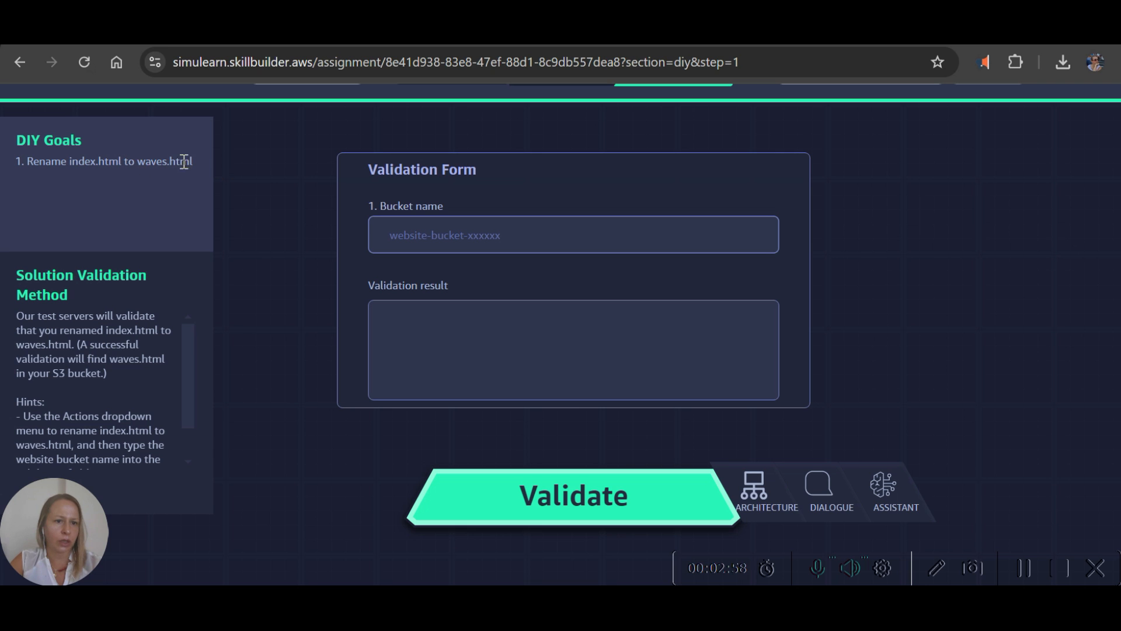
double_click(164, 161)
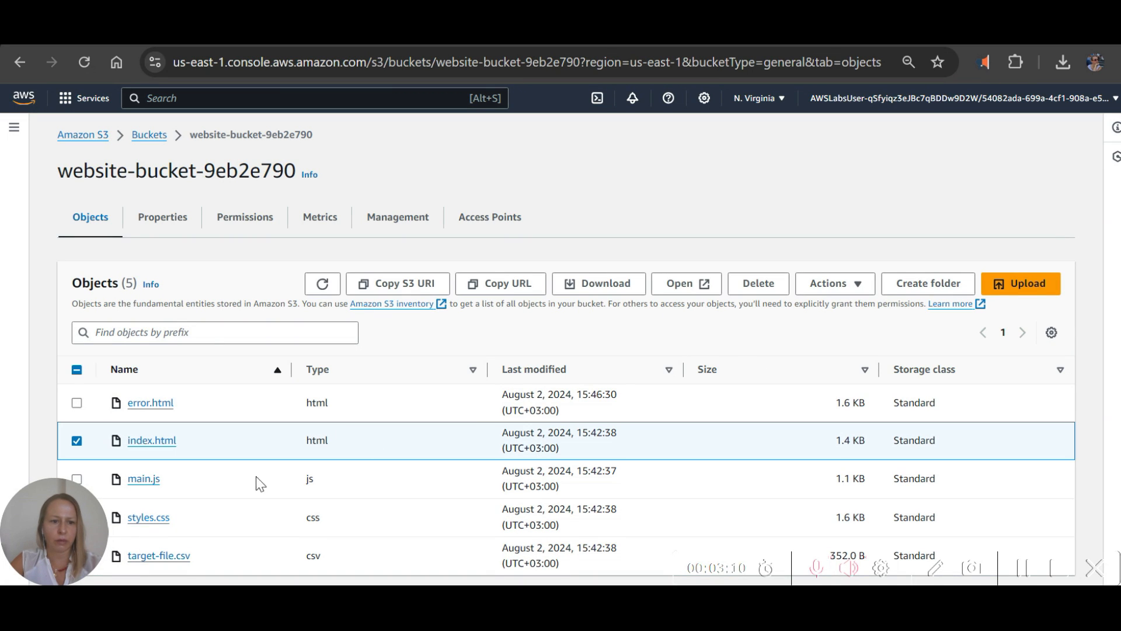
Rename index.html to waves.html via Actions > Rename object and save the change.
left_click(834, 283)
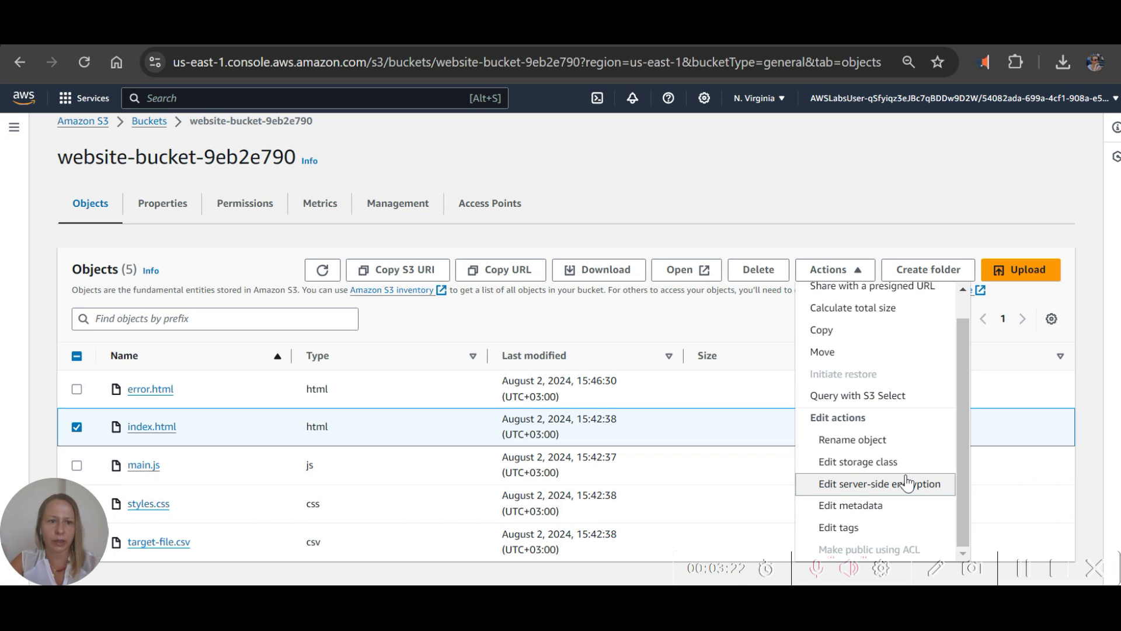
mouse_move(851, 440)
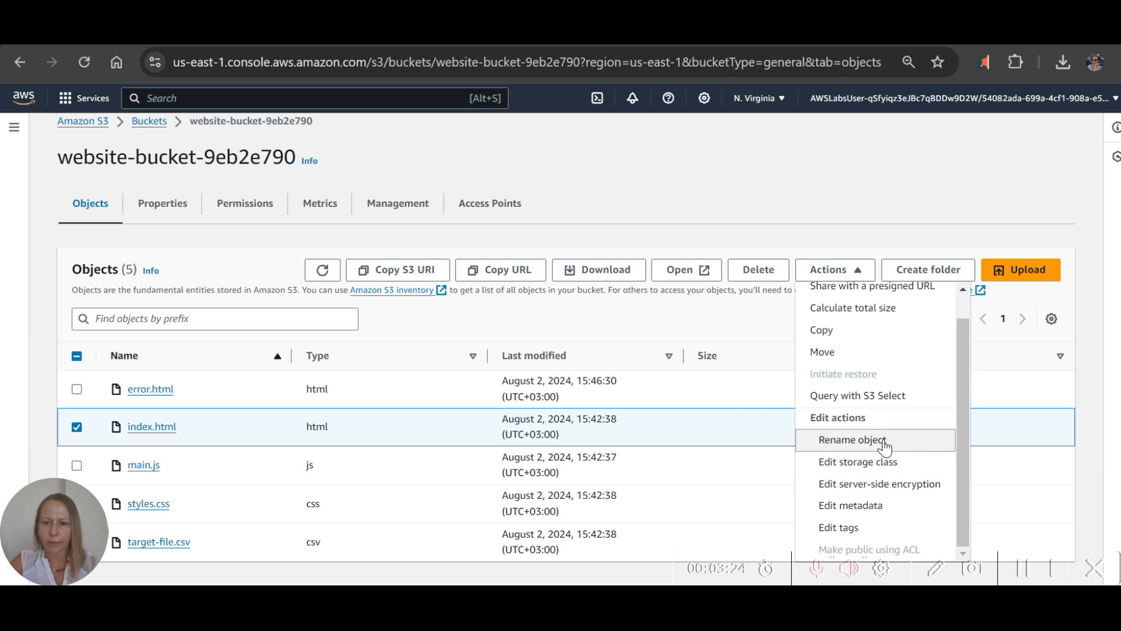
left_click(851, 439)
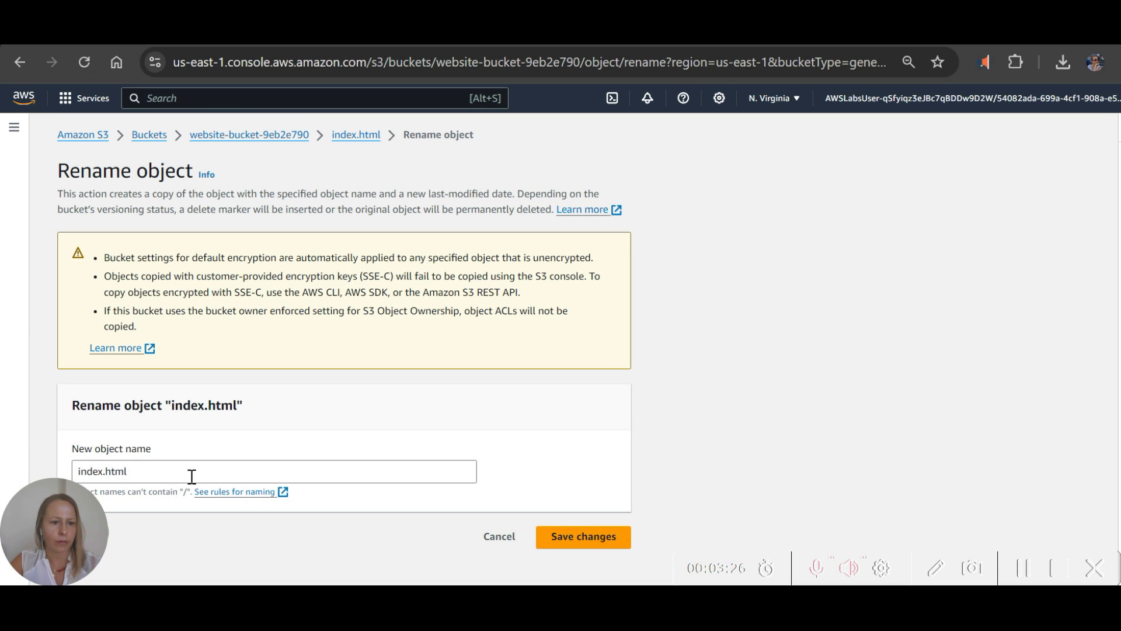
type("waves.html")
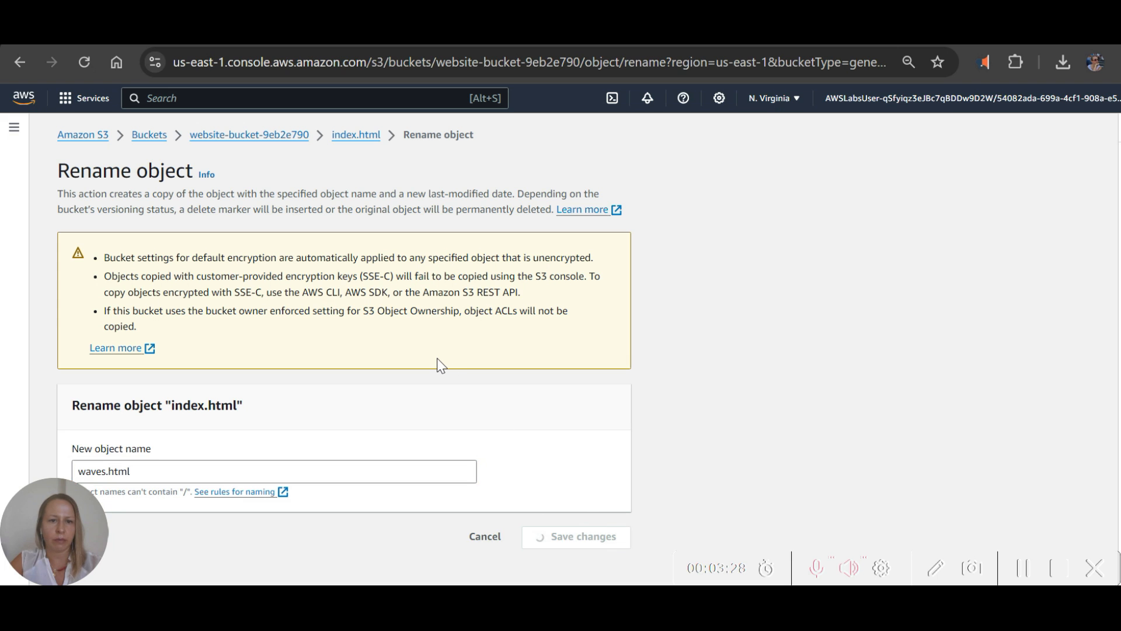
left_click(576, 536)
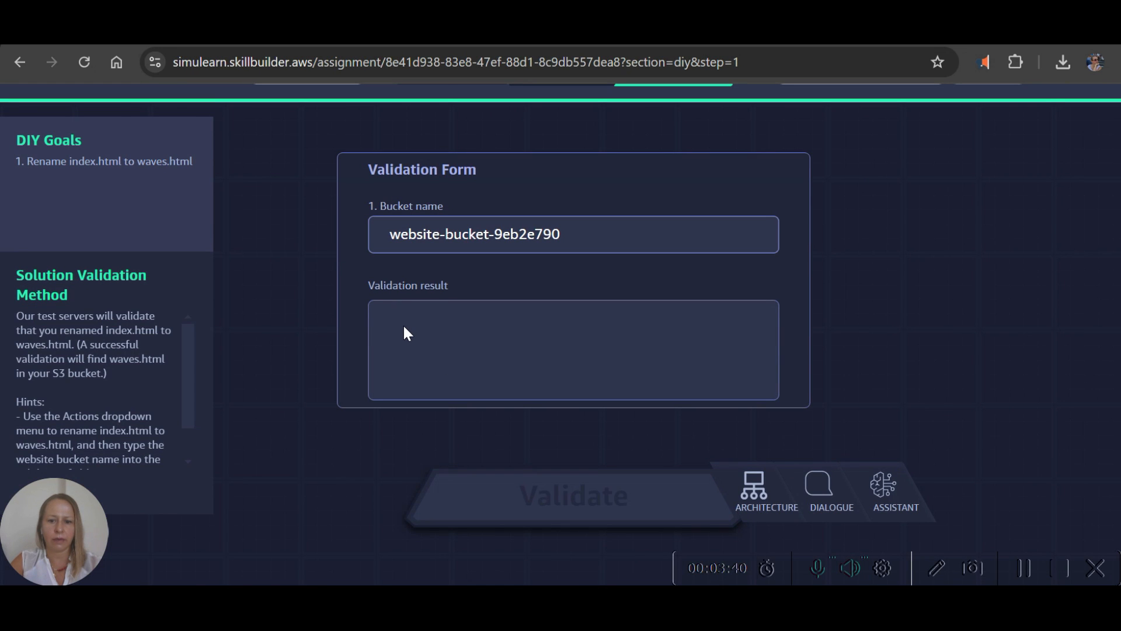
Validate the bucket name website-bucket-9eb2e790 and reach the 'You did it!' completion screen.
left_click(572, 495)
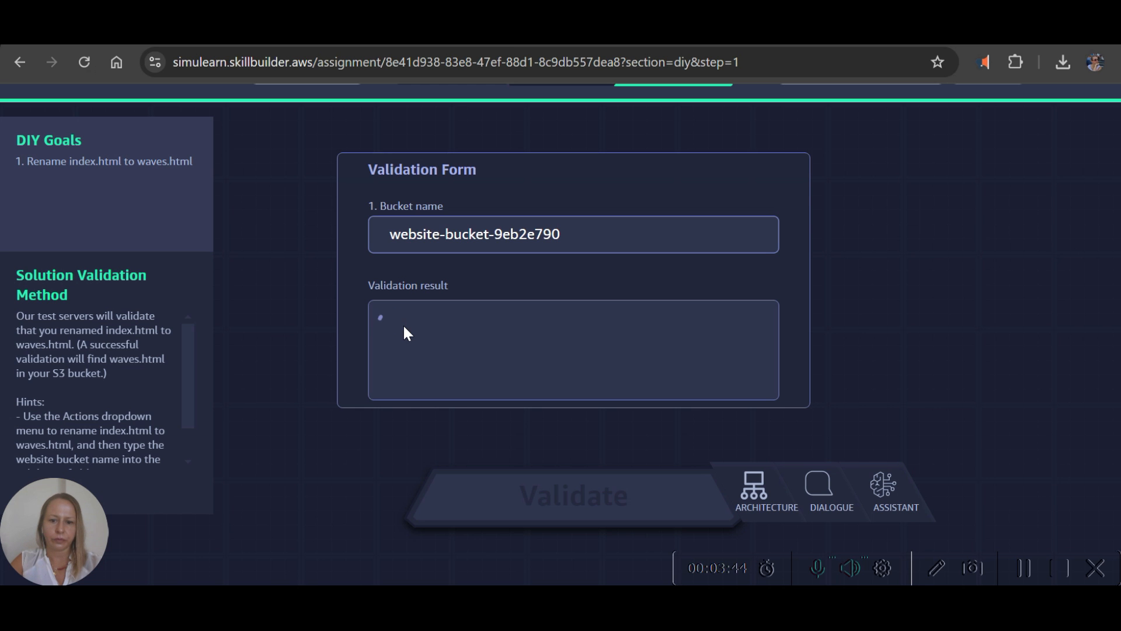
left_click(573, 494)
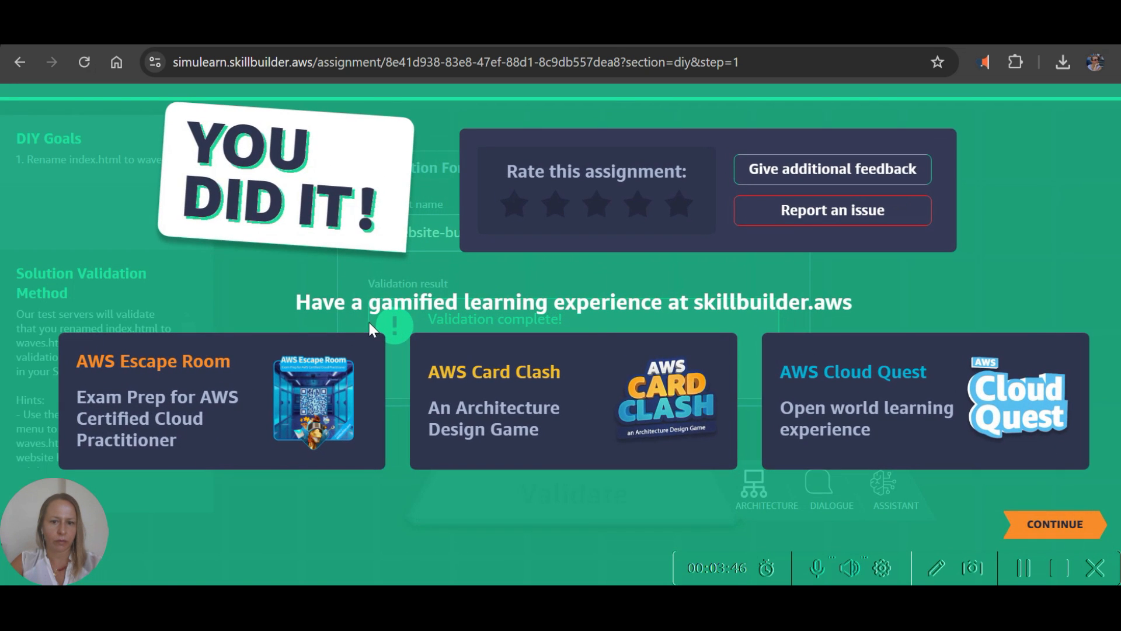